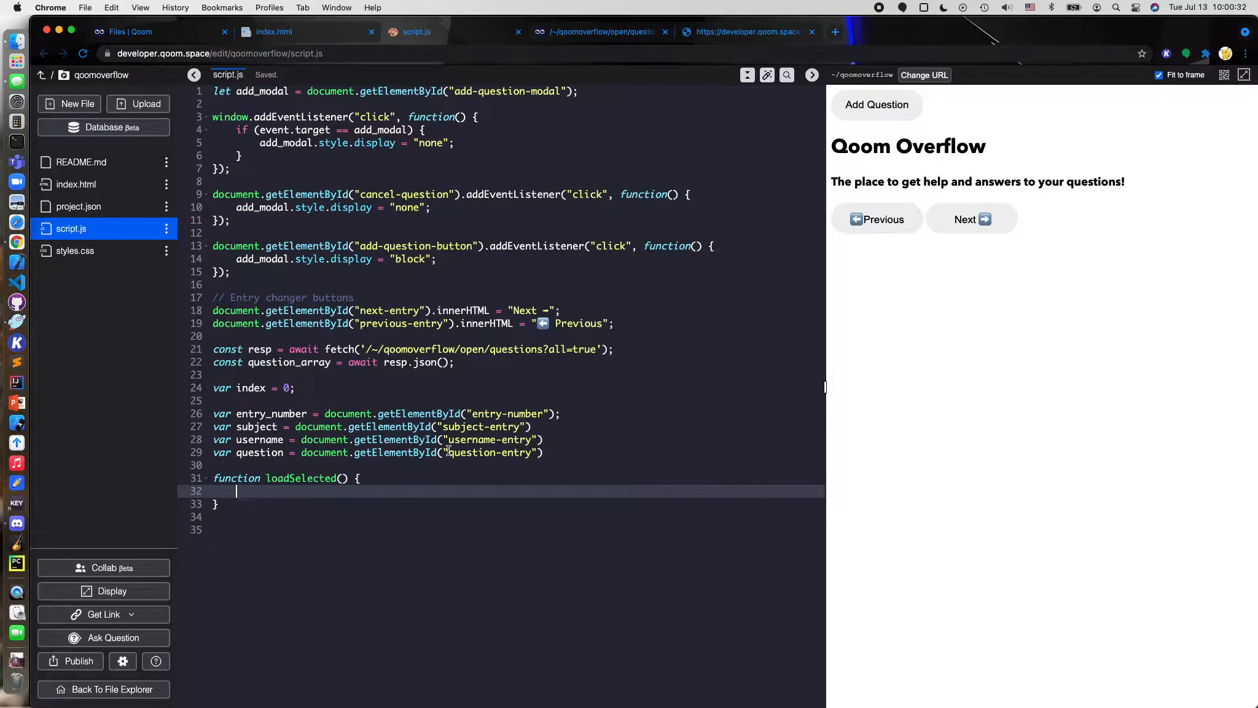
Bring up the Add Question form in the Qoom Overflow preview and close it again
left_click(875, 105)
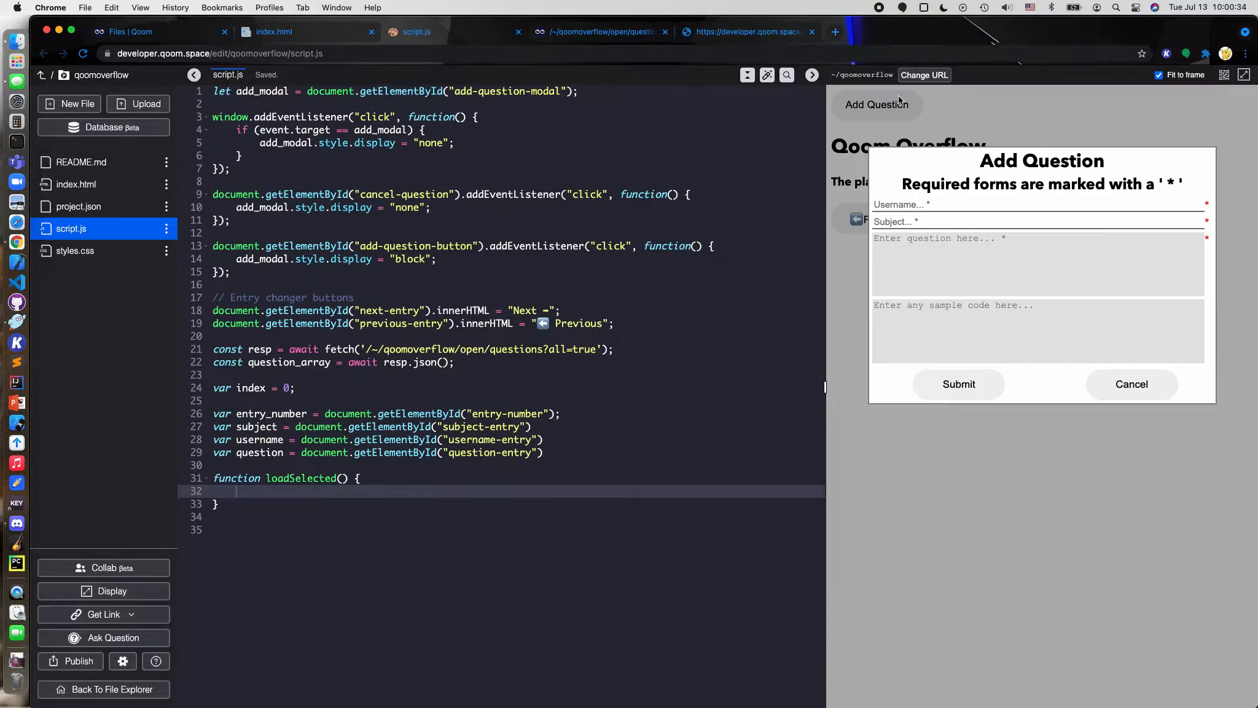
left_click(297, 323)
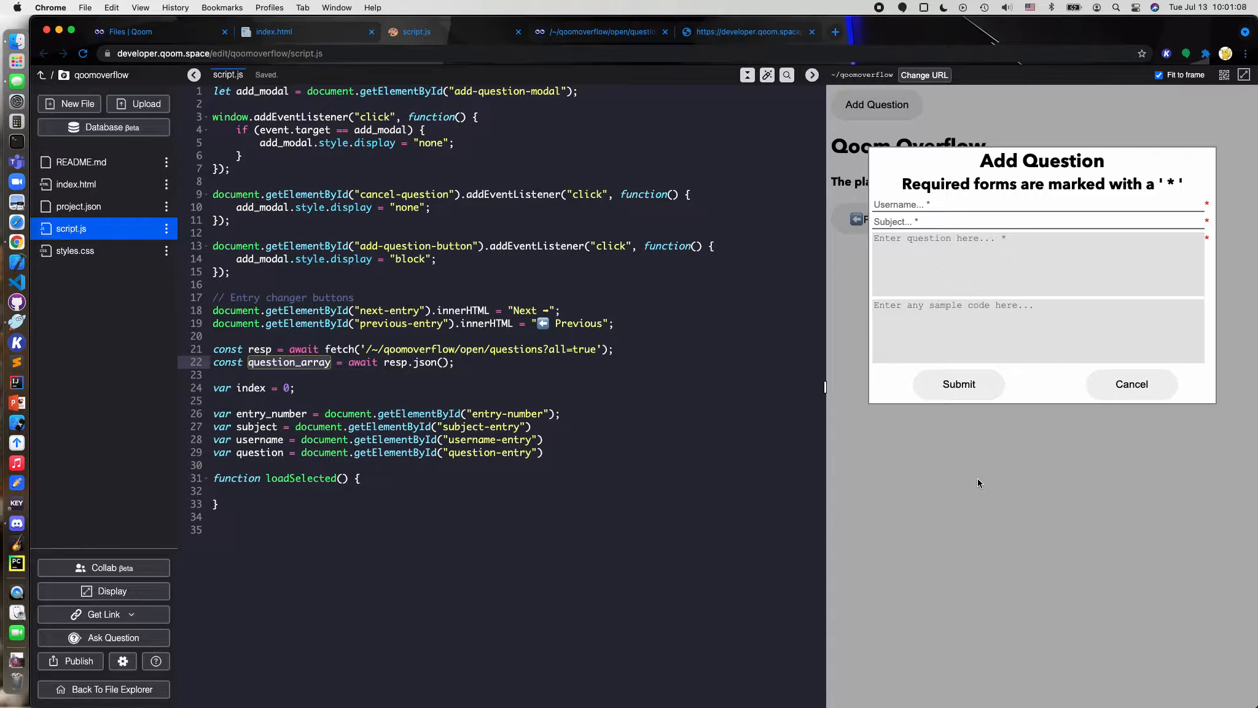
mouse_move(766, 465)
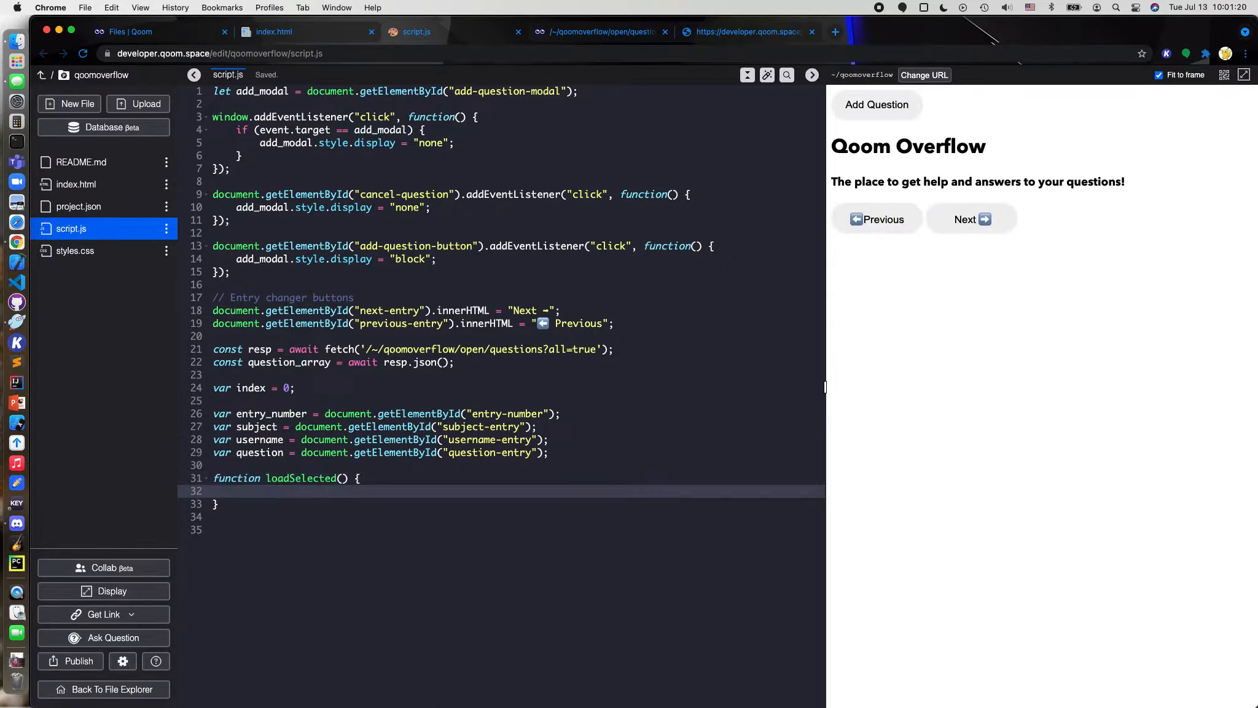
Start loadSelected with entry_number.innerHTML = and remove the stray space in the entry-number paragraph
type("entry_number")
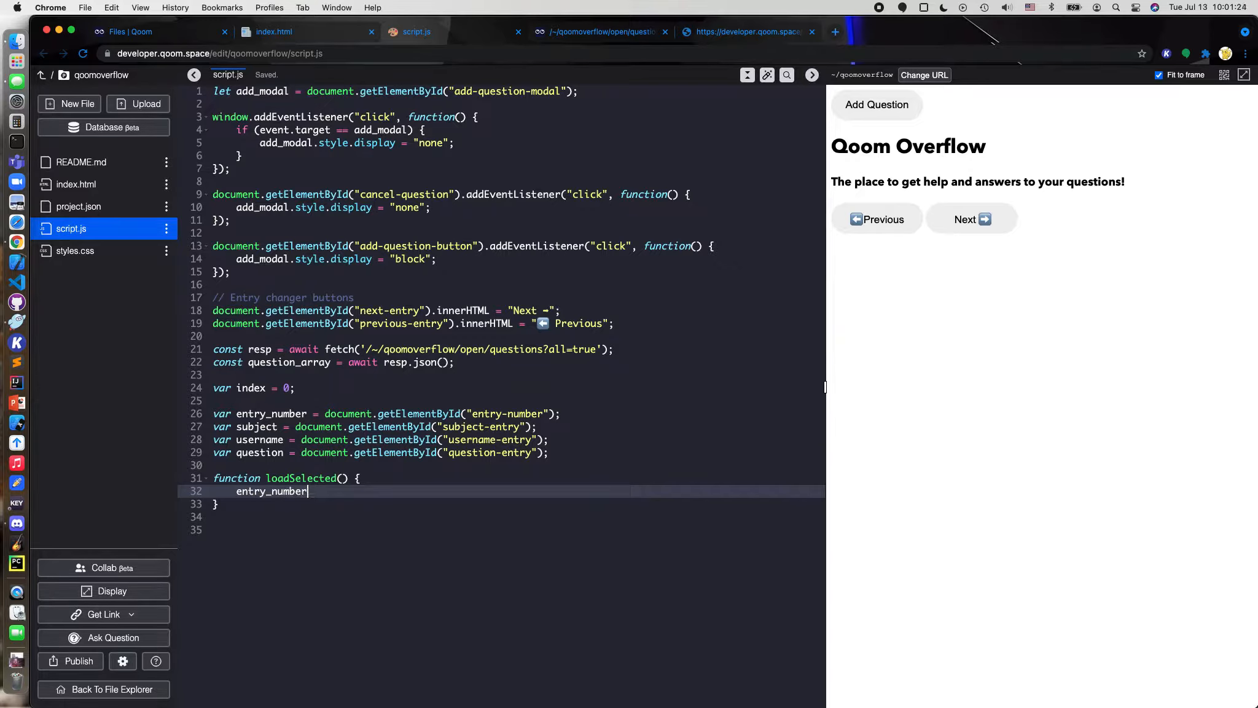
type(".innerHT")
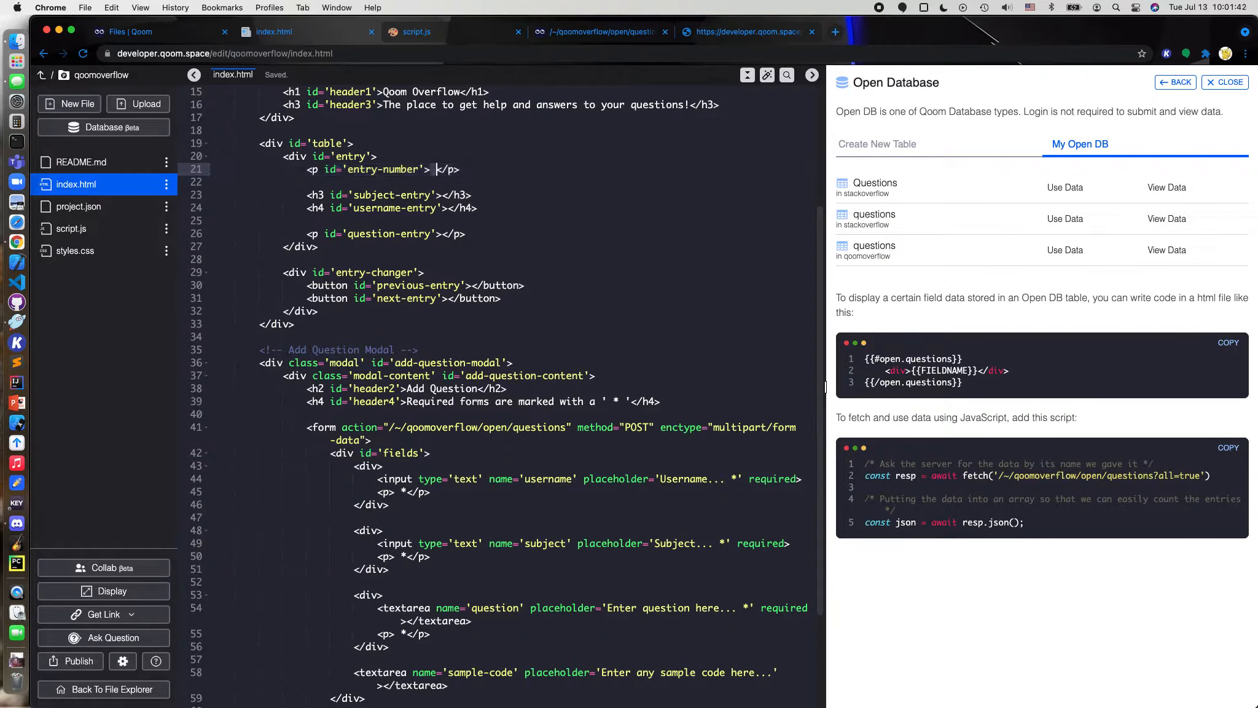
key("Backspace")
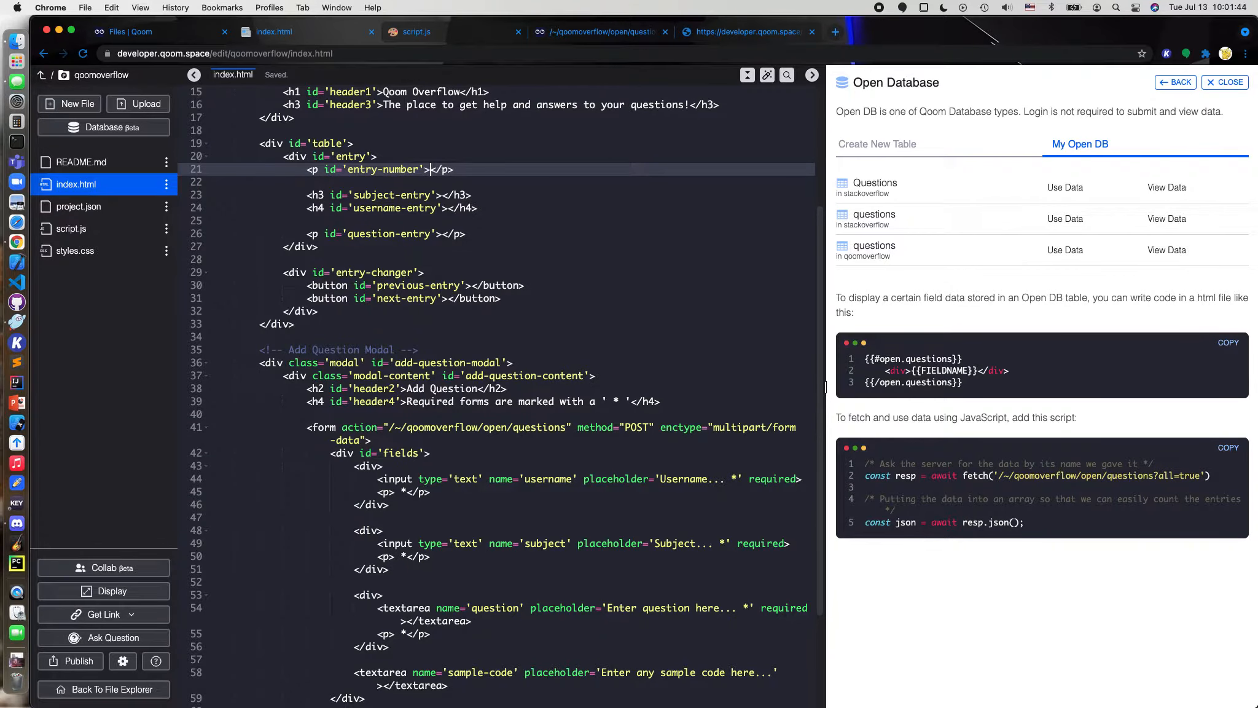
left_click(416, 31)
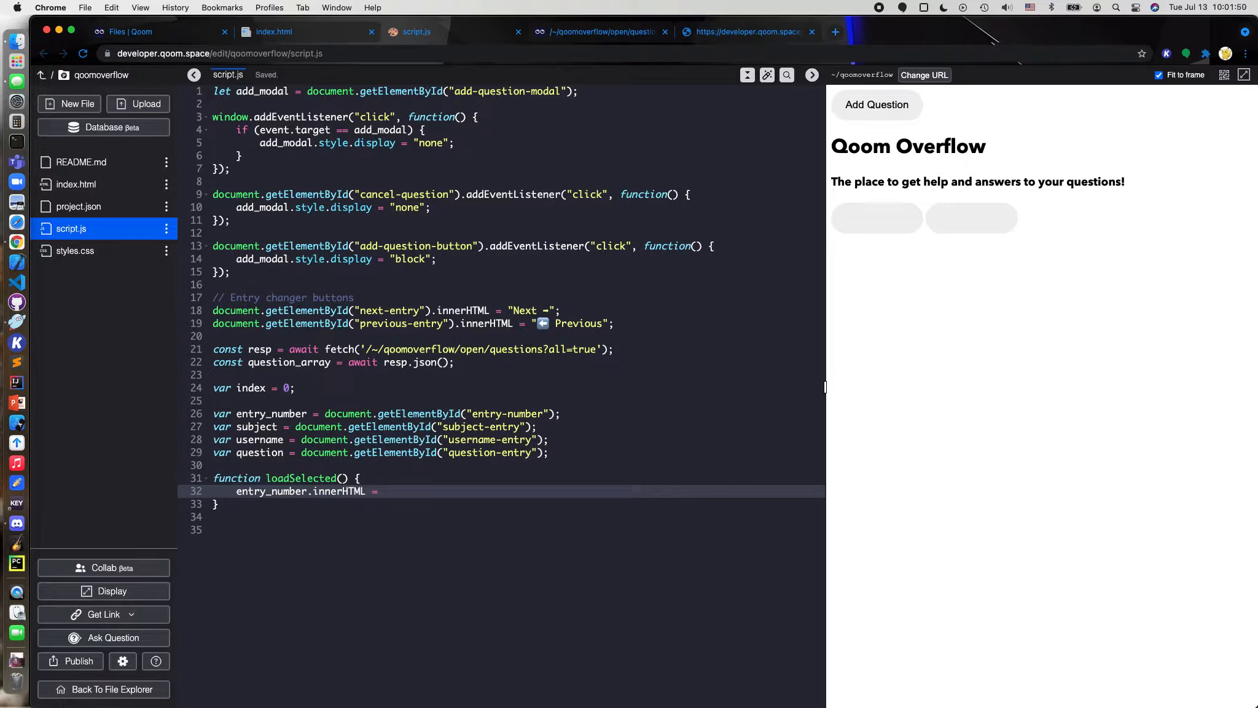
Make loadSelected set entry_number.innerHTML to index+1
type("index+1;")
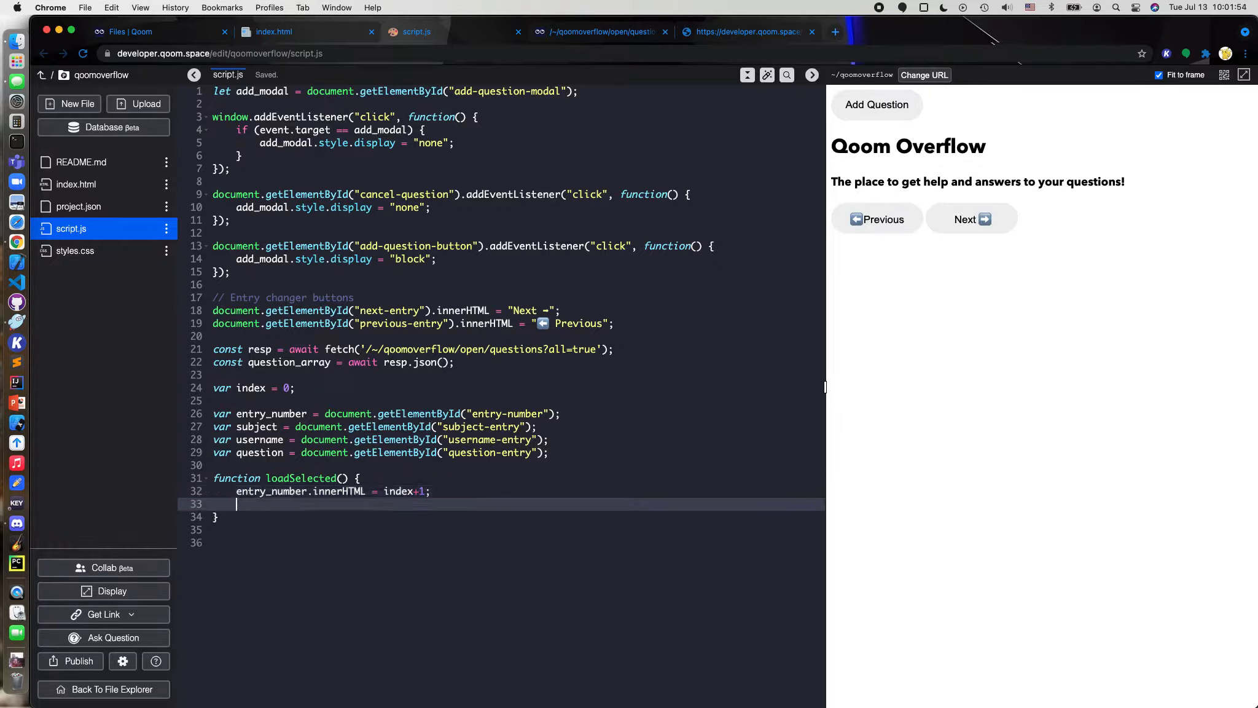
type("entry_")
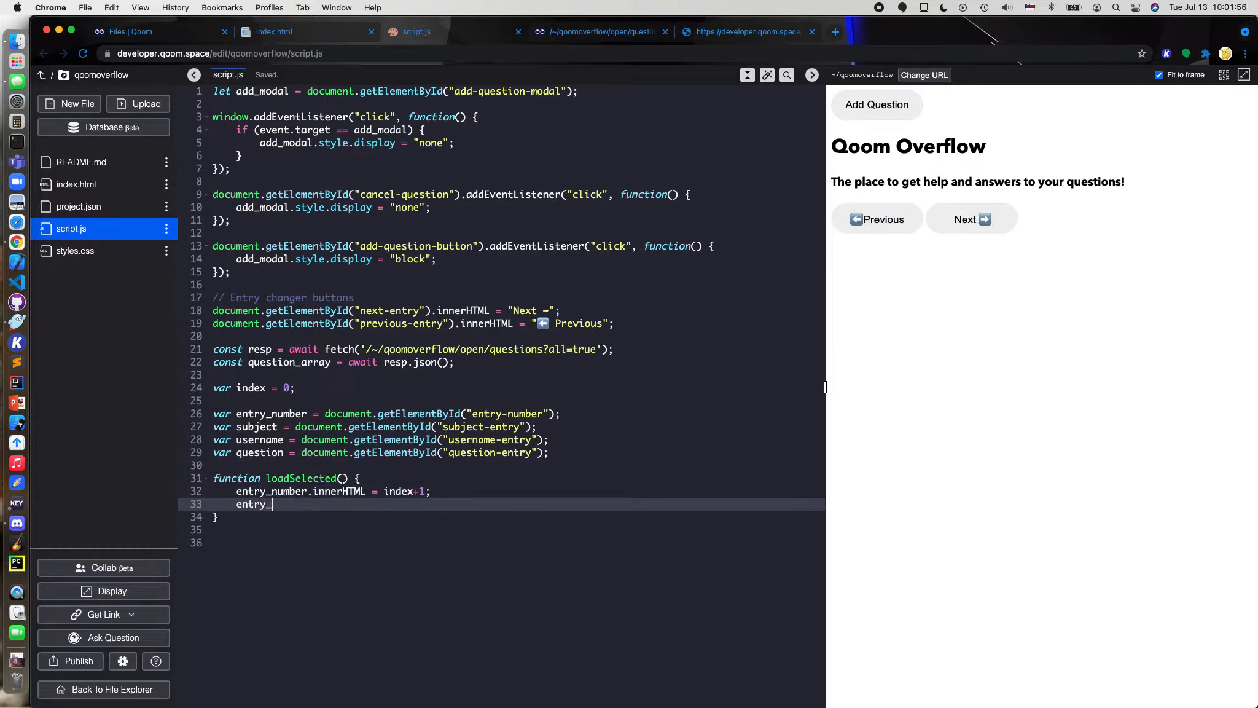
type("numbe")
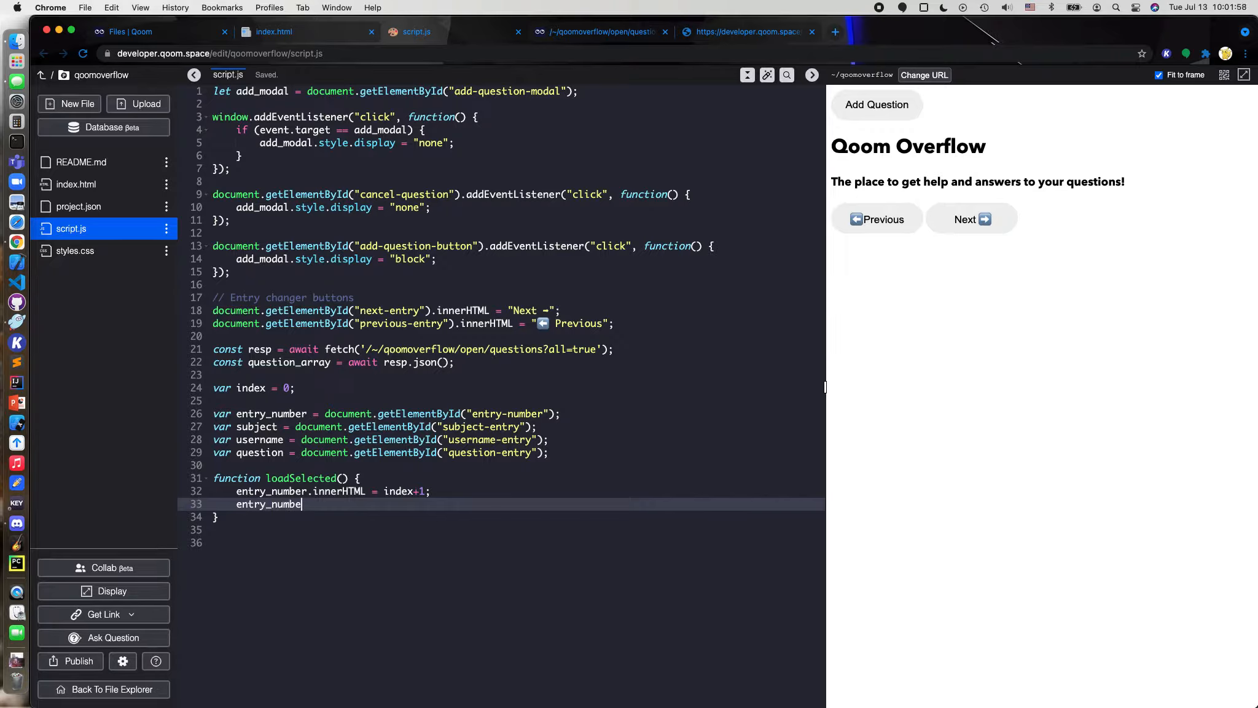
type("r")
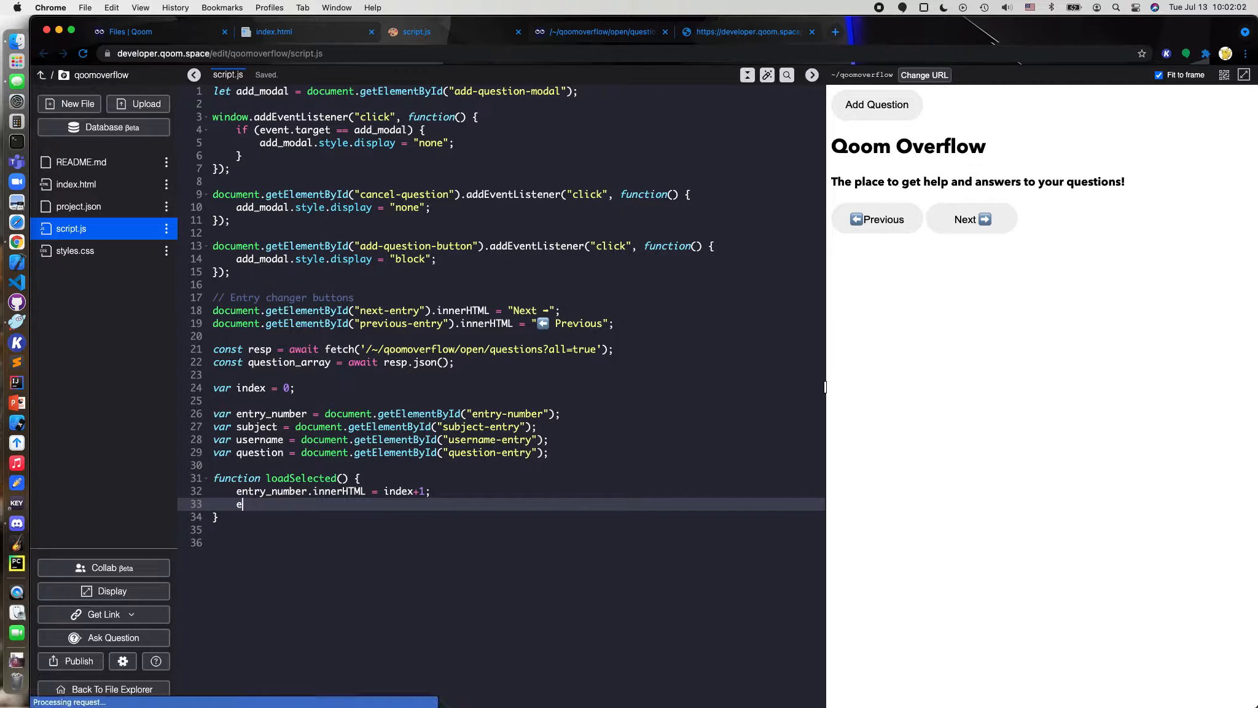
Set subject.innerHTML to question_array[index] inside loadSelected
type("subjec")
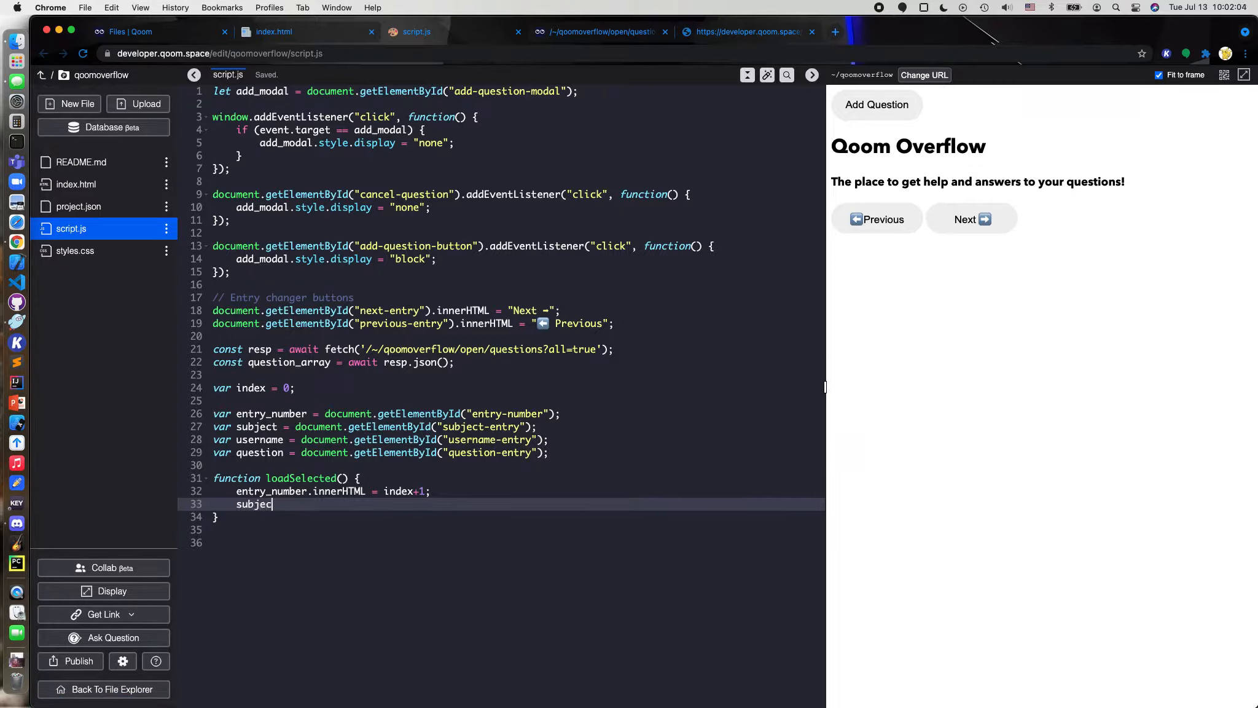
type("t.")
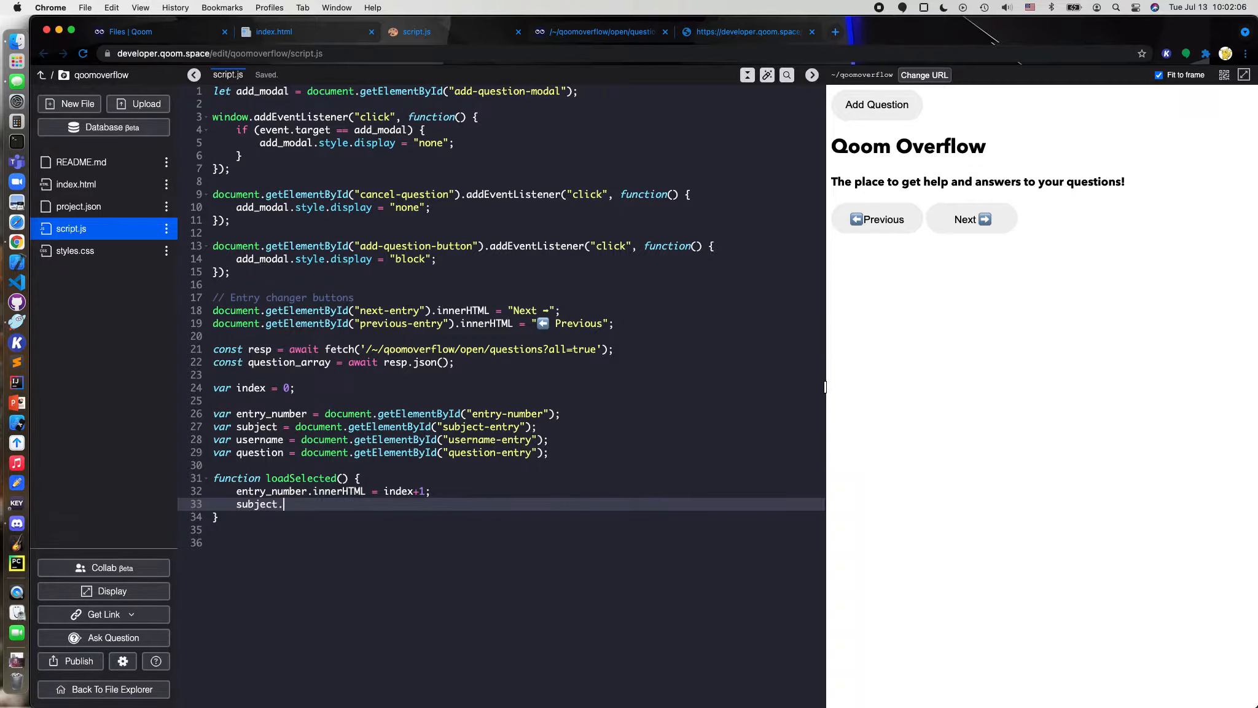
type("d")
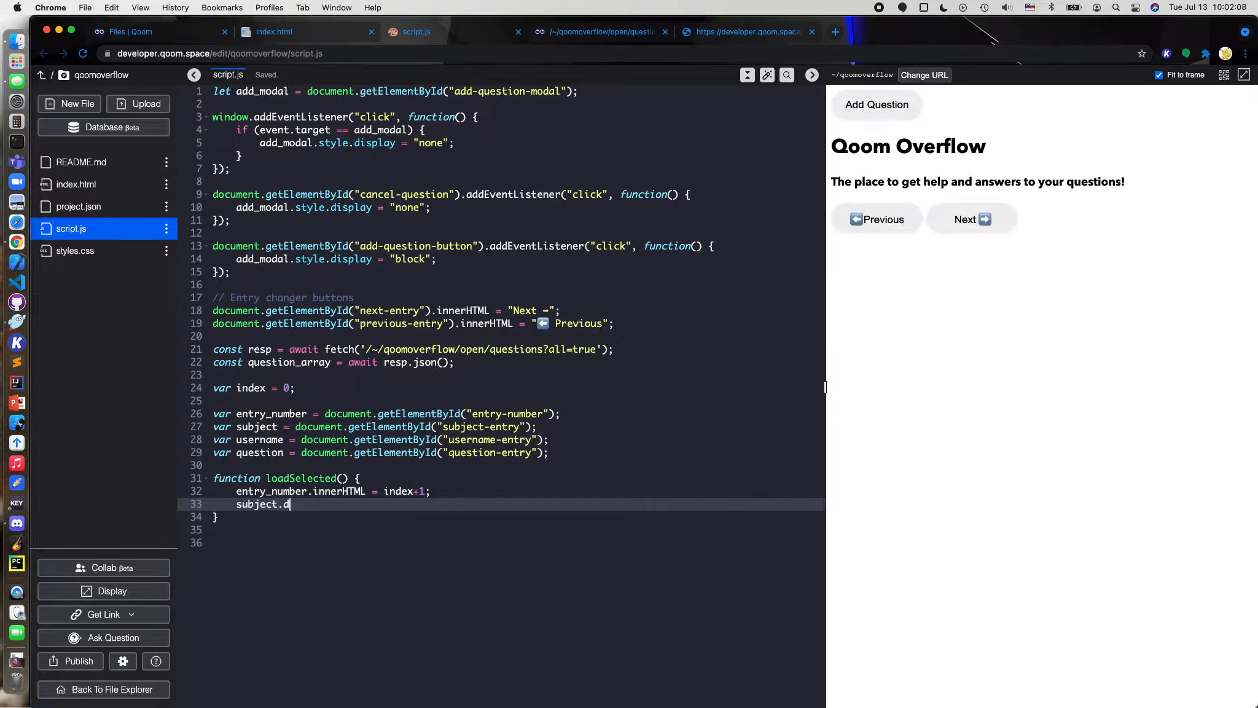
key("backspace")
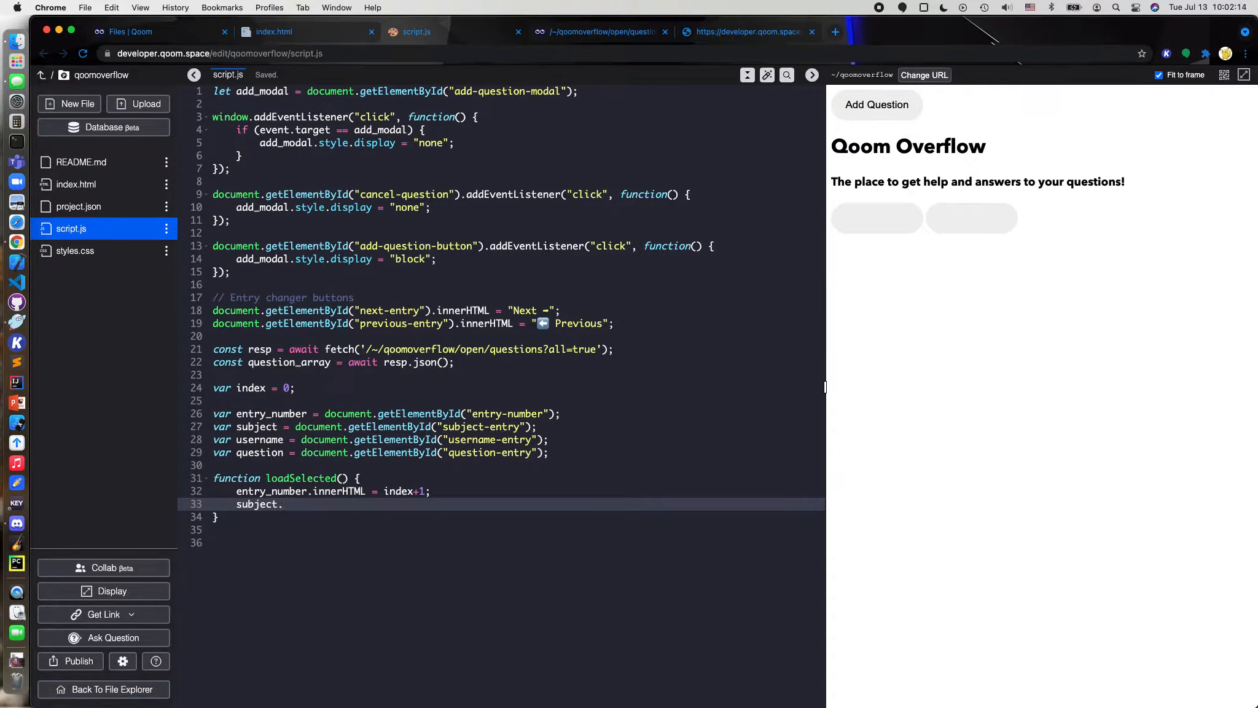
type("i")
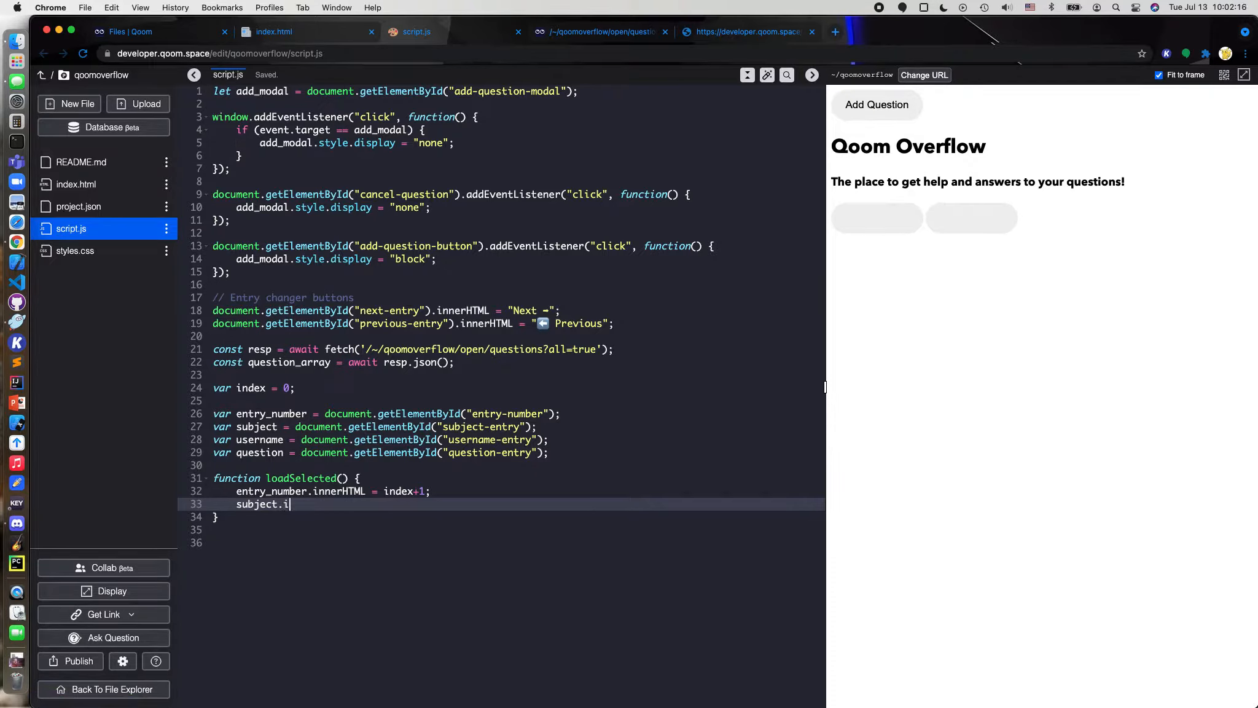
type("nnerHTML.")
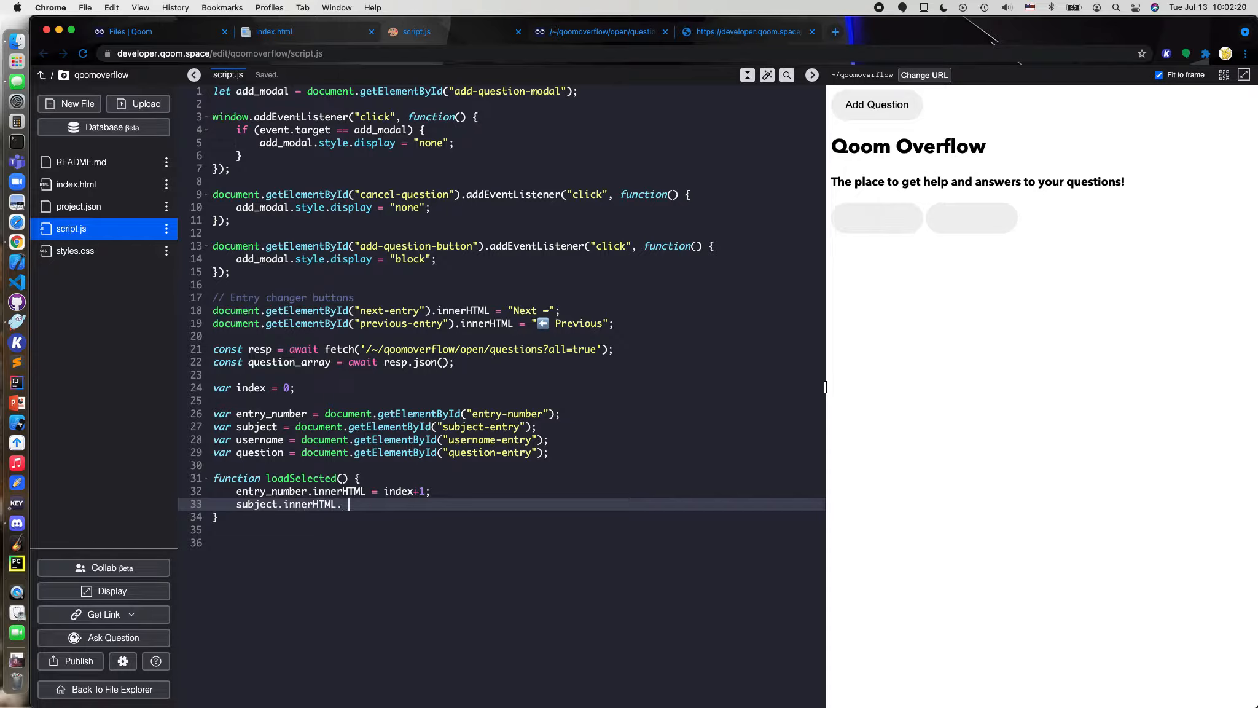
type("qye")
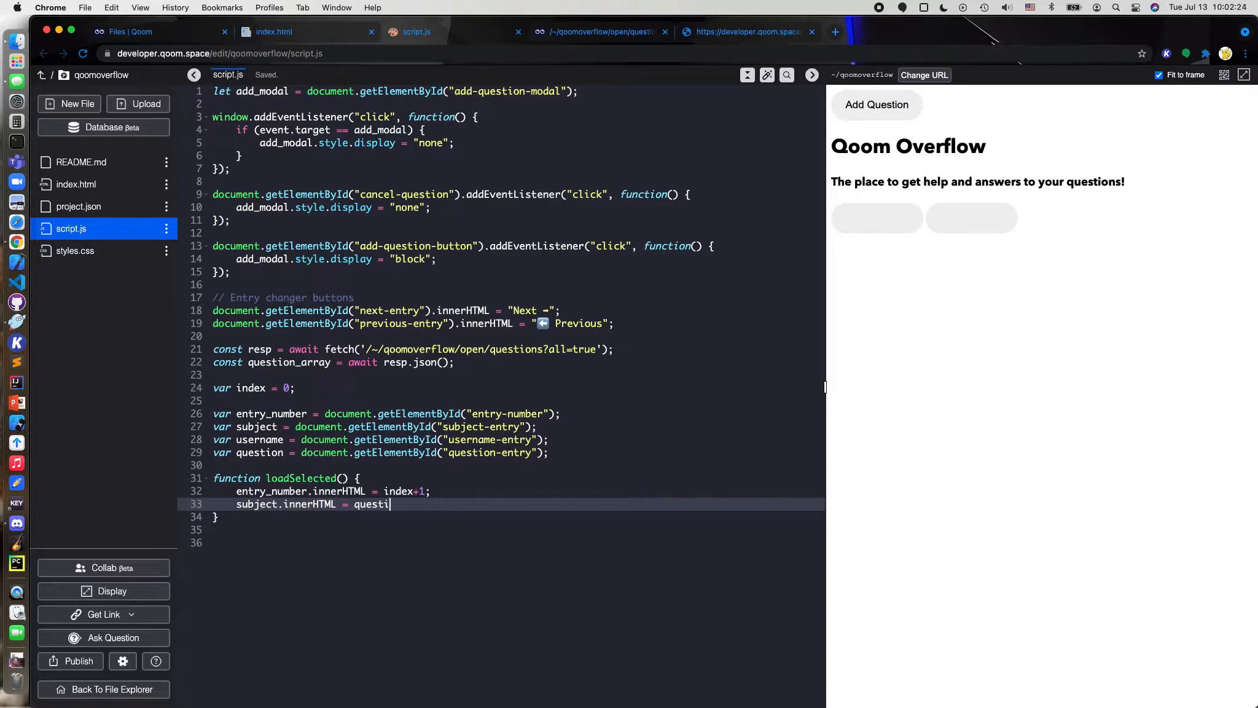
type("on_array")
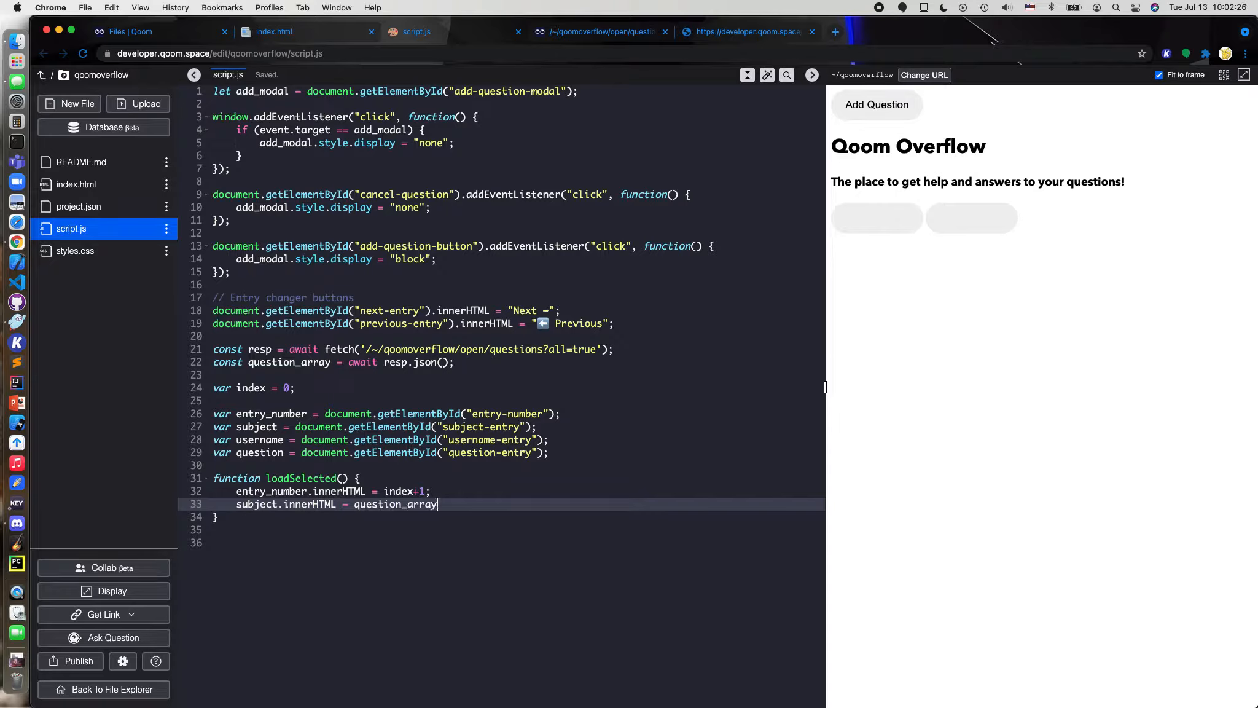
type("[index]")
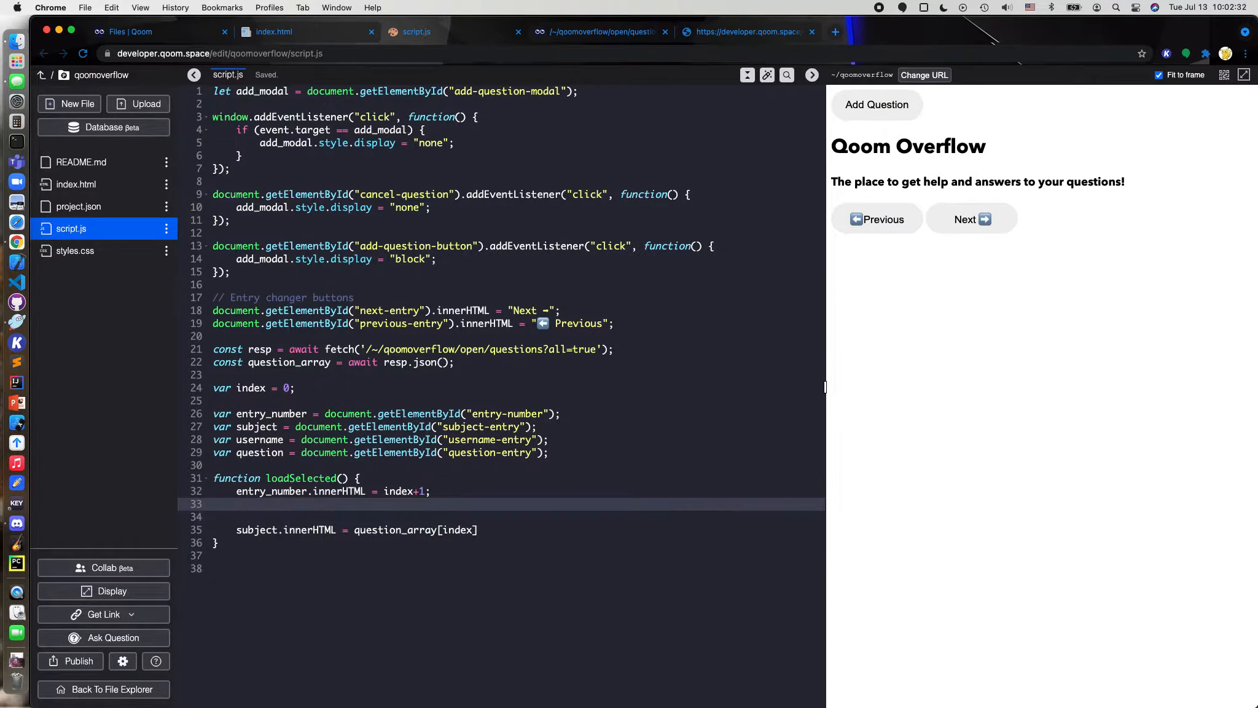
Log question_array to the console and call loadSelected(); below the function
type("console.lo")
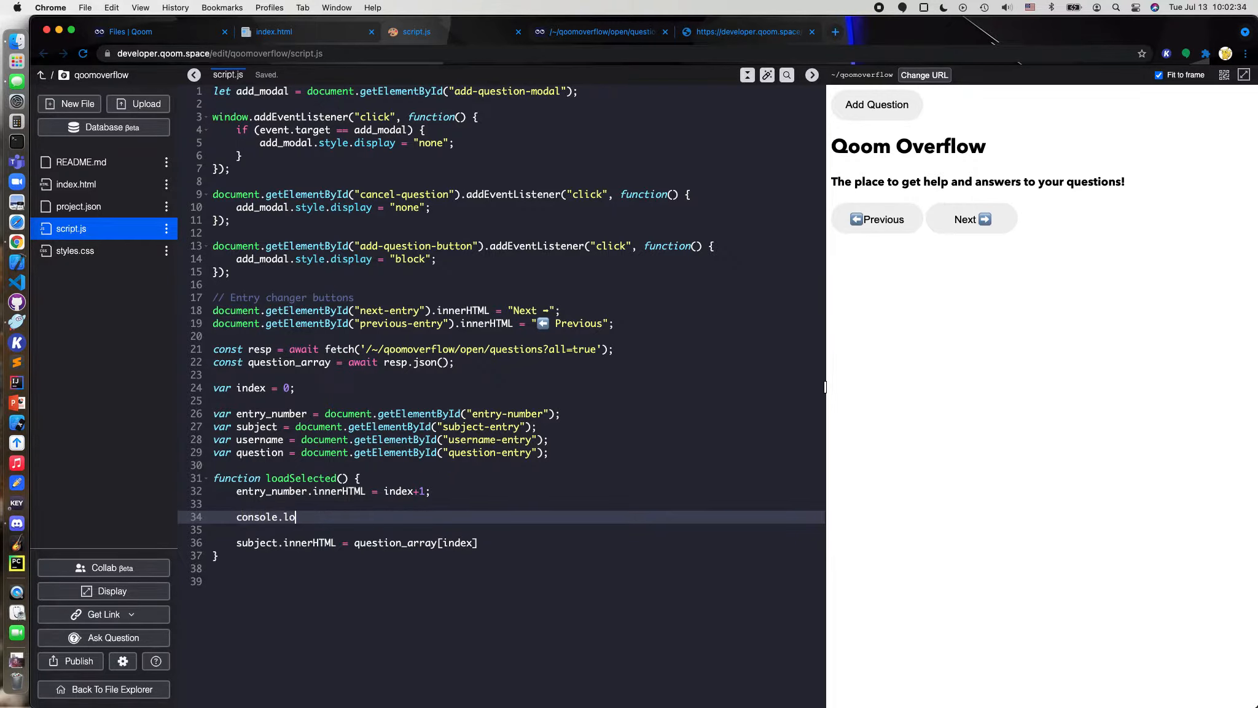
type("g(subject)")
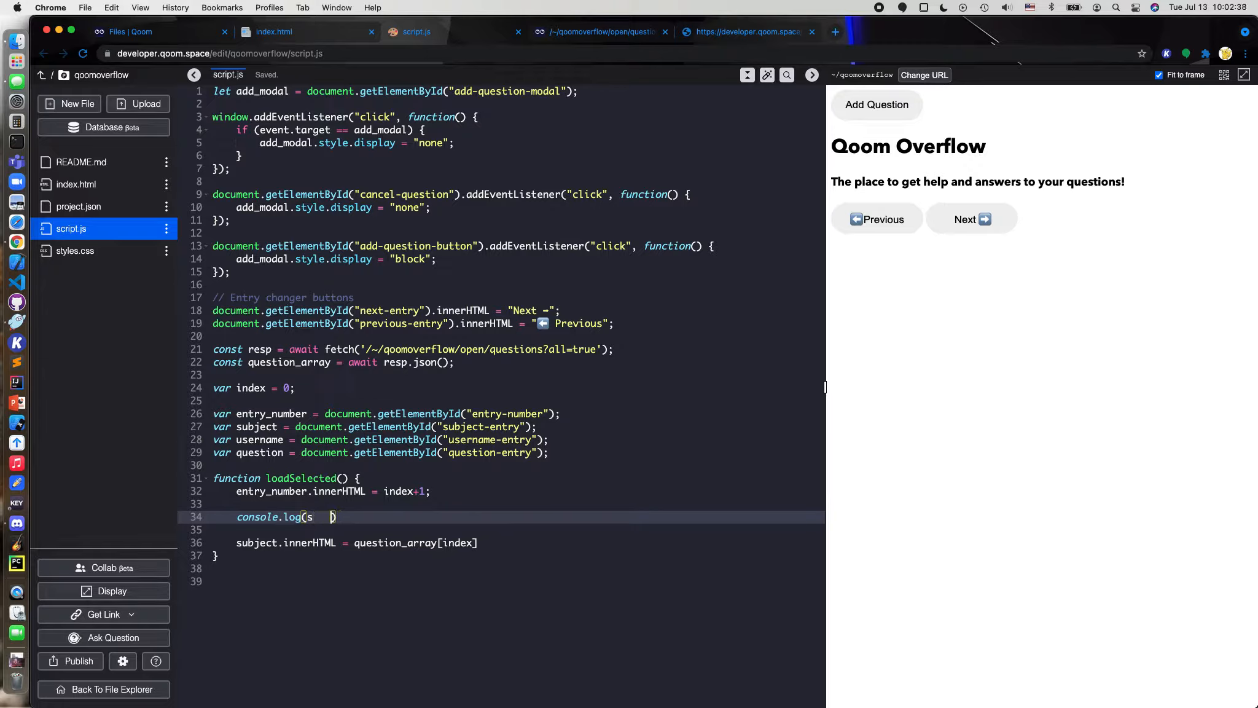
type("question_array")
left_click(518, 542)
type(";")
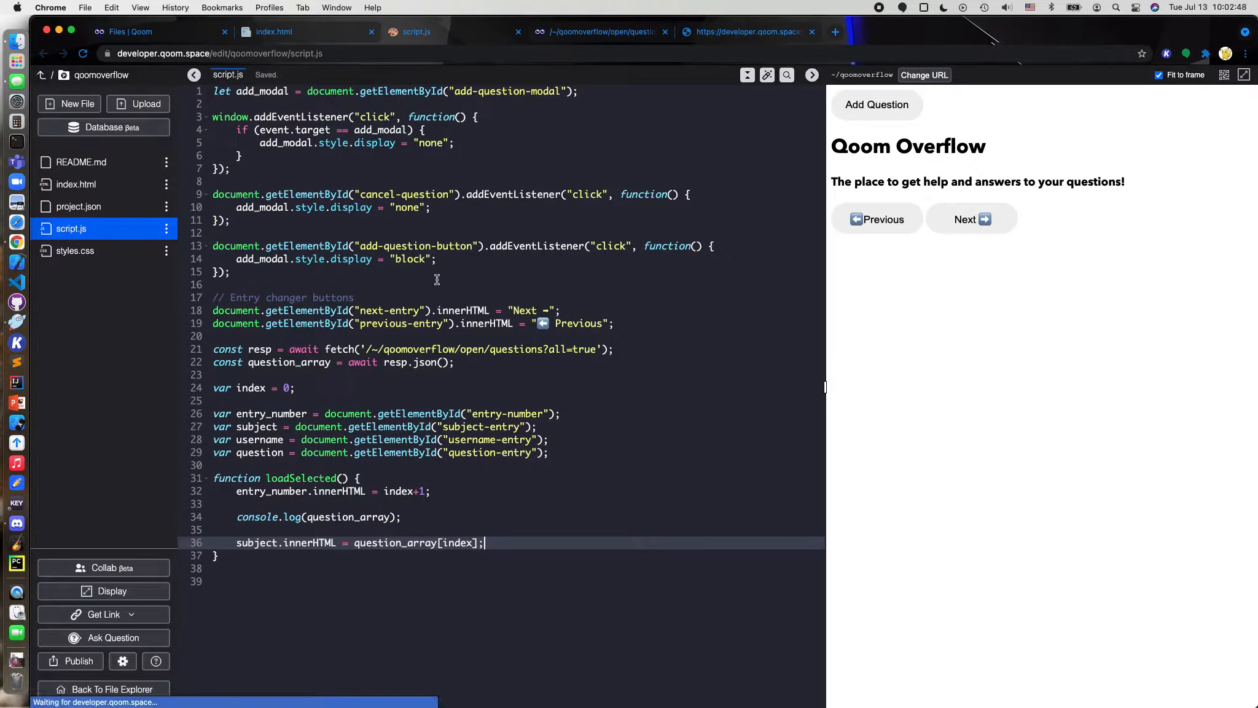
type("load")
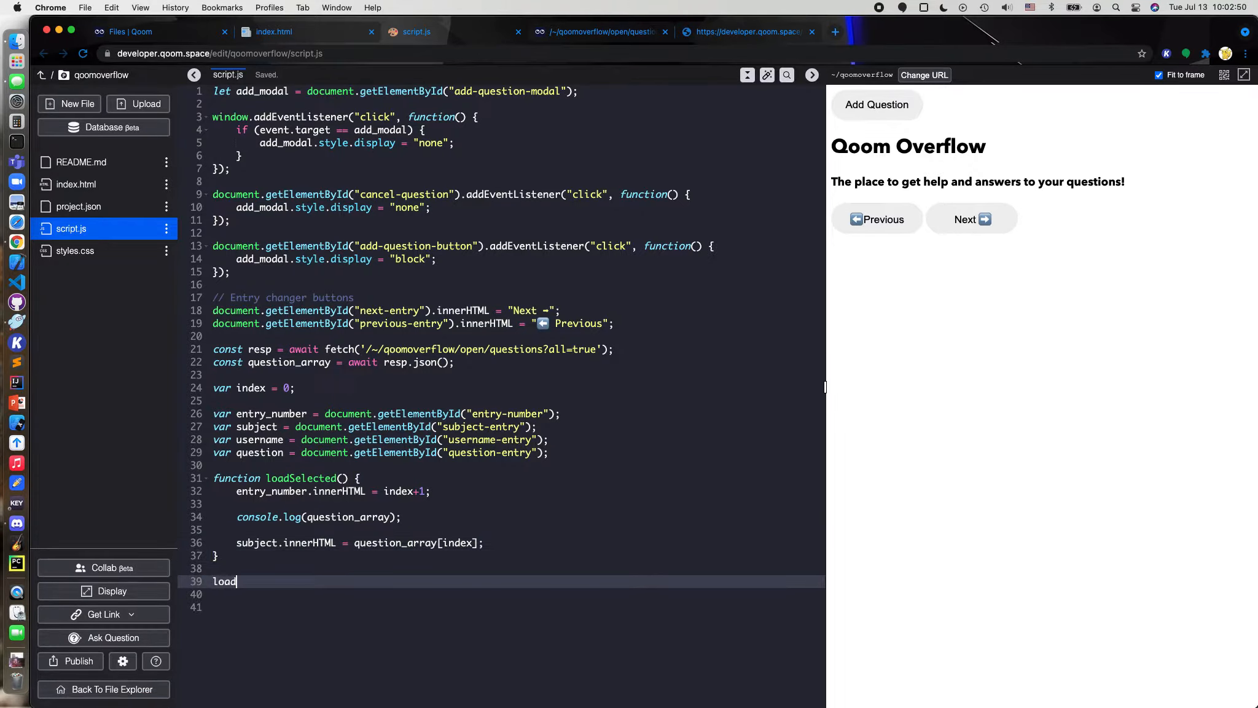
type("Selected()")
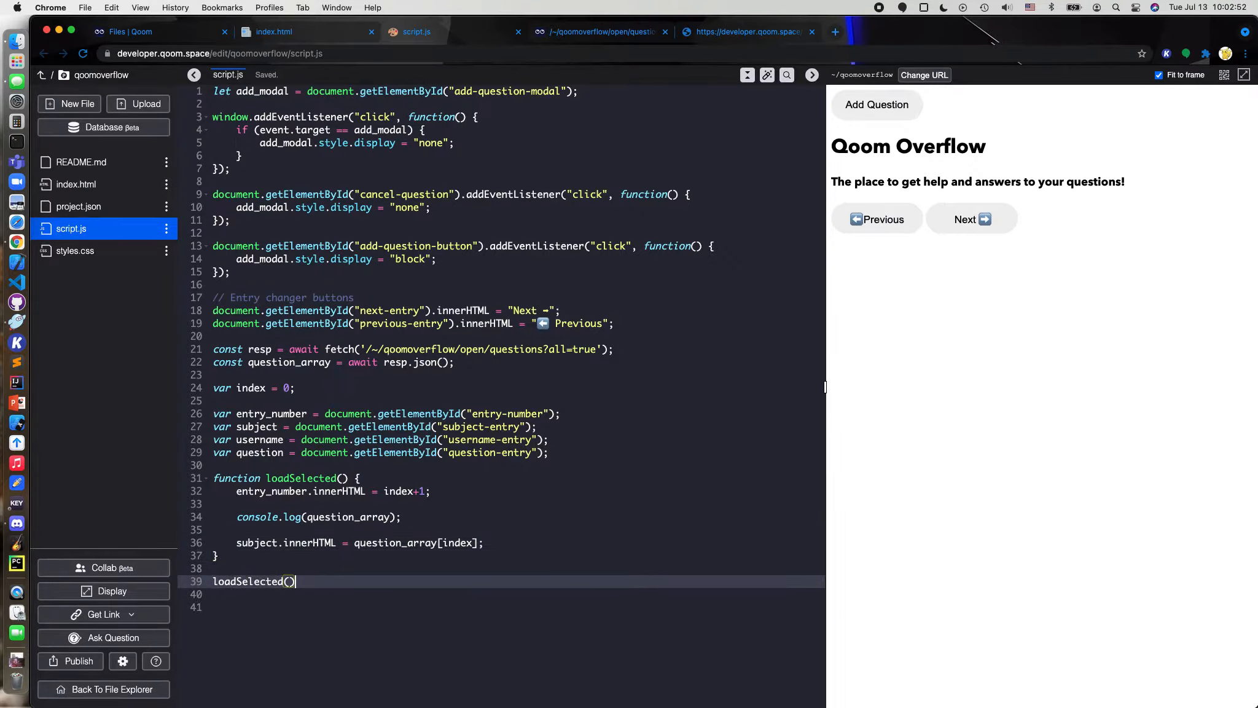
type(";")
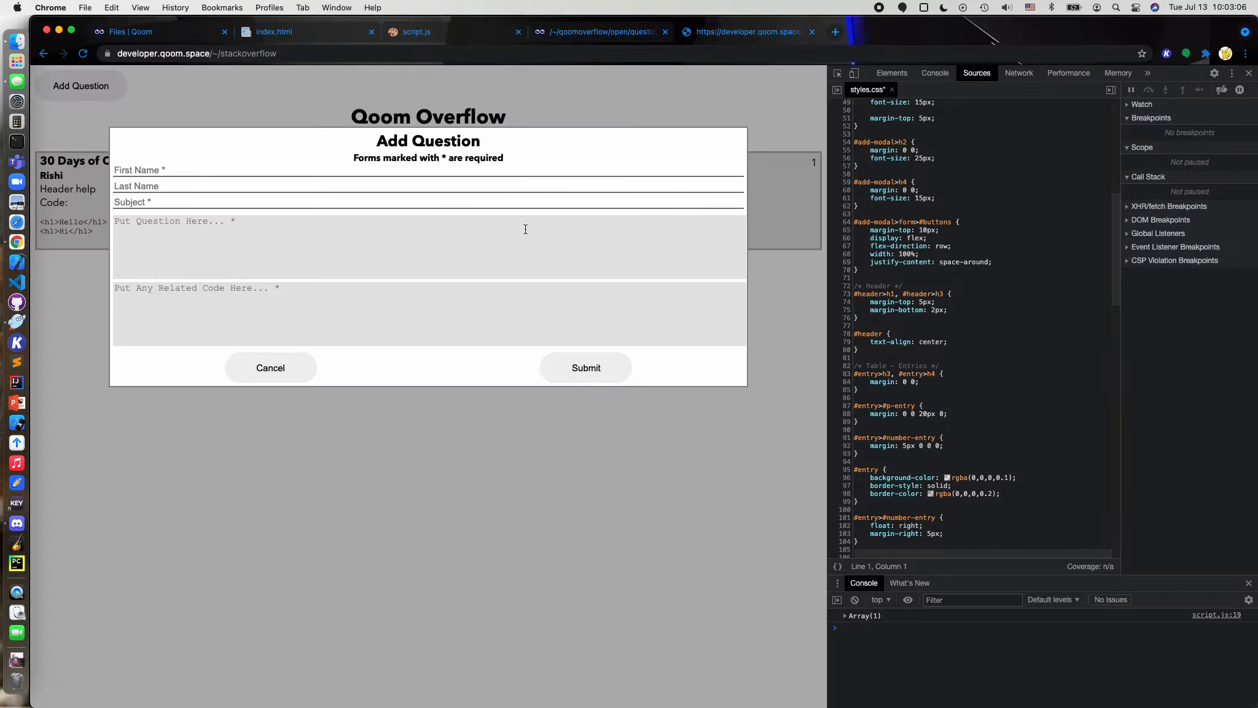
Expand the logged array's first entry in the console to reveal its question, sample_code, subject and username fields
left_click(271, 368)
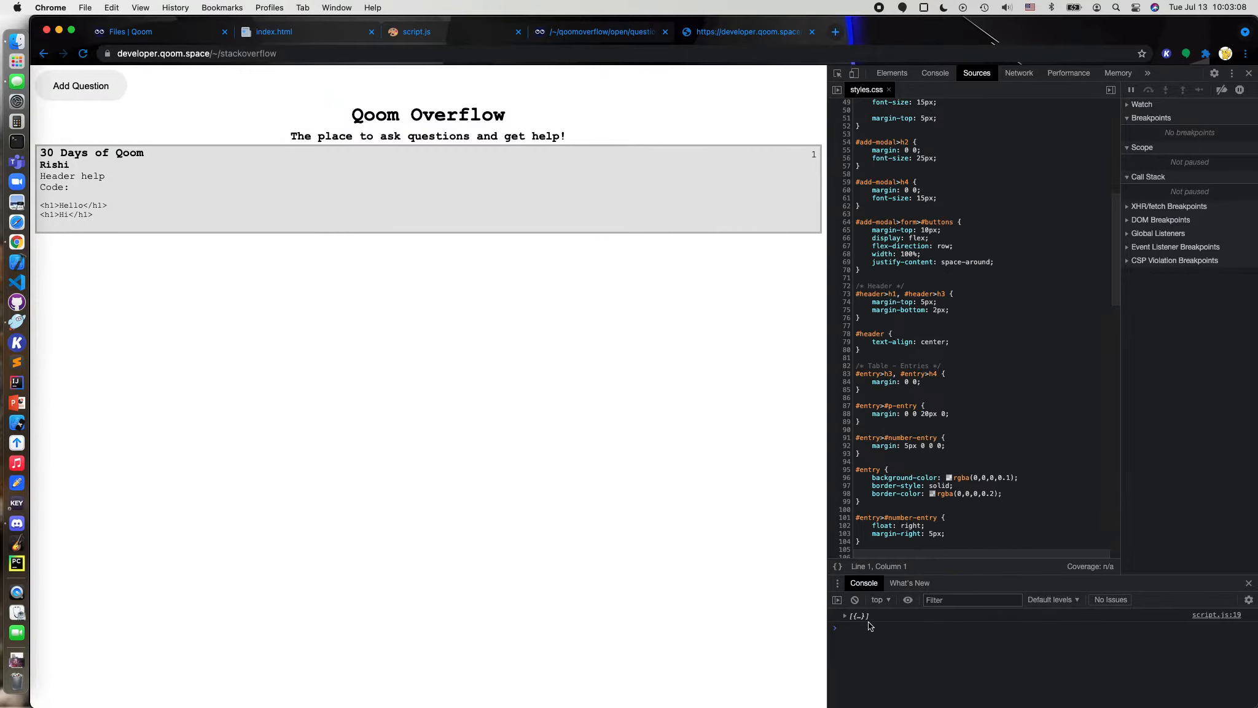
mouse_move(655, 411)
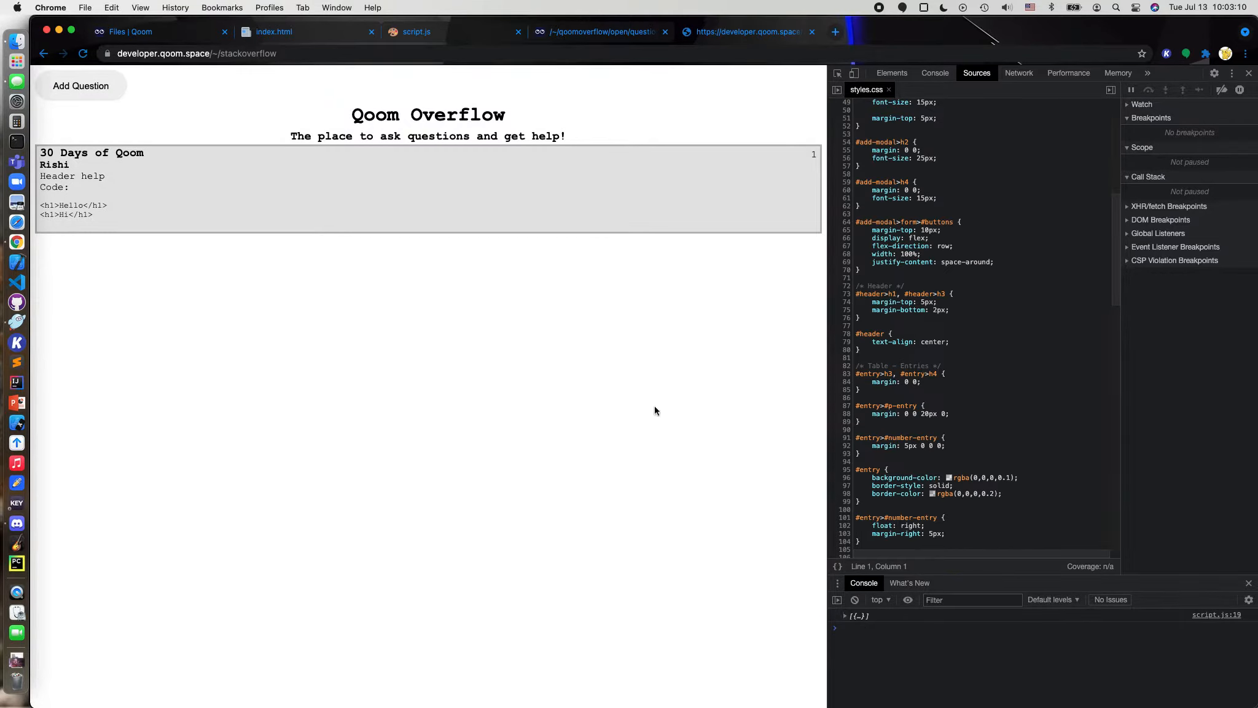
left_click(196, 53)
type("qoom")
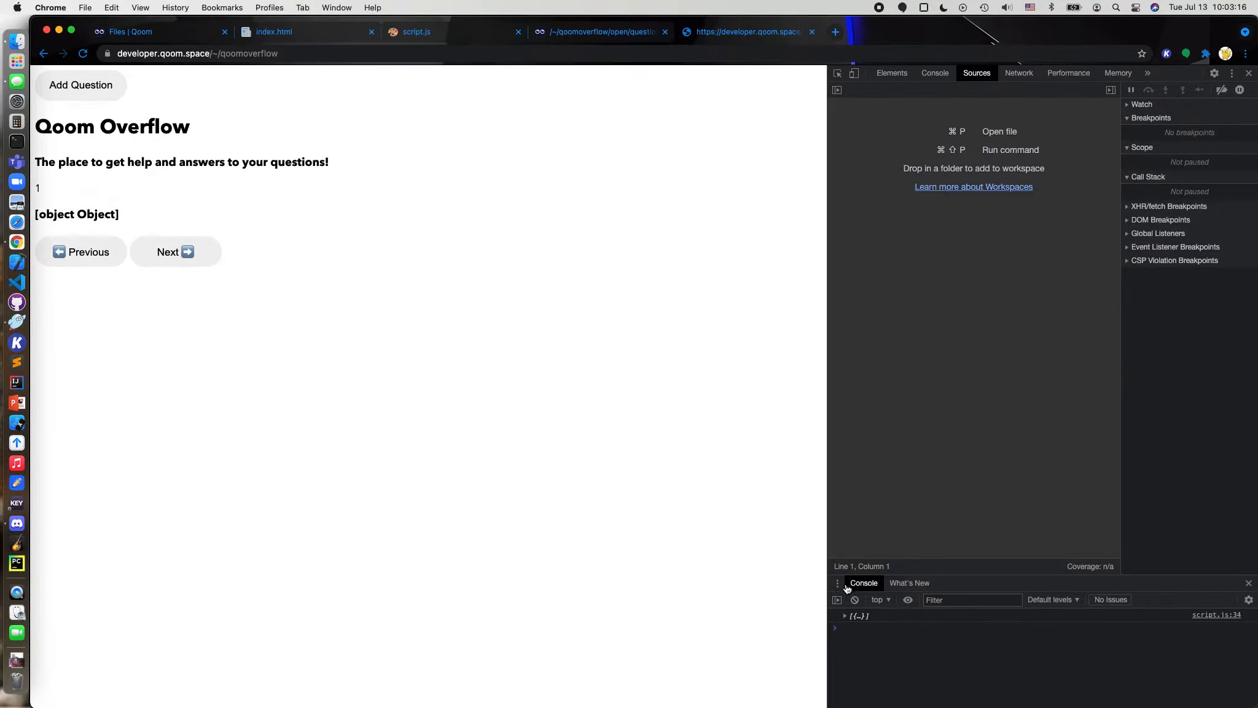
left_click(846, 615)
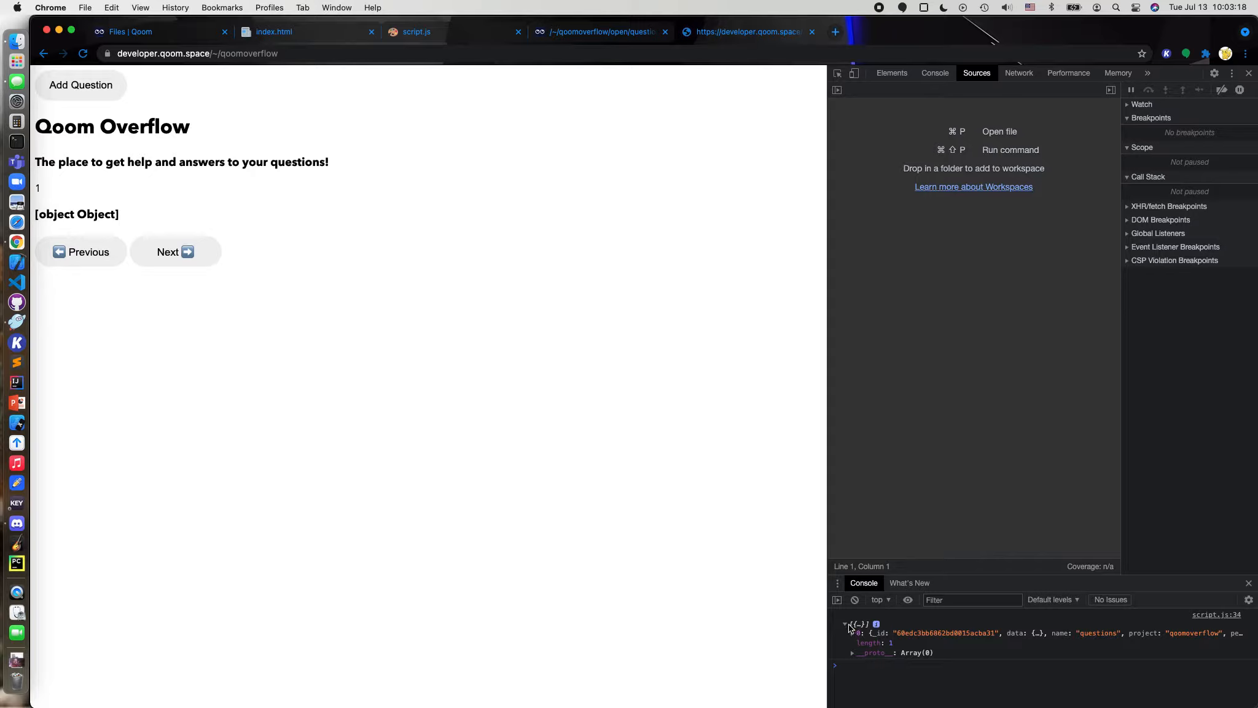
left_click(852, 633)
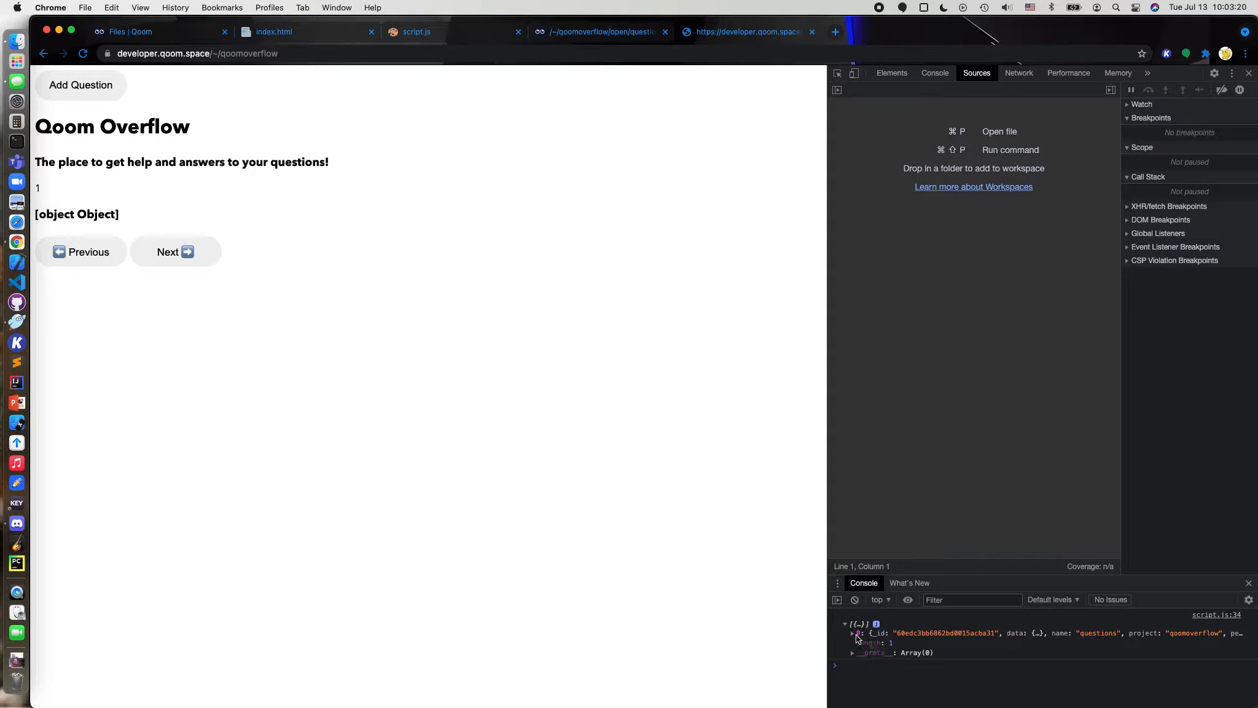
left_click(852, 633)
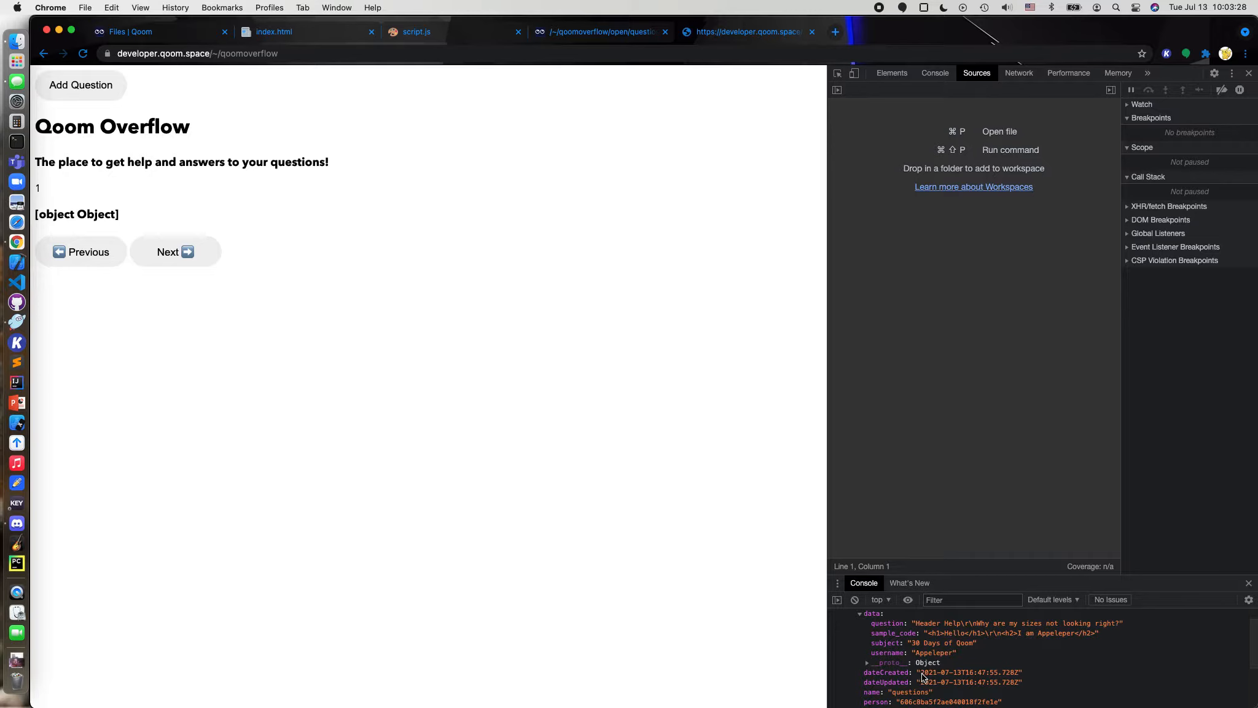
left_click(417, 31)
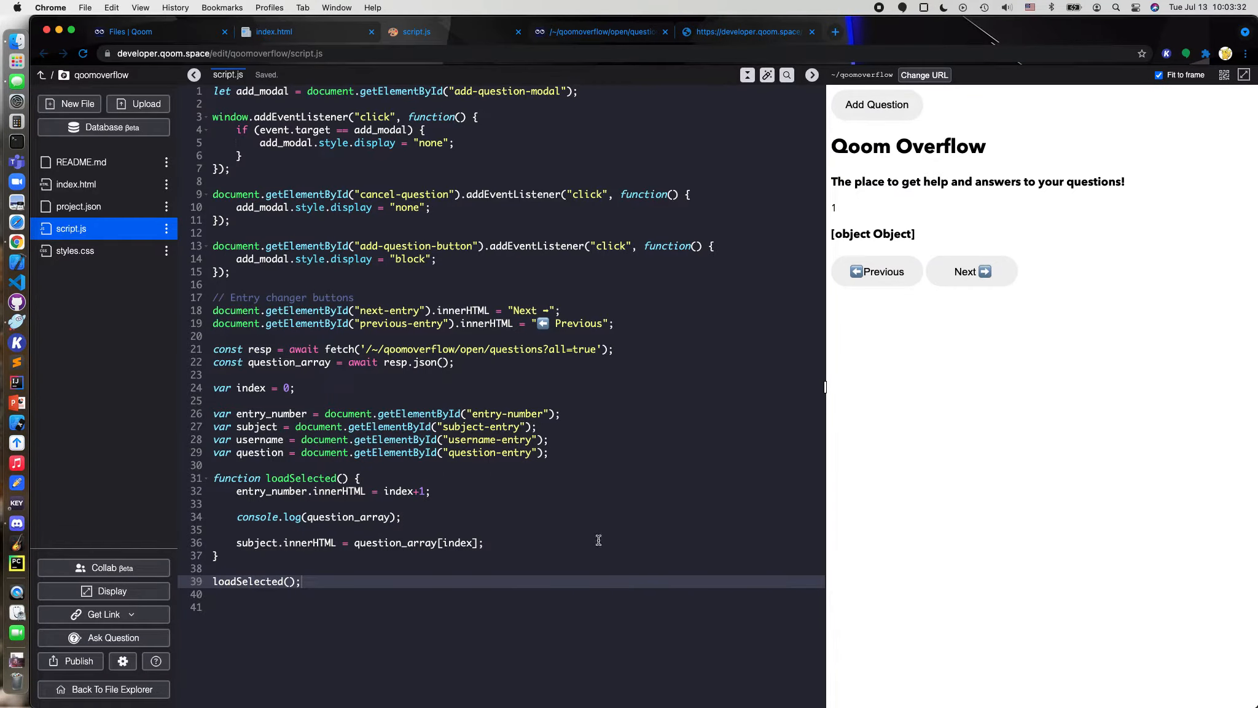
Set subject and username innerHTML from question_array[index].data.subject and .data.username
left_click(607, 32)
type(".data")
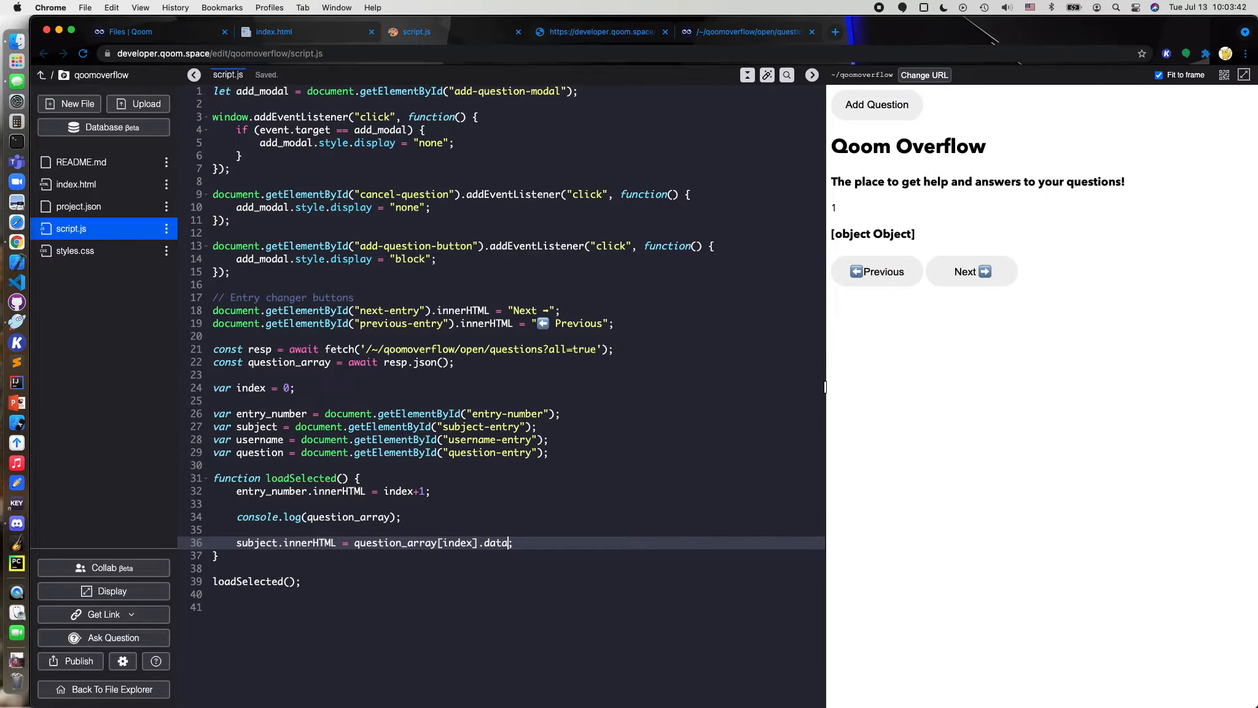
type("subjc")
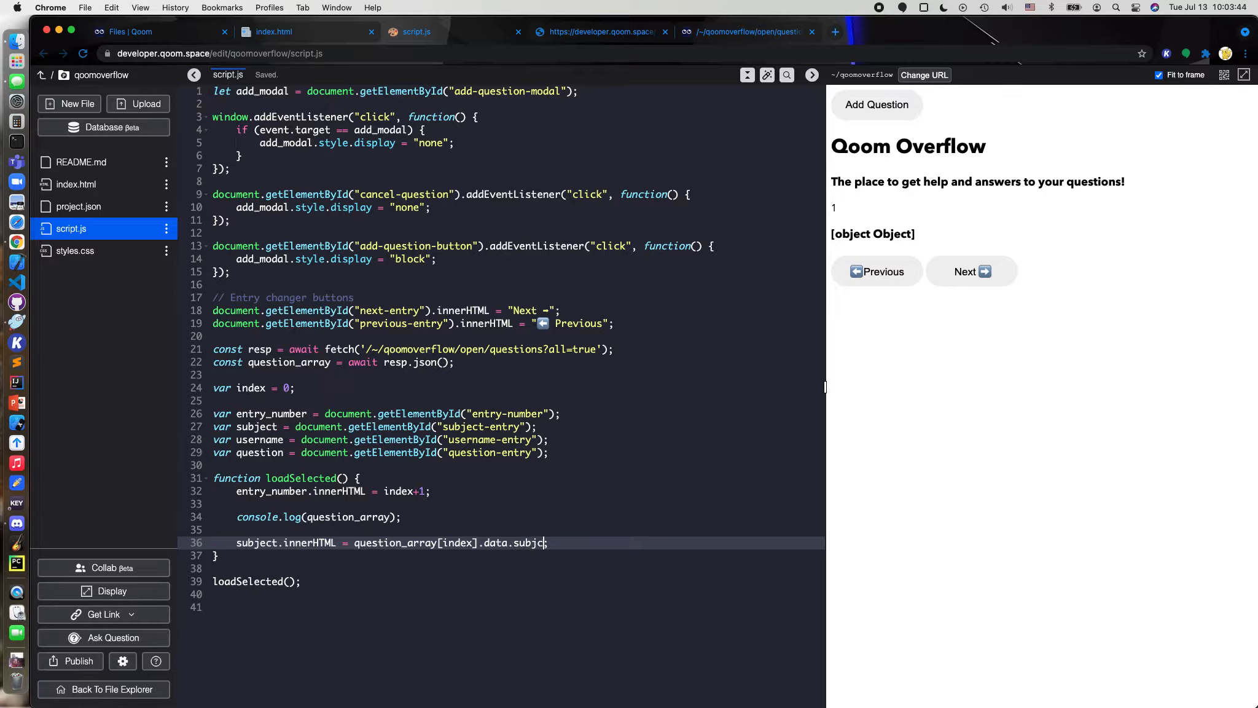
type("ect;")
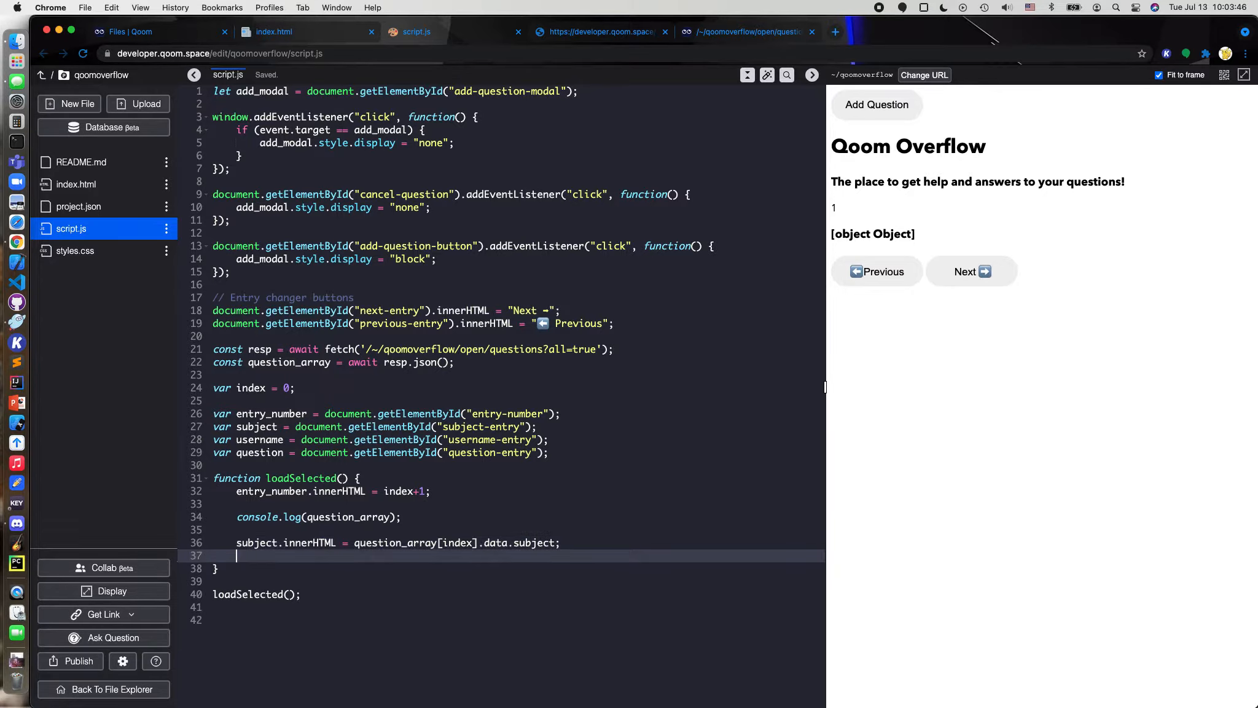
type("username.")
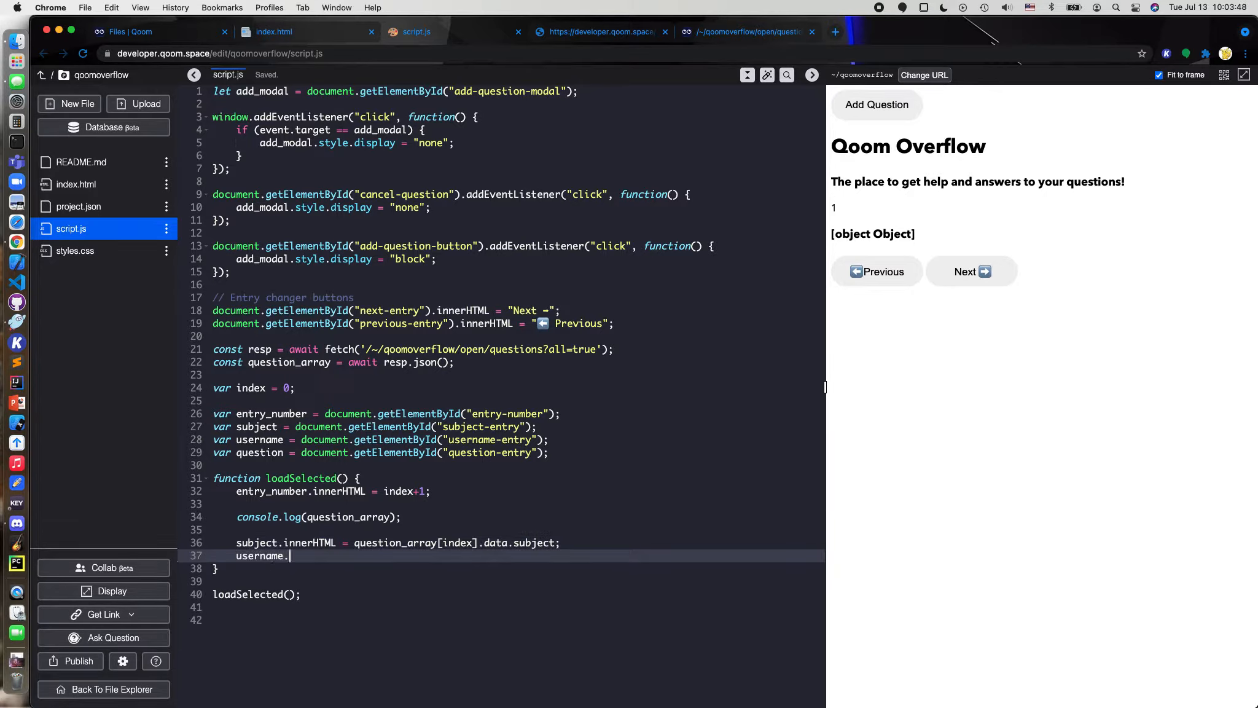
type("innerHTML =")
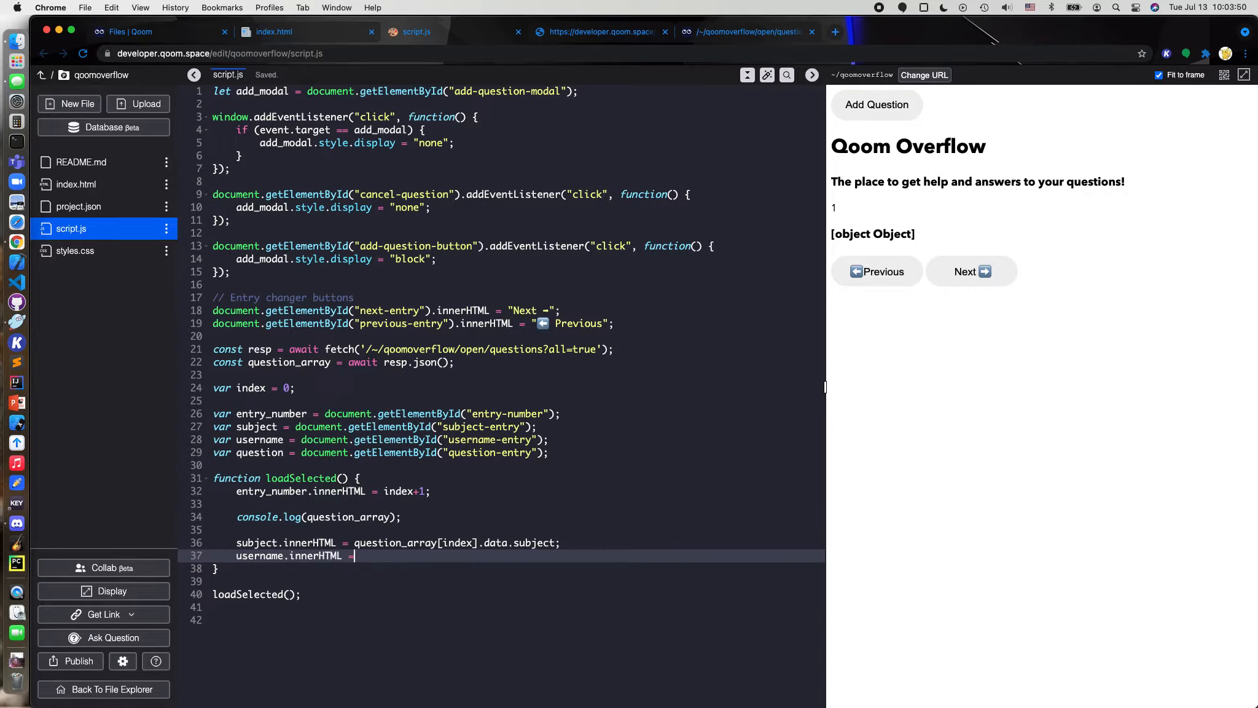
type("questiona")
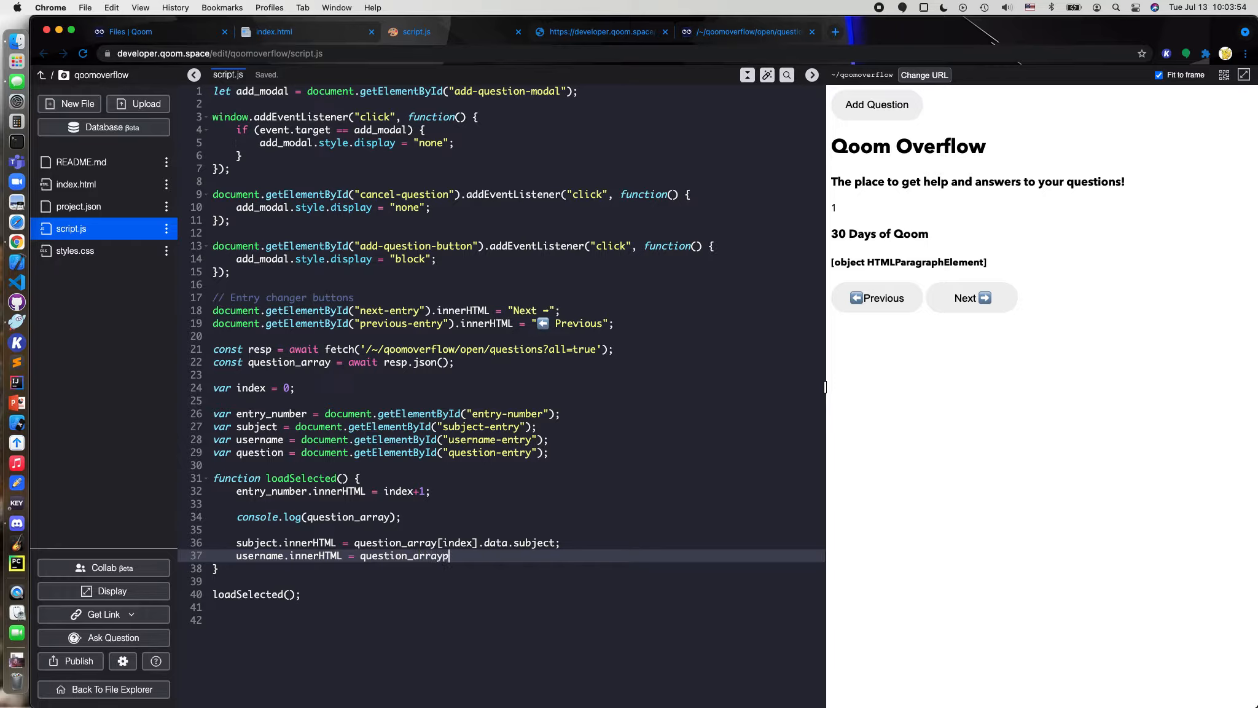
type("[index]")
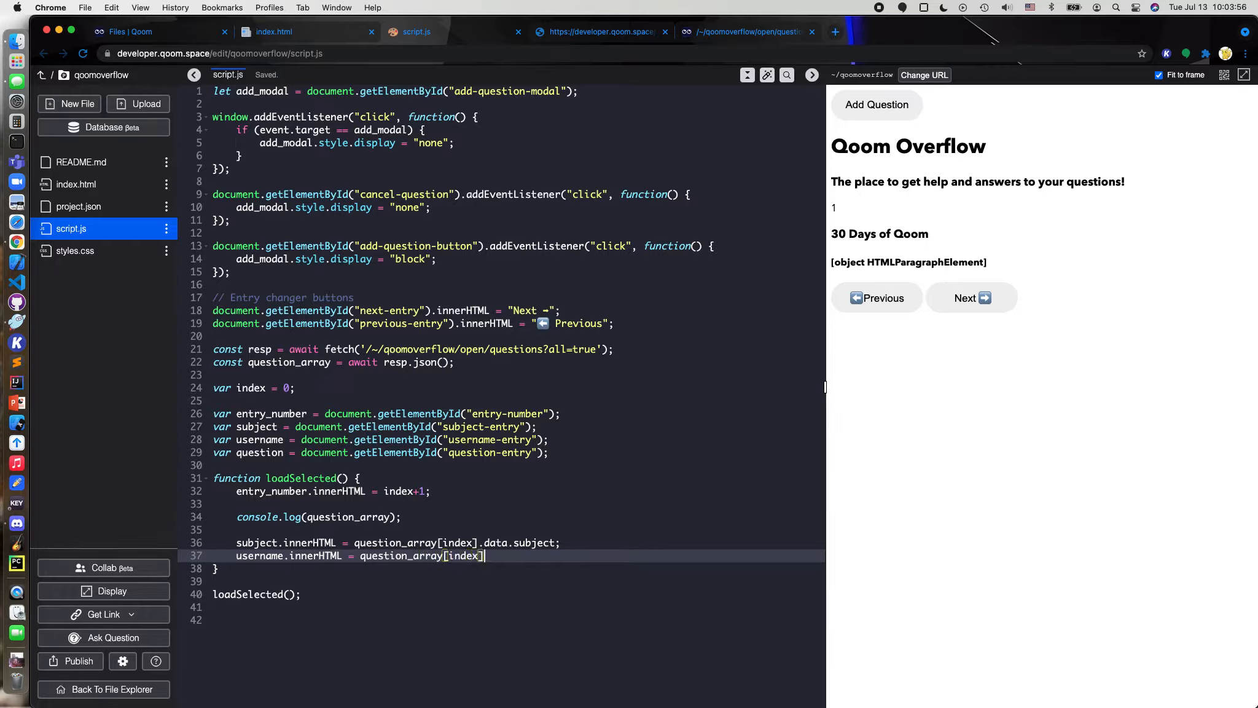
type("d")
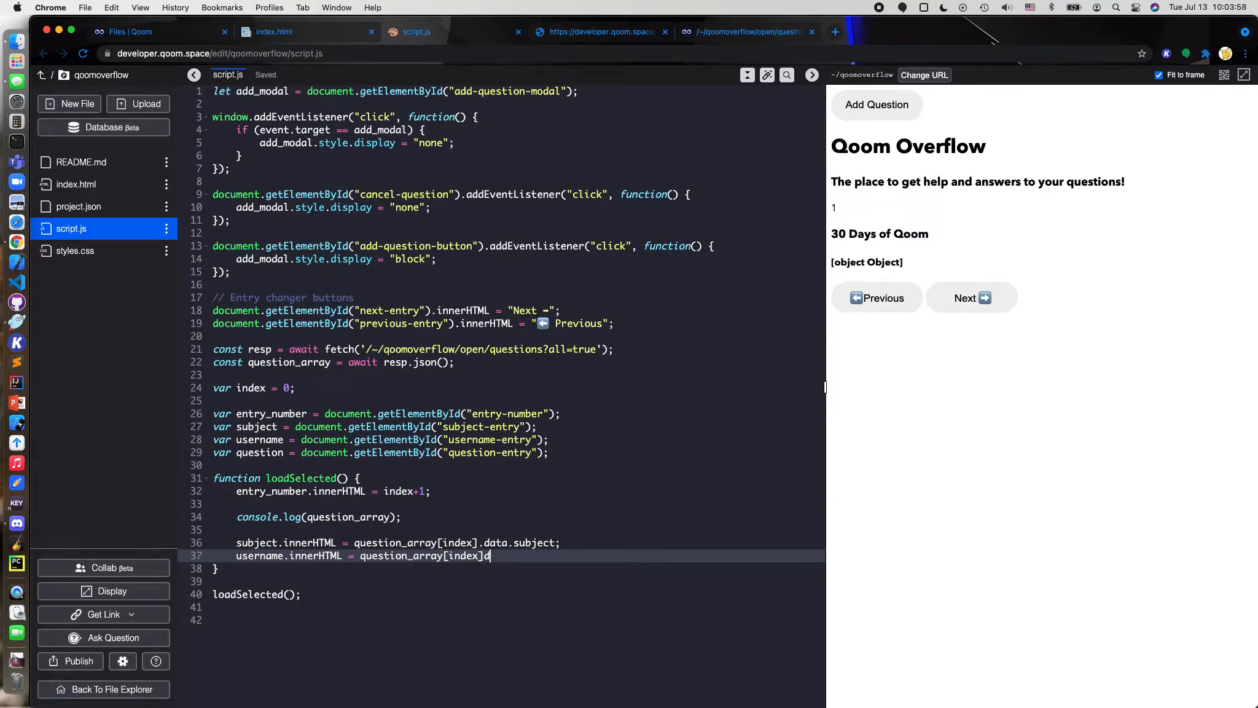
type(".data.use")
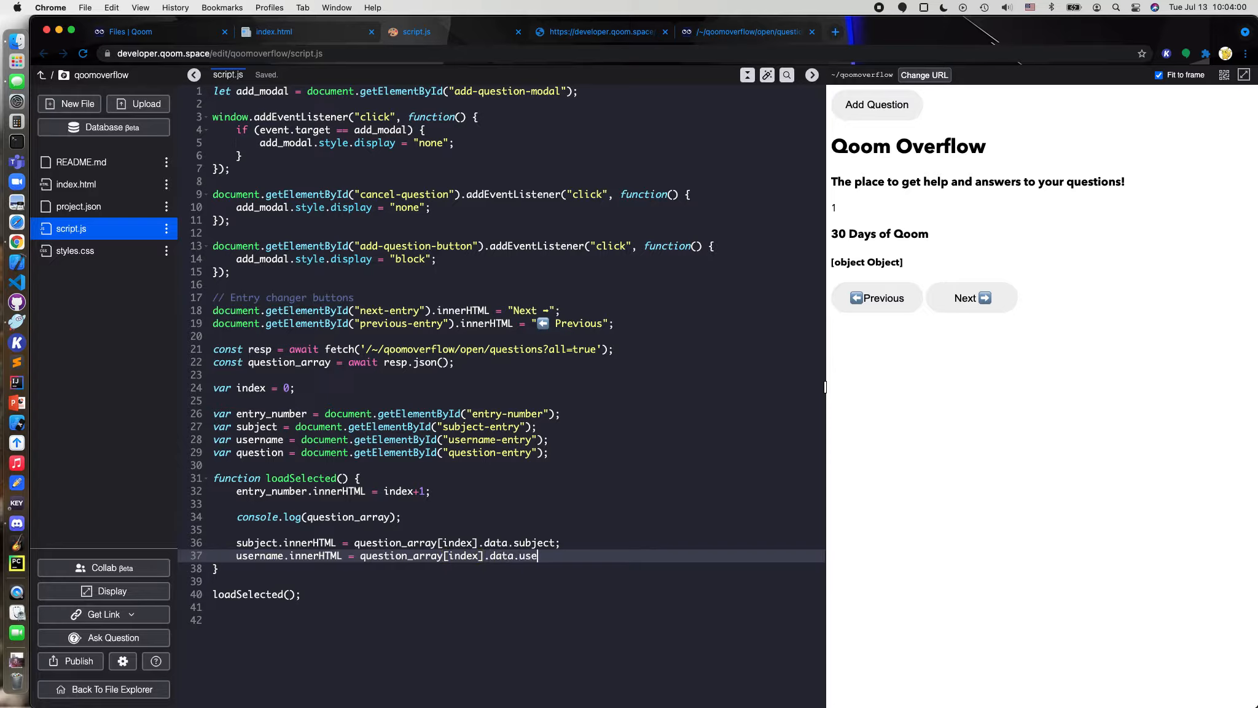
type("rname;")
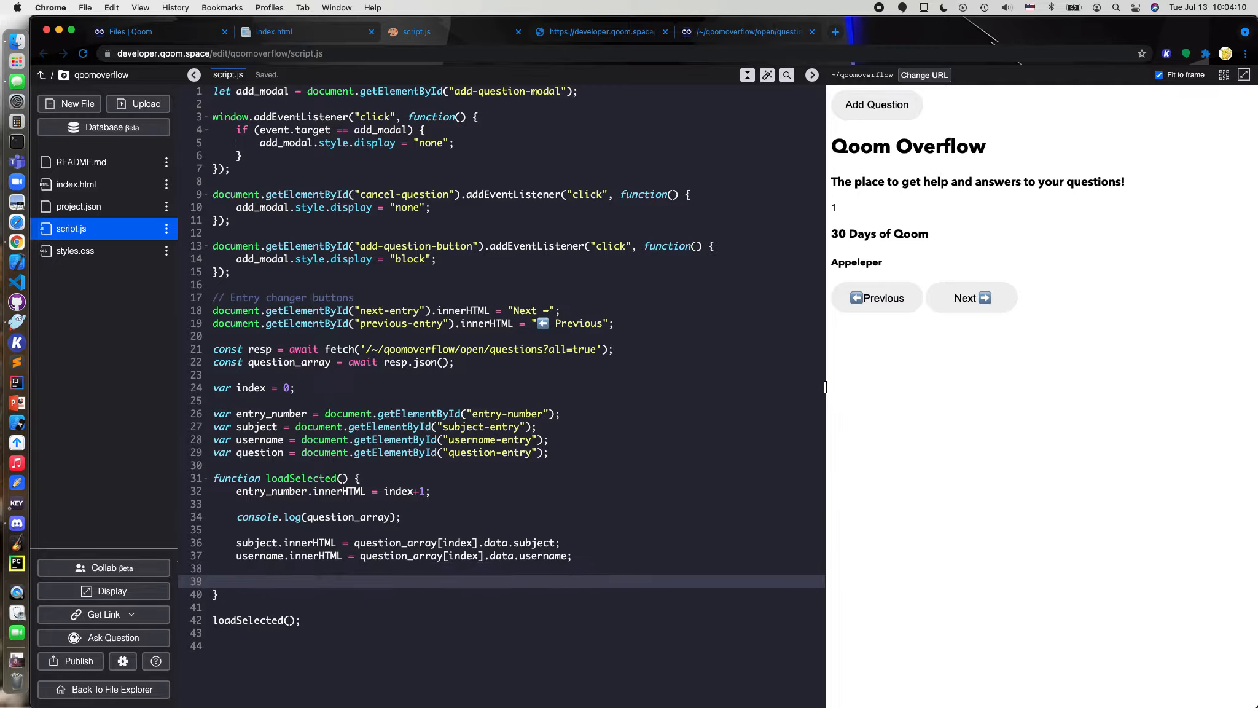
Add var questionText holding question_array[index].data.question
type("var")
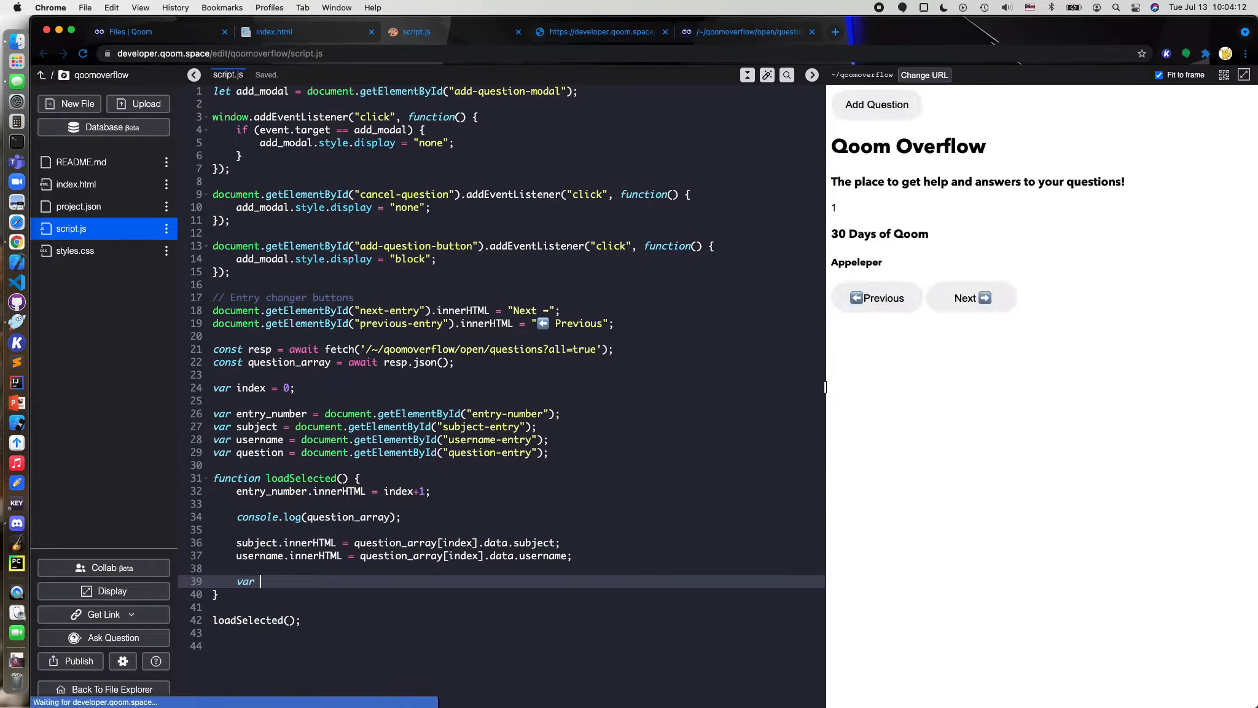
type("qu")
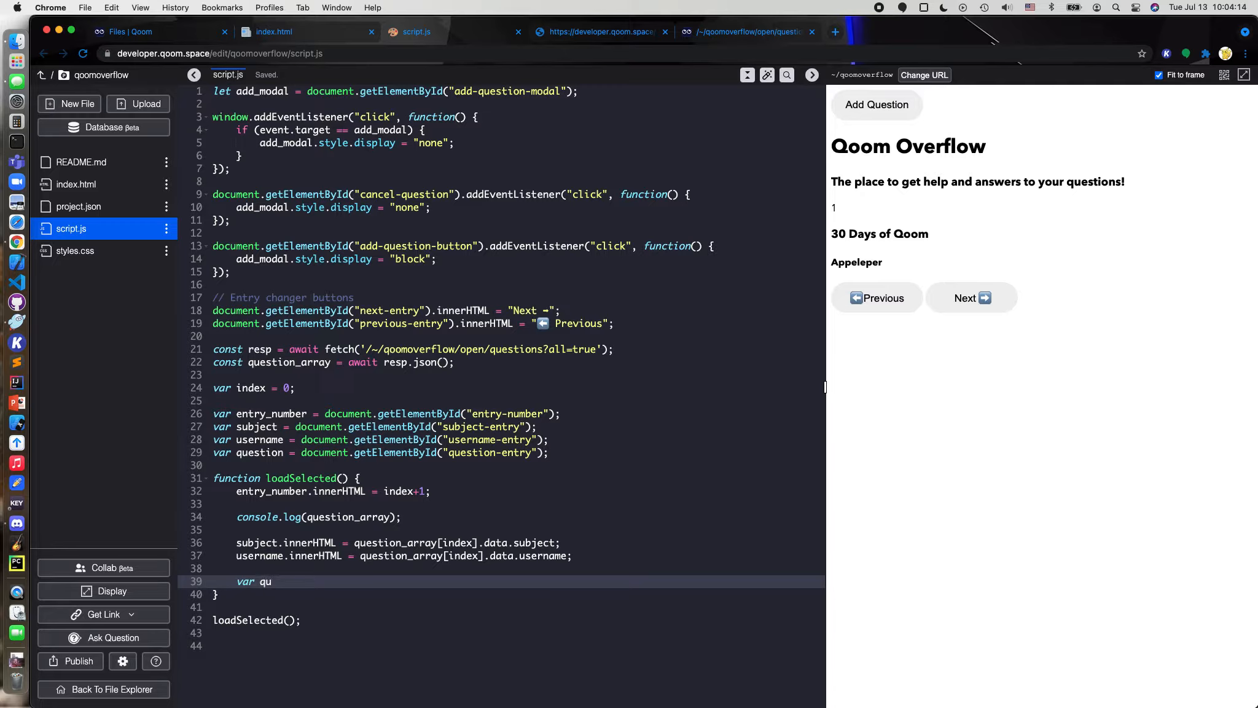
type("est")
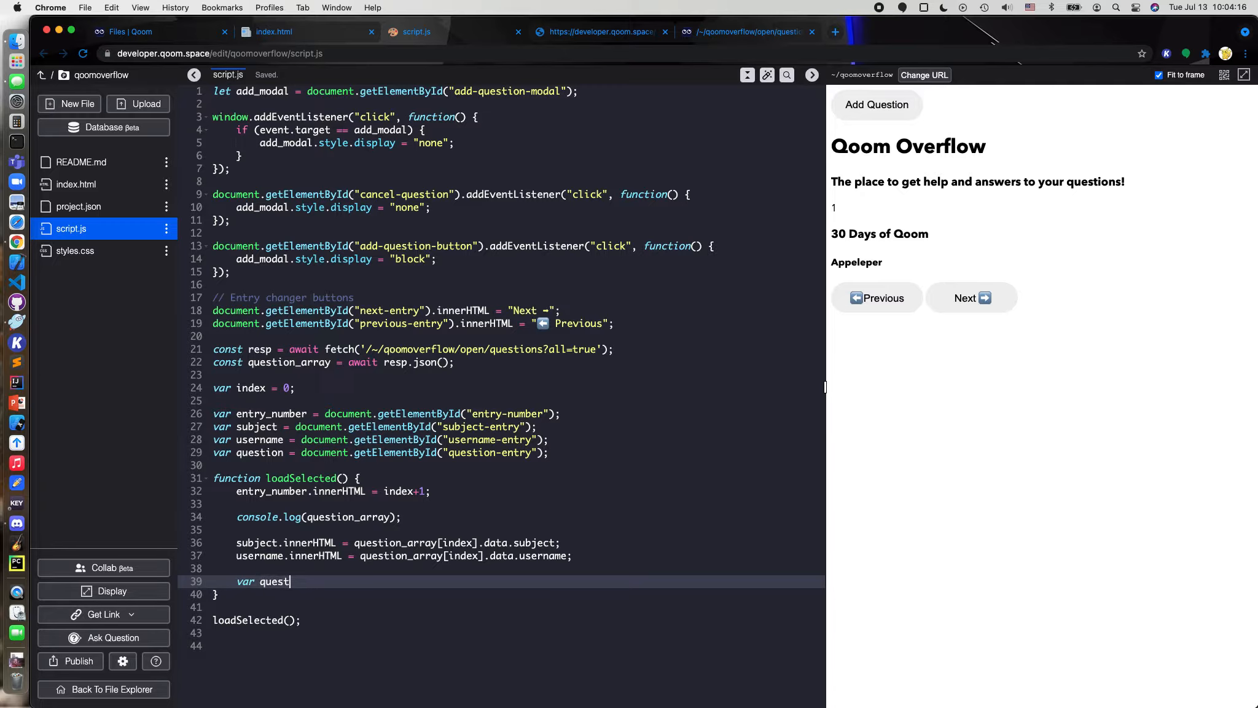
type("ionText = q")
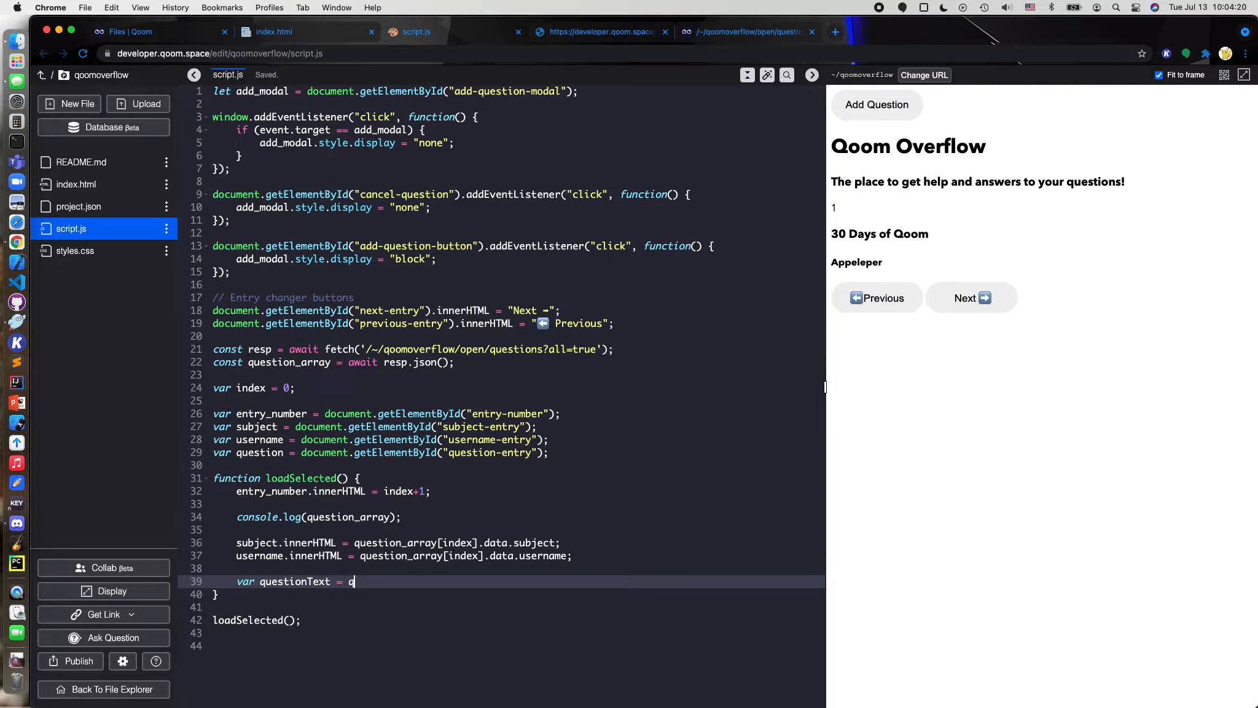
type("uestion_")
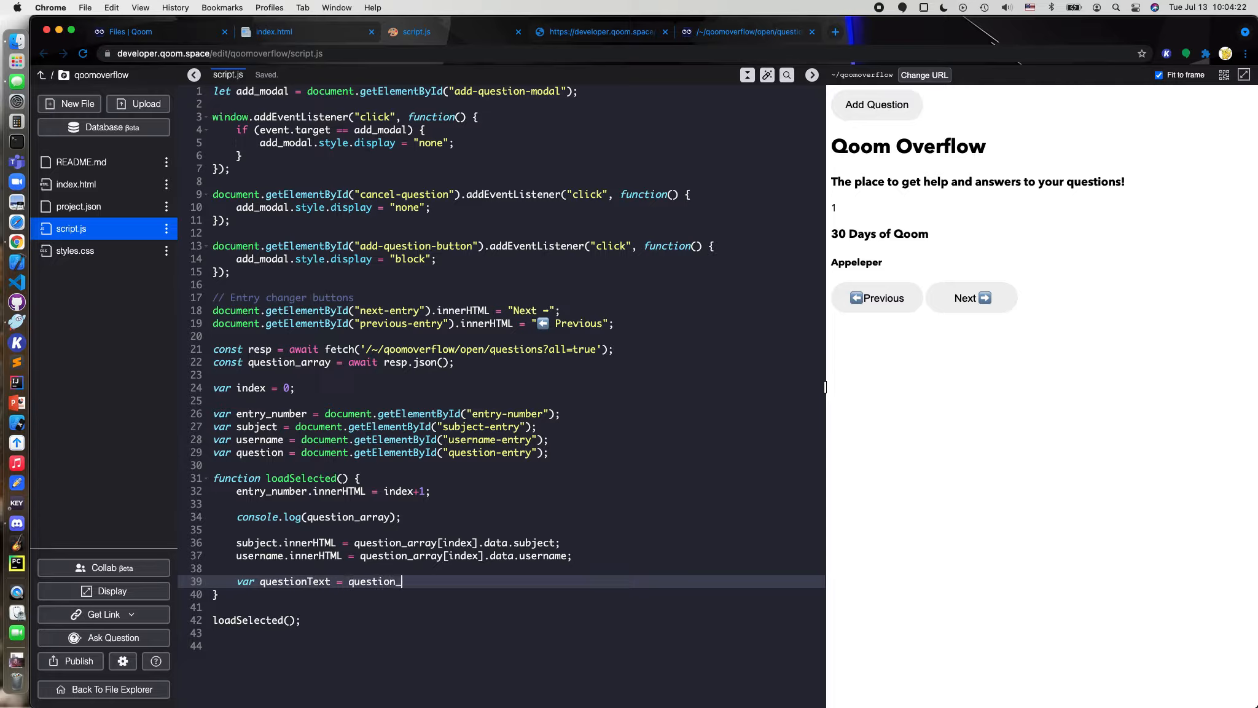
type("_array[index].data.q")
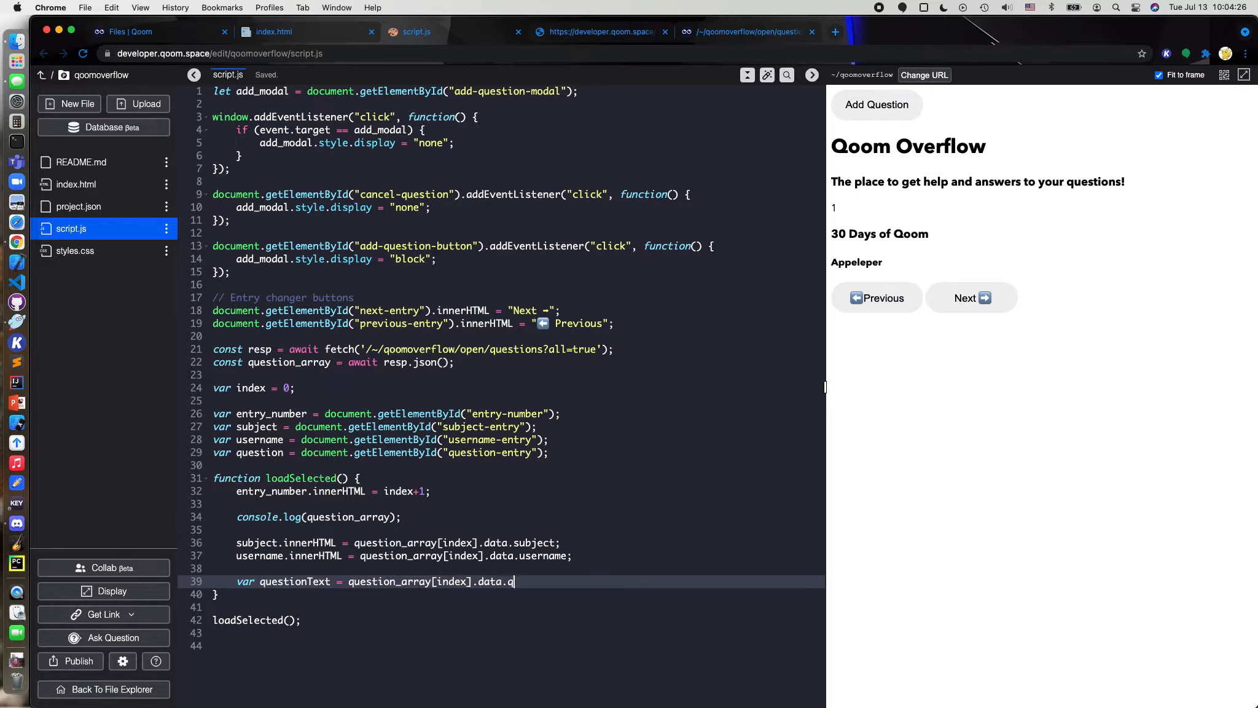
type("uestion;")
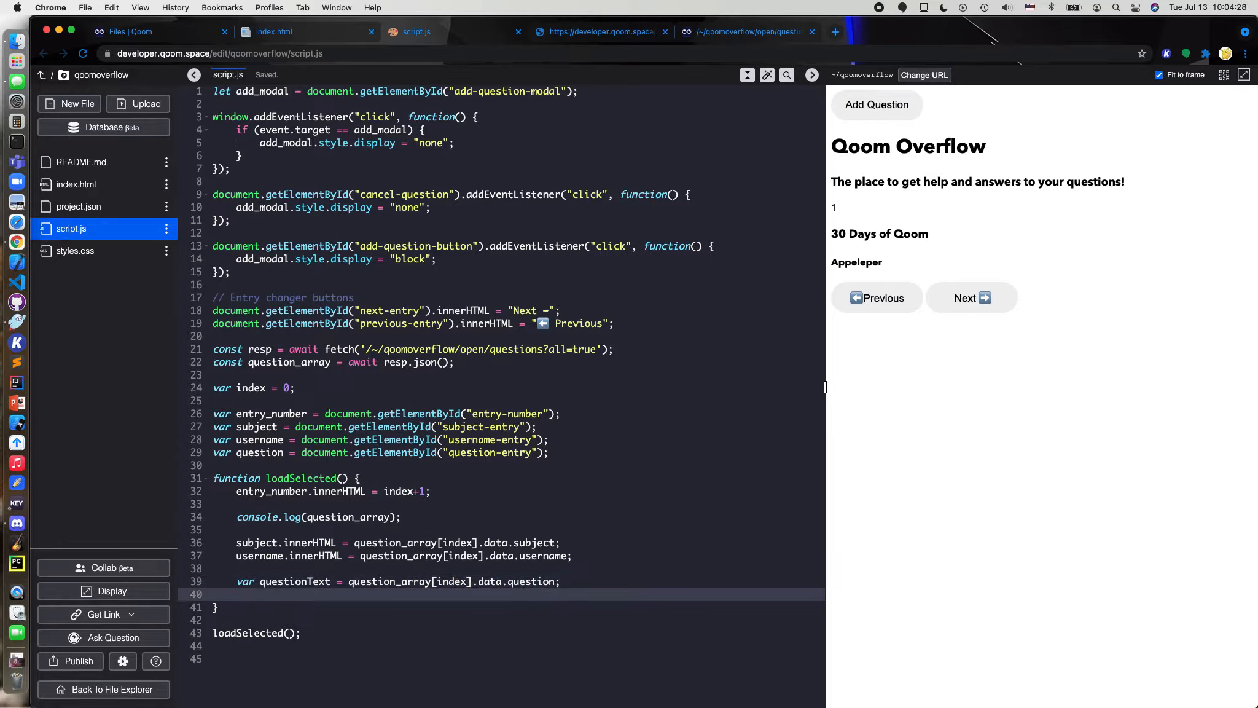
Add var codeText wrapping the entry's data.code in xml-style tags
type("var code")
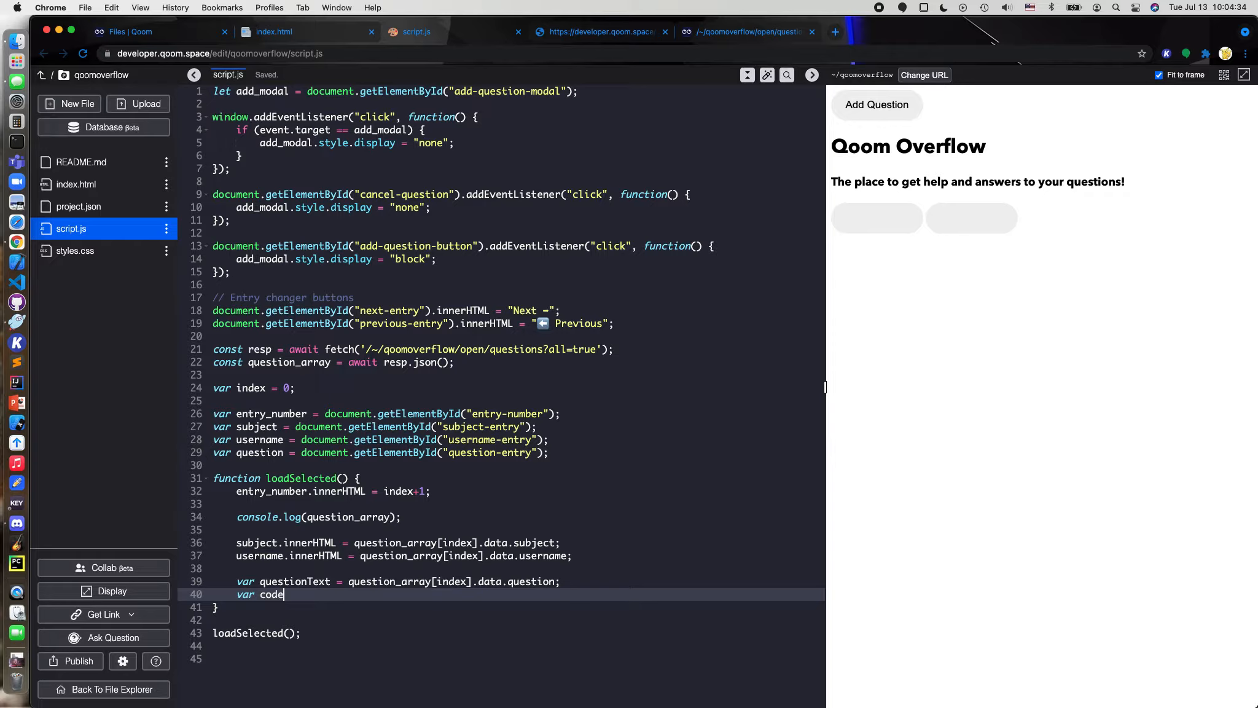
type("Text =")
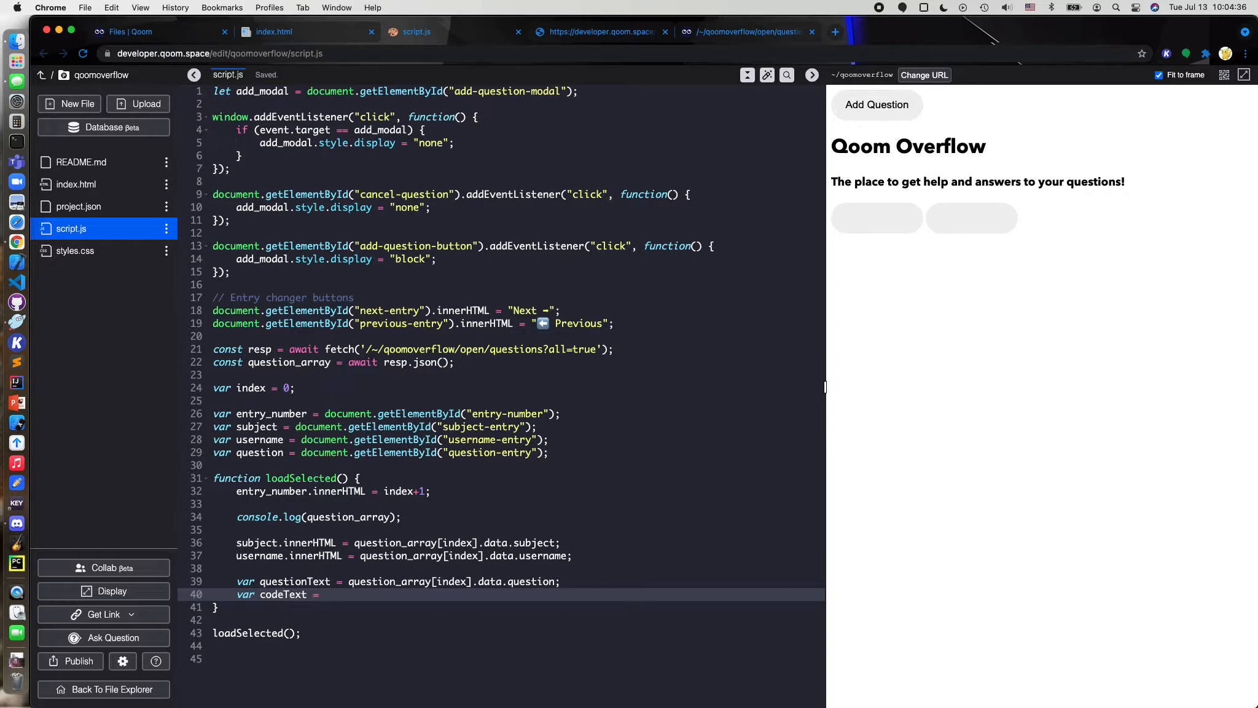
type("\"xml\"")
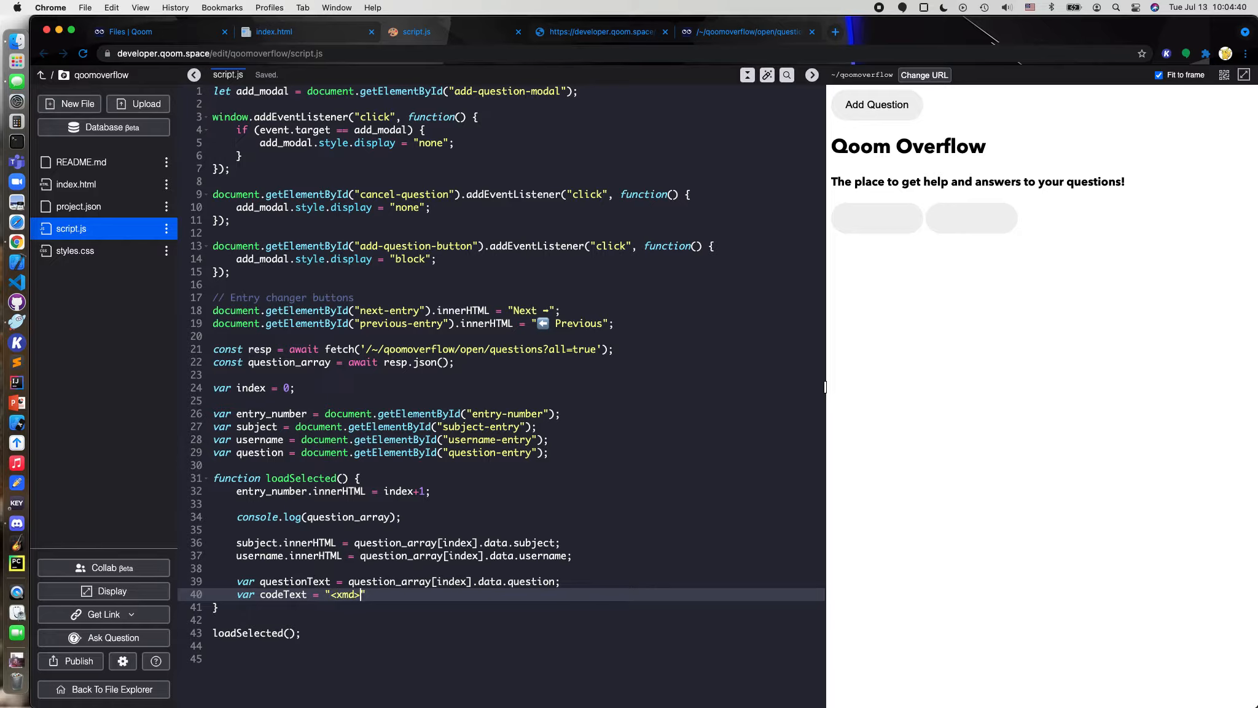
type("+")
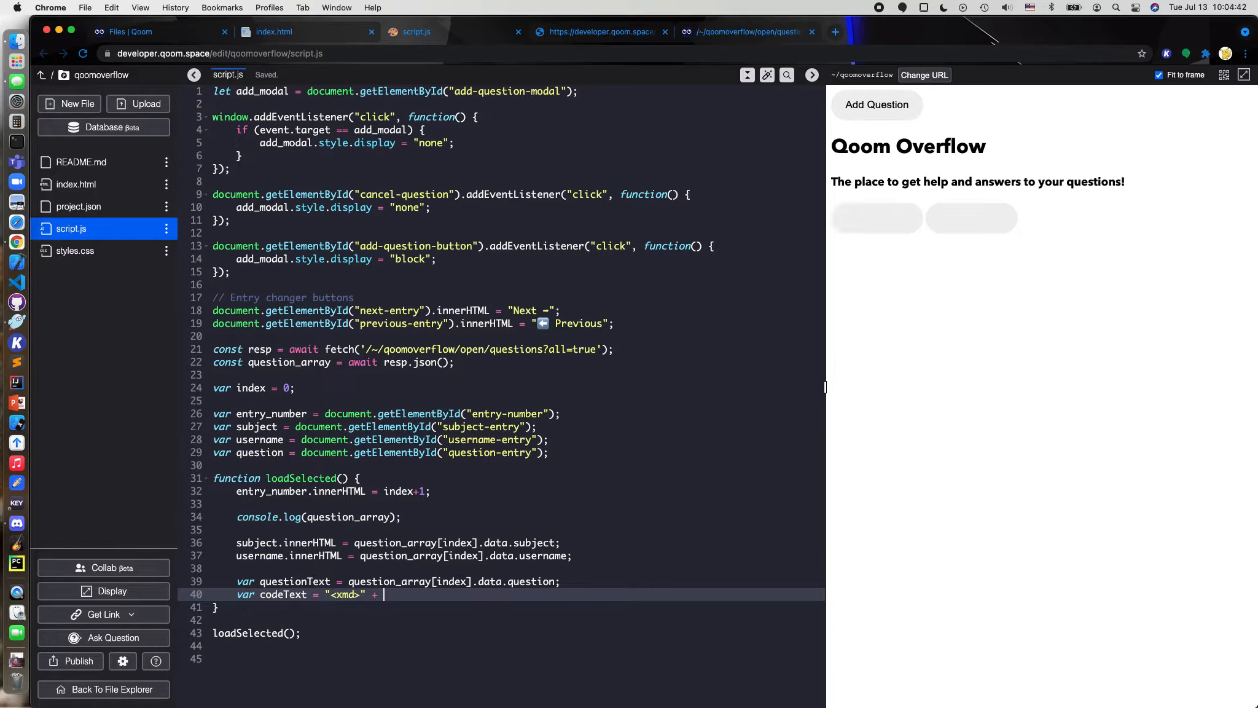
type("qe")
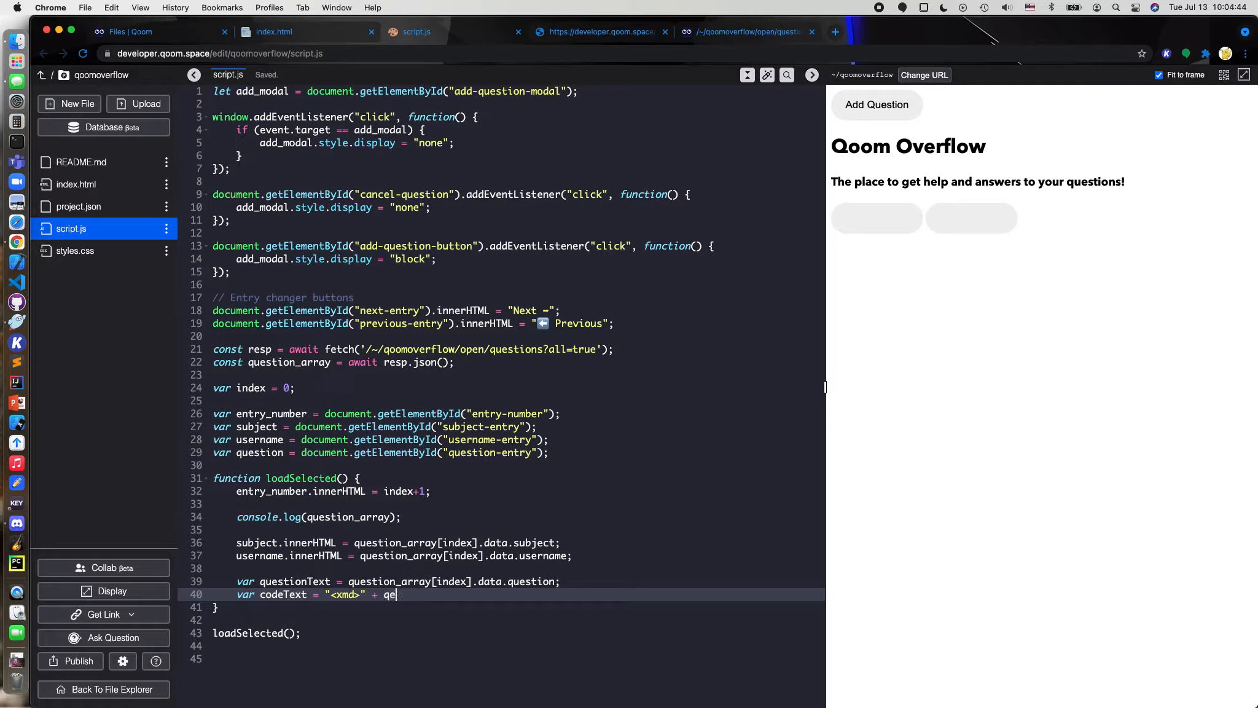
type("uestion_array[id")
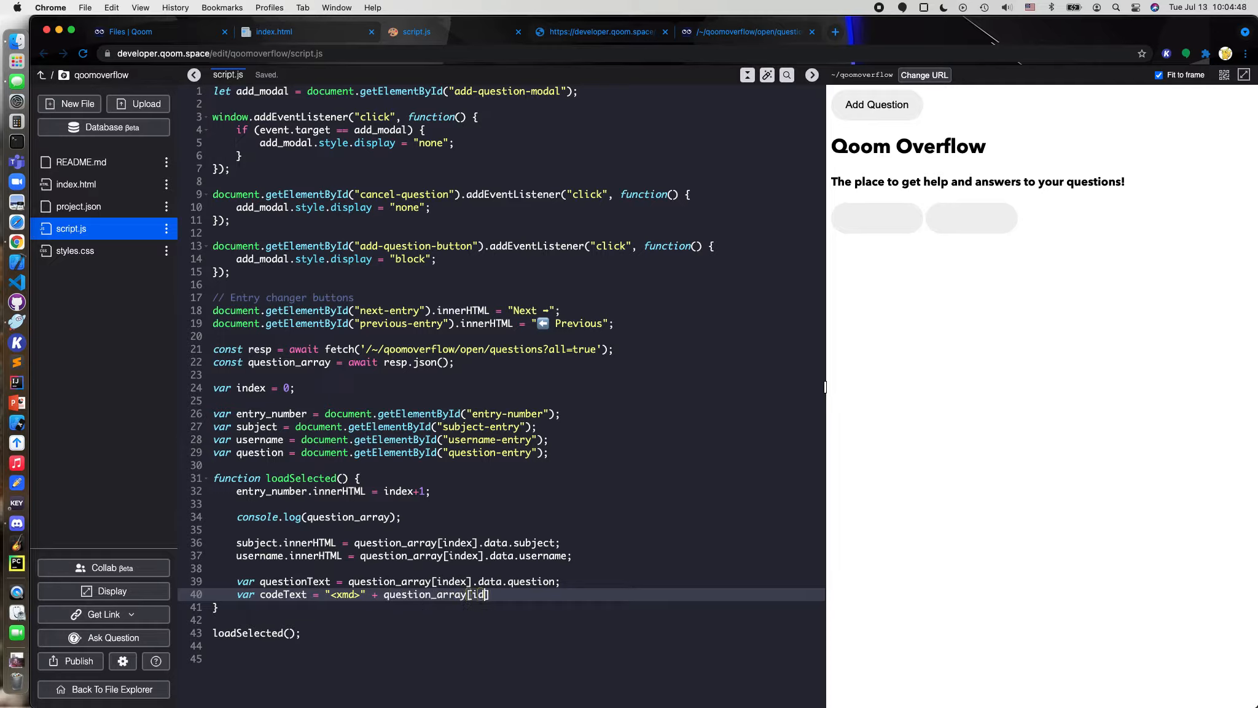
type("ne")
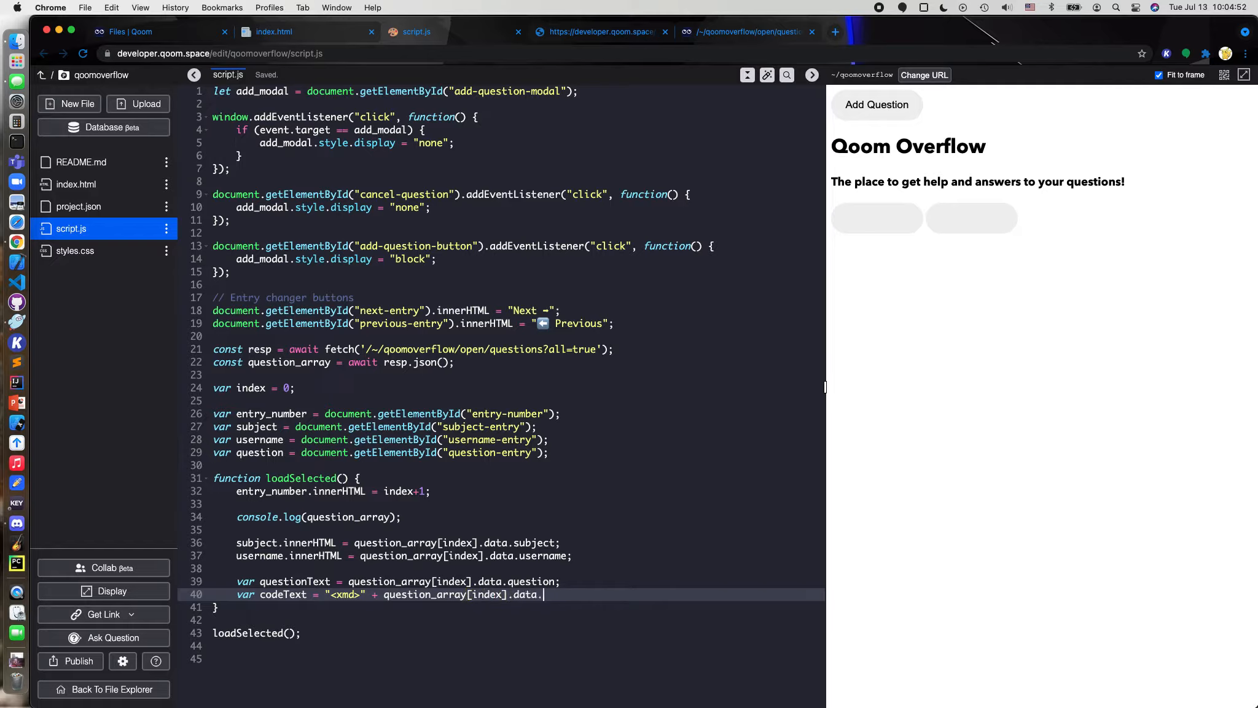
type("code")
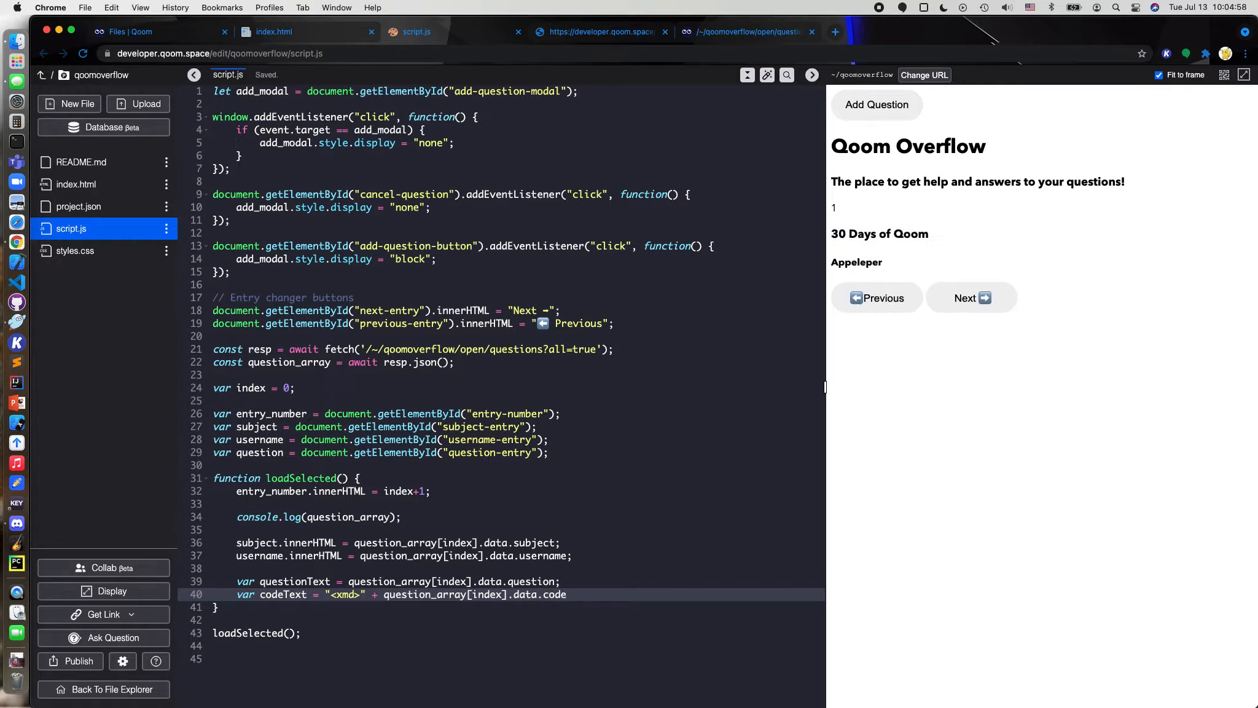
type("+ <")
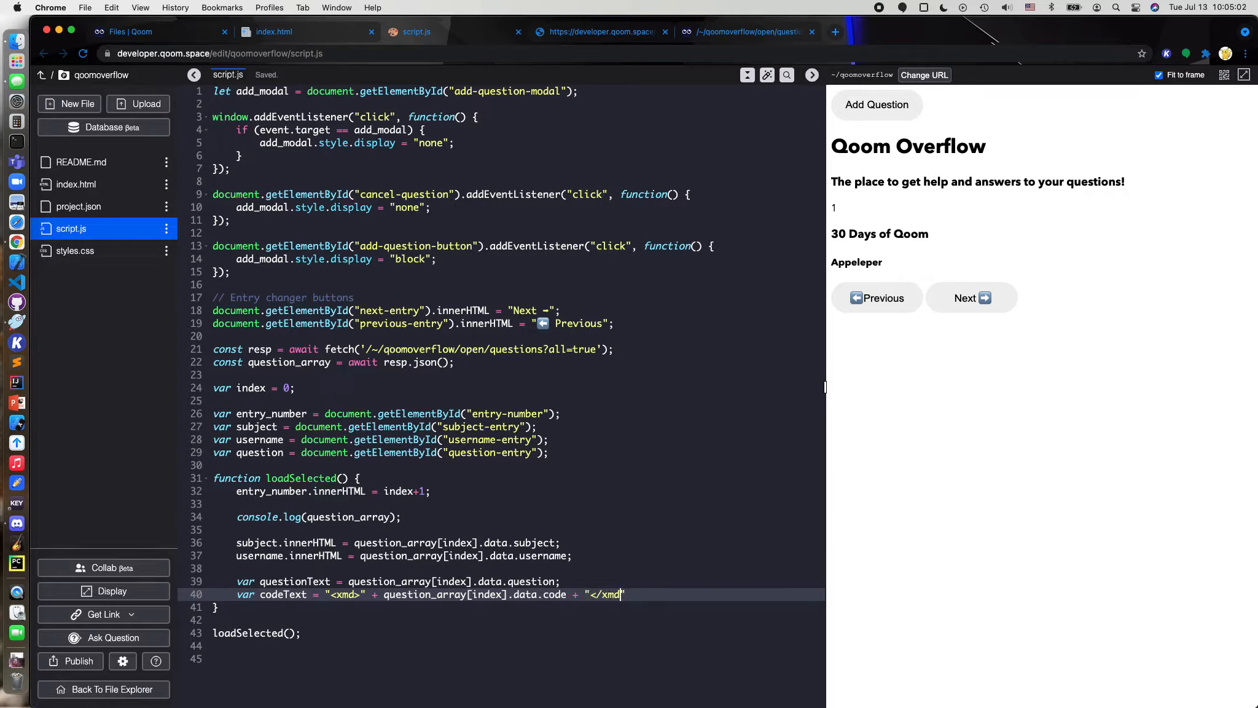
type(">")
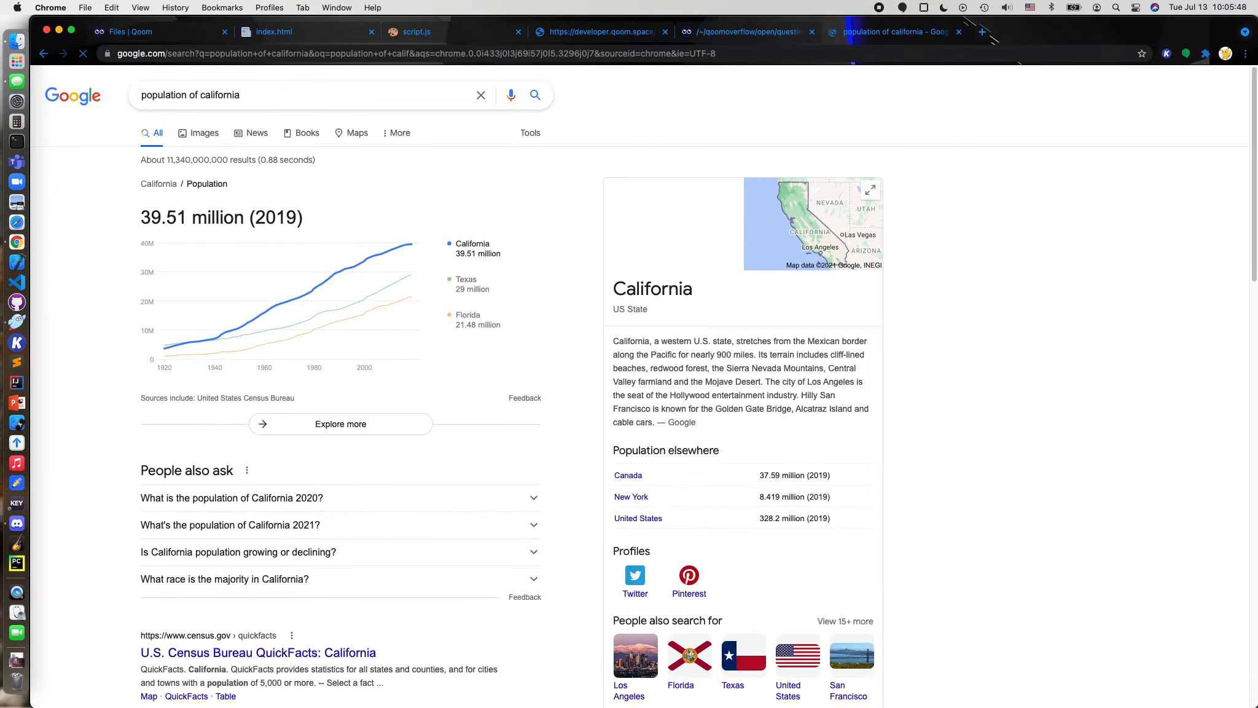
Close the California population results and return to script.js
left_click(418, 31)
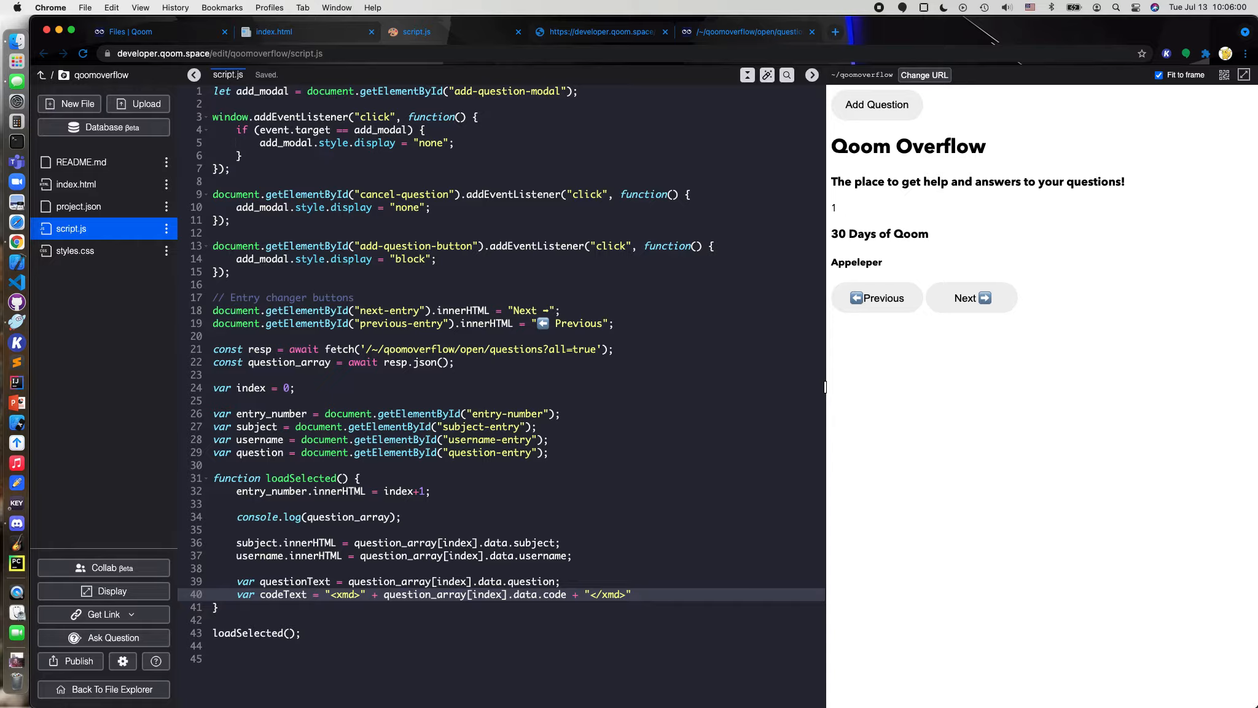
Search 'xmd tag' in a new window, then go to developer.qoom.space/~/stackoverflow
left_click(247, 30)
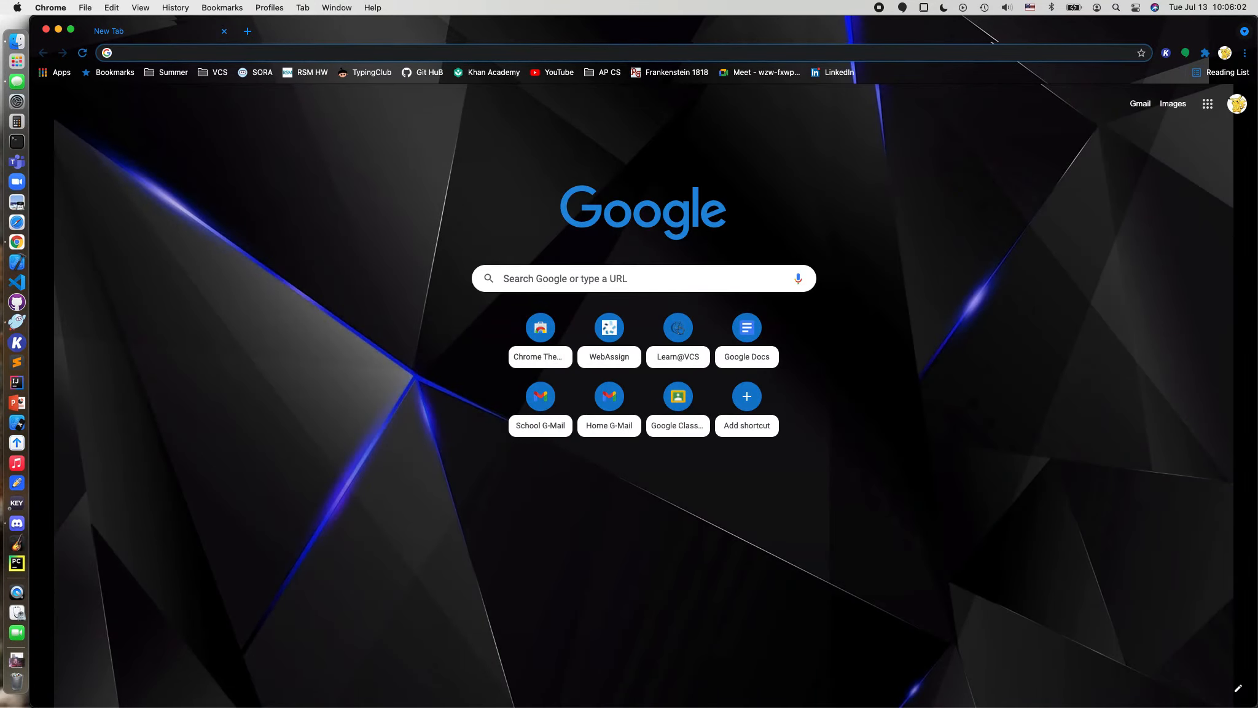
type("xmd tag")
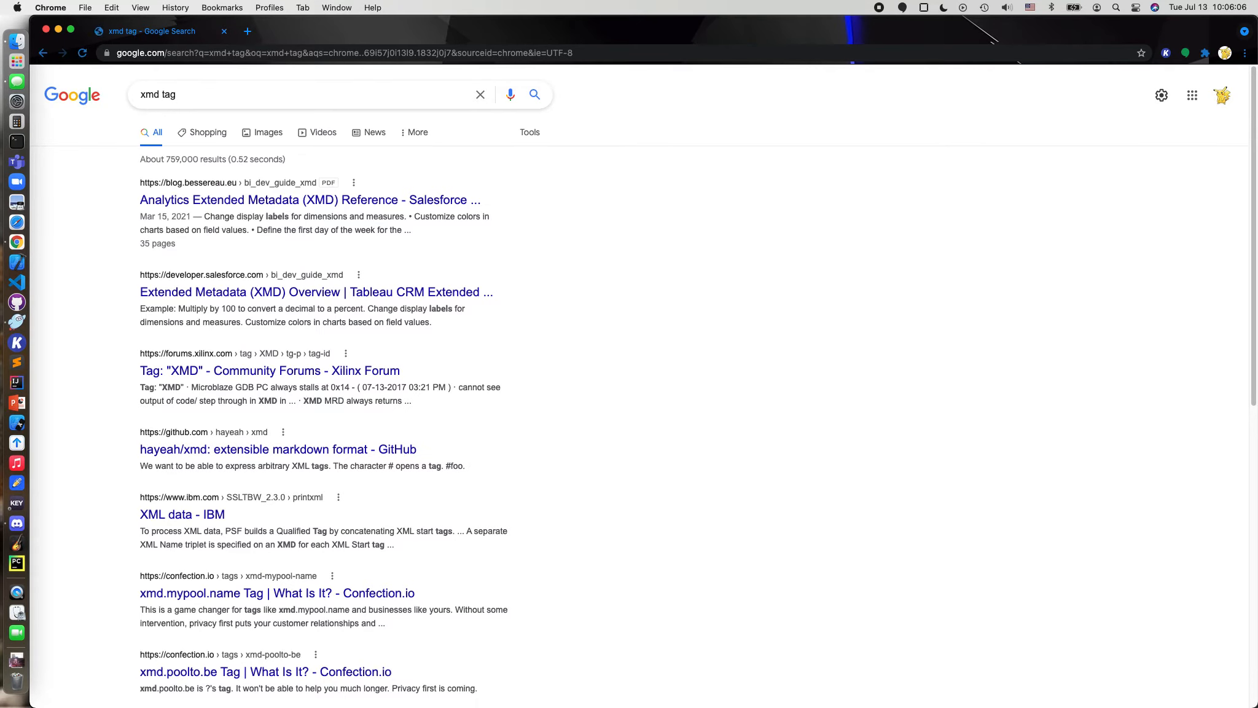
left_click(418, 31)
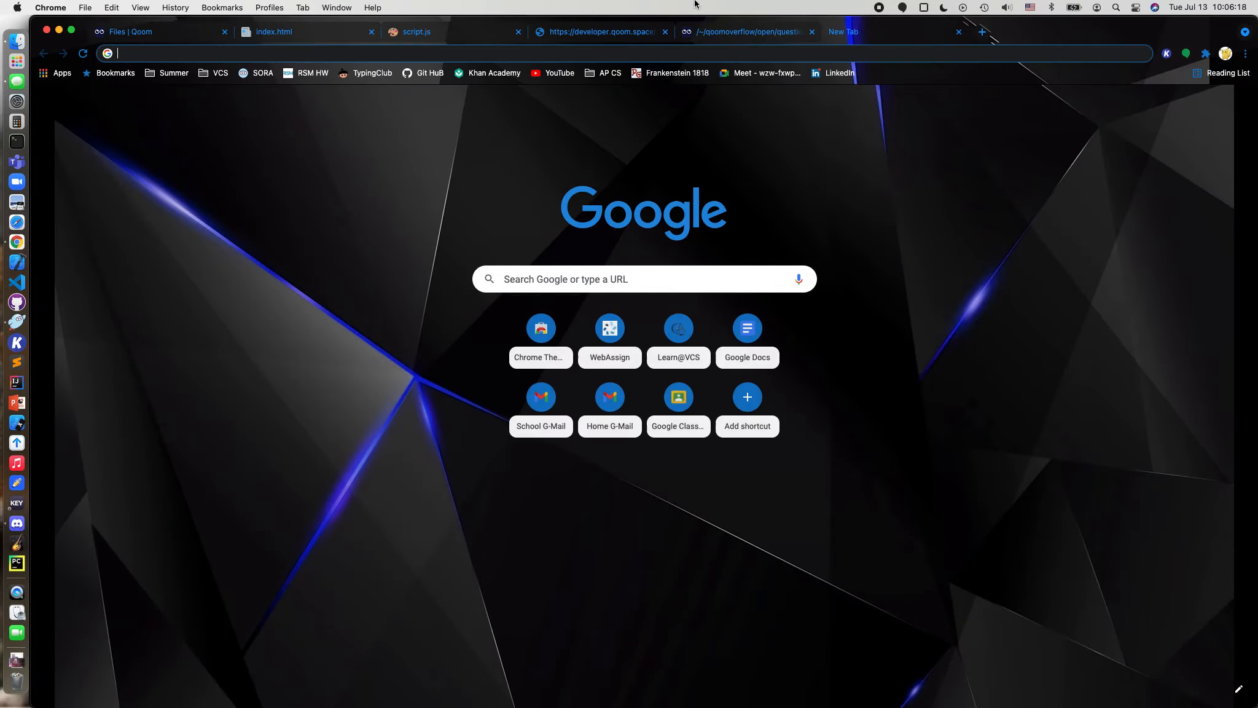
type("developer.qoom.space/~/stackoverflow")
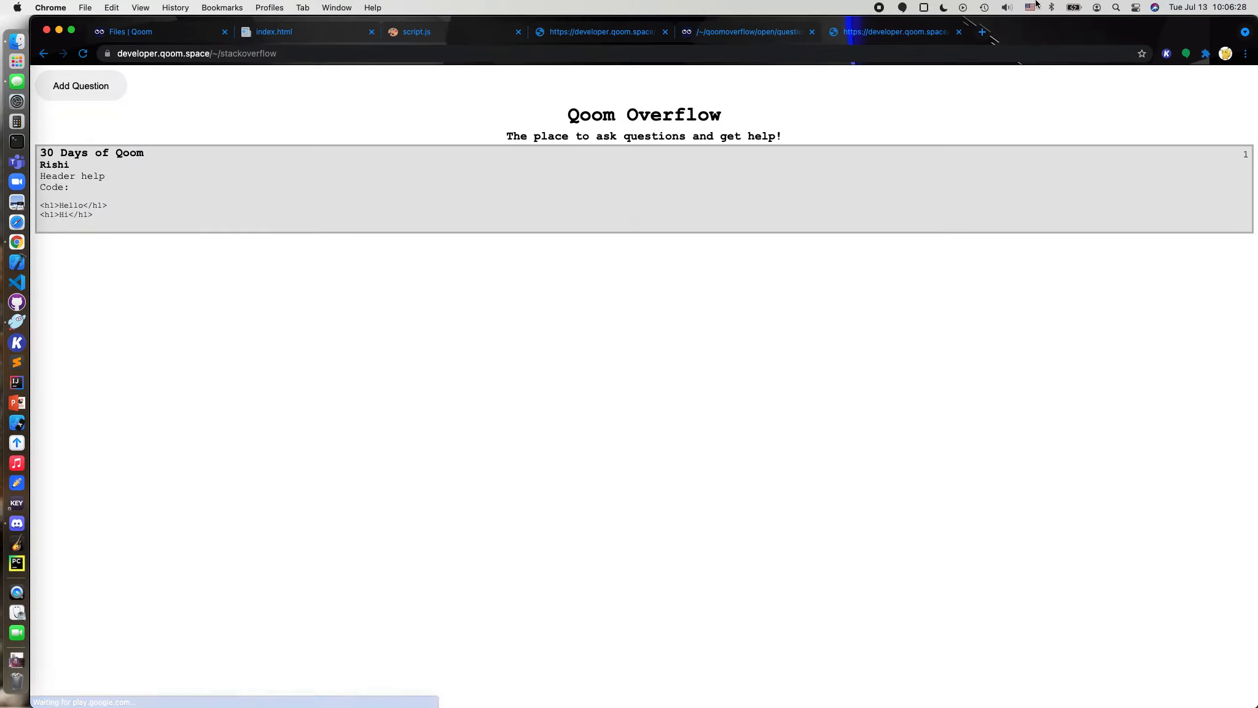
View the page source of the older stackoverflow Qoom page
right_click(510, 510)
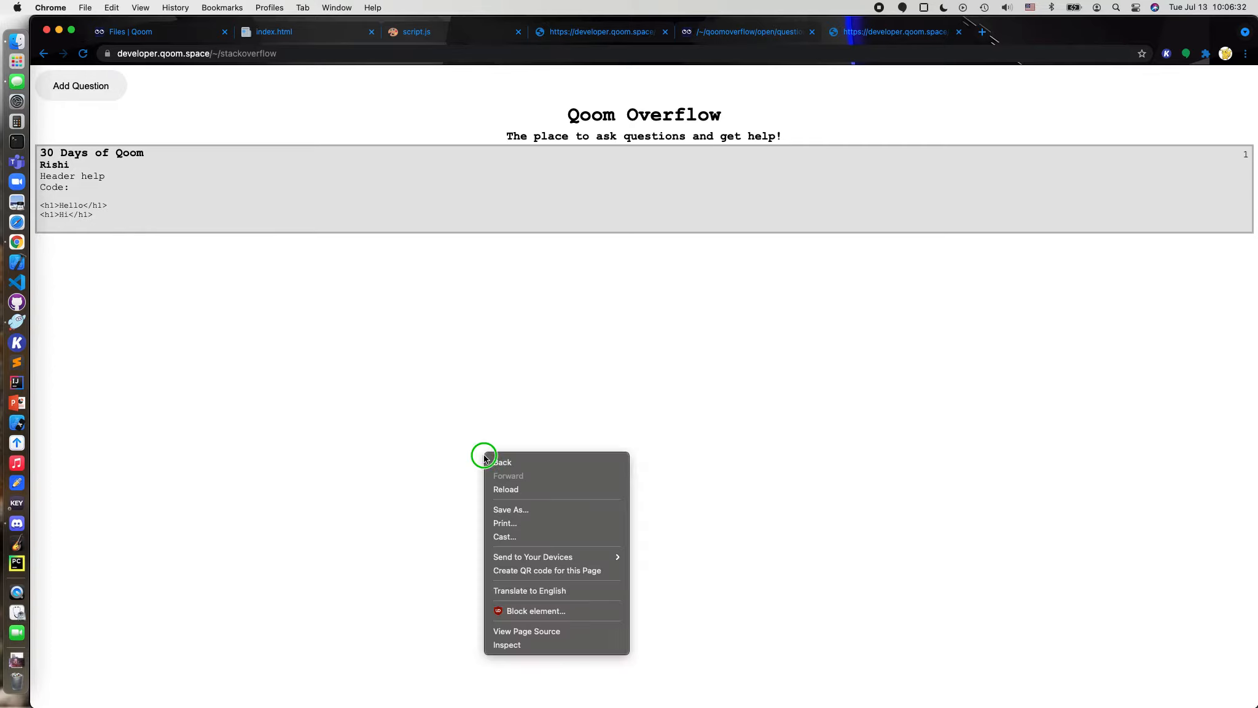
left_click(1028, 98)
type("xmp")
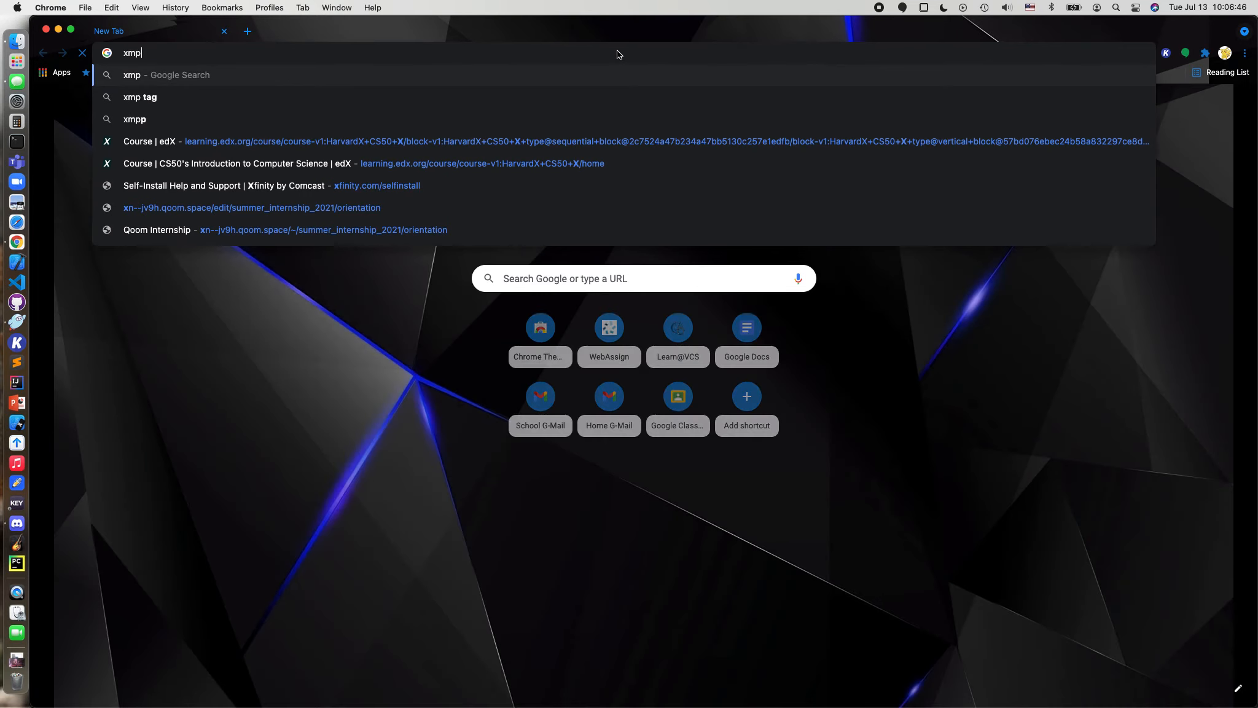
Search 'xmp tag' and read the Stack Overflow answer about the <XMP> tag
left_click(140, 97)
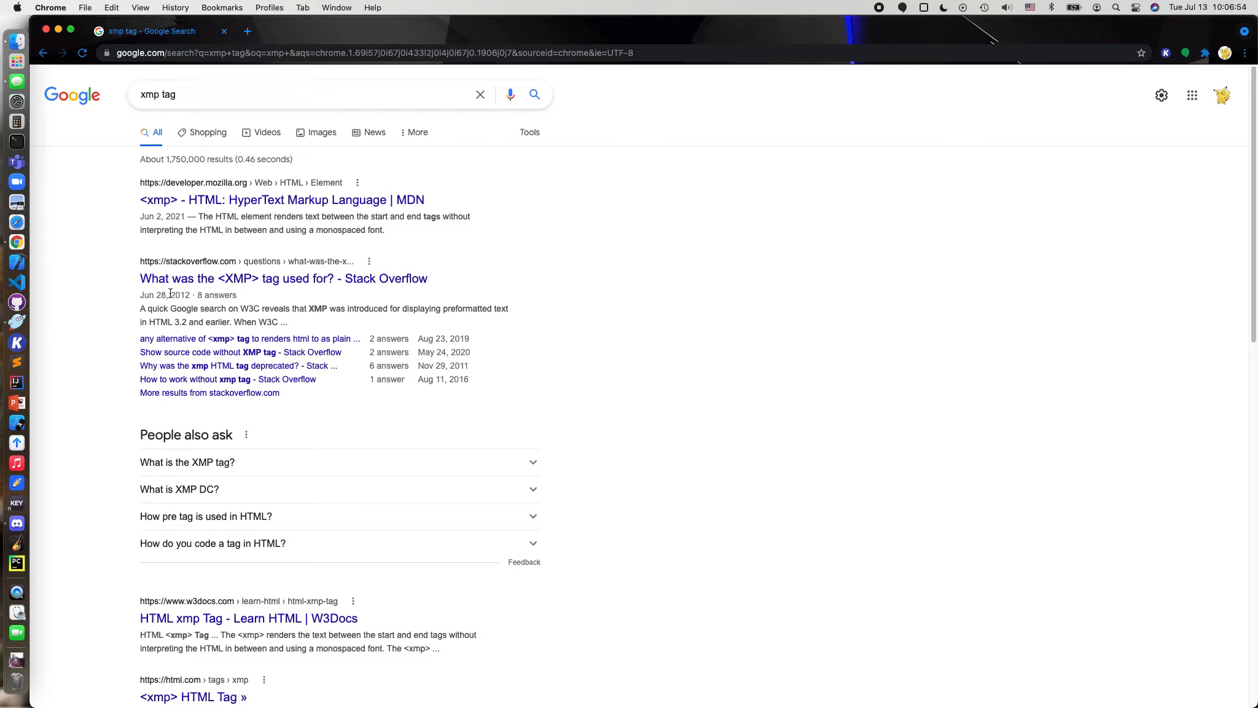
left_click(284, 279)
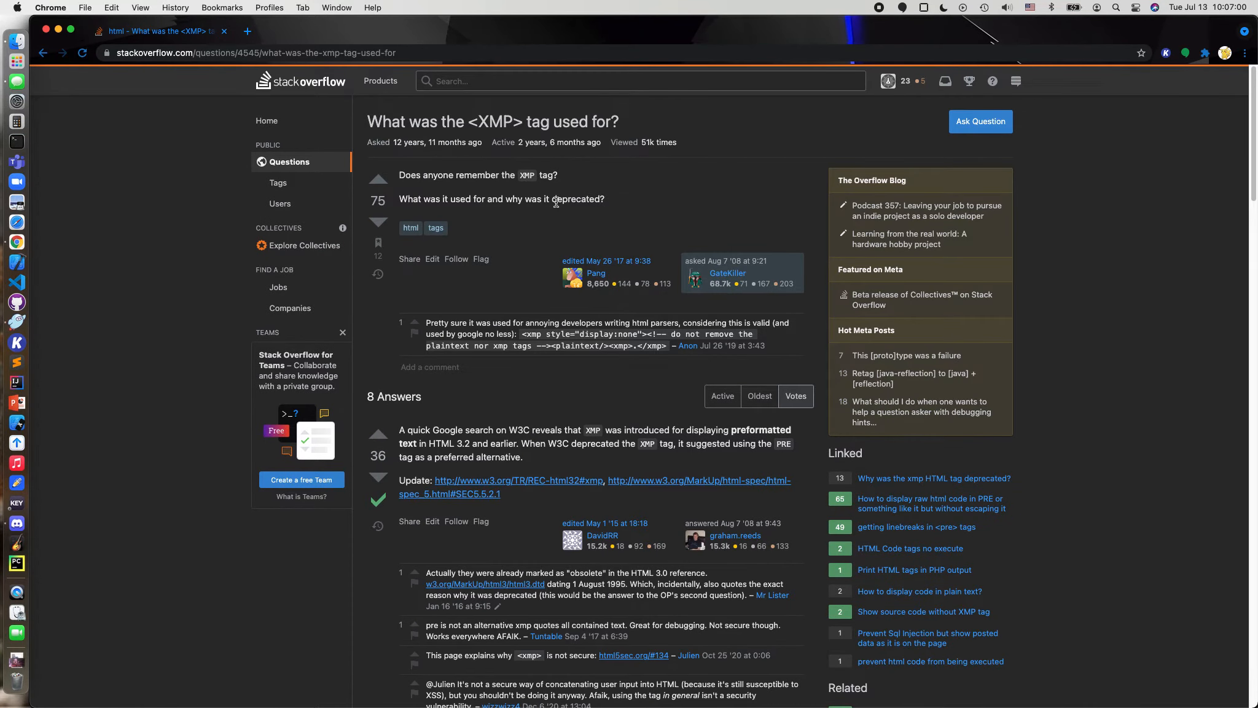
double_click(575, 198)
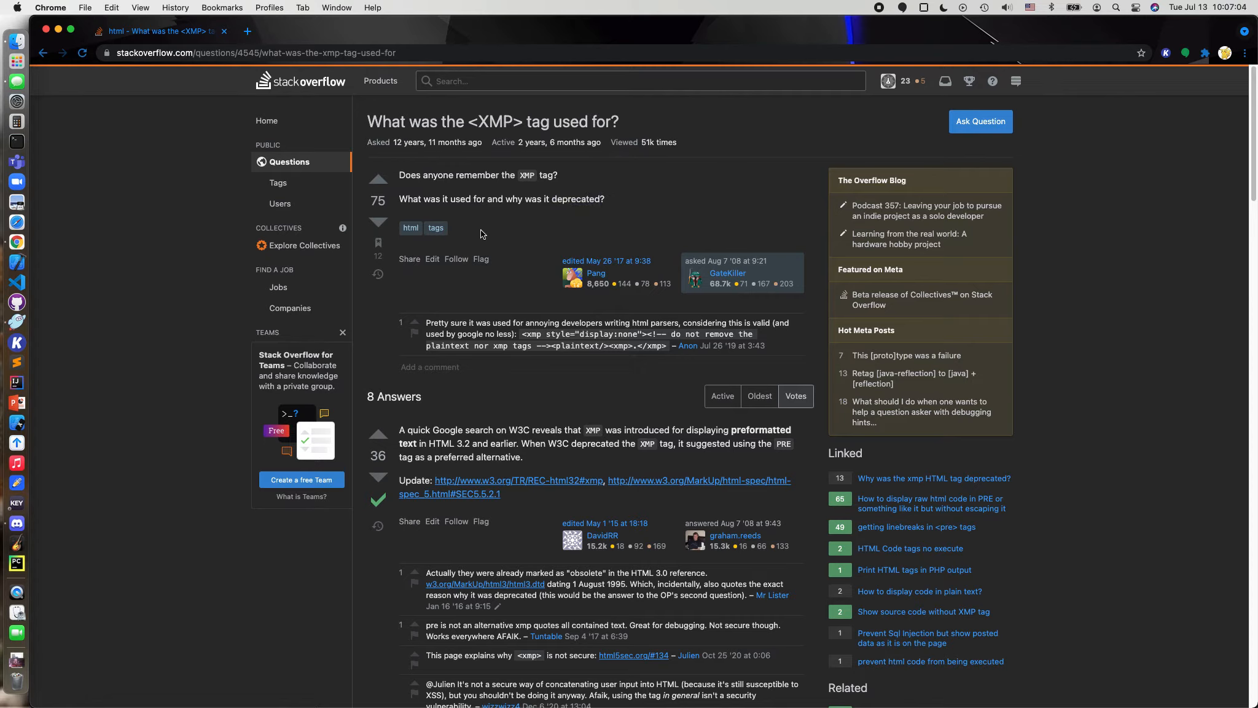
mouse_move(524, 452)
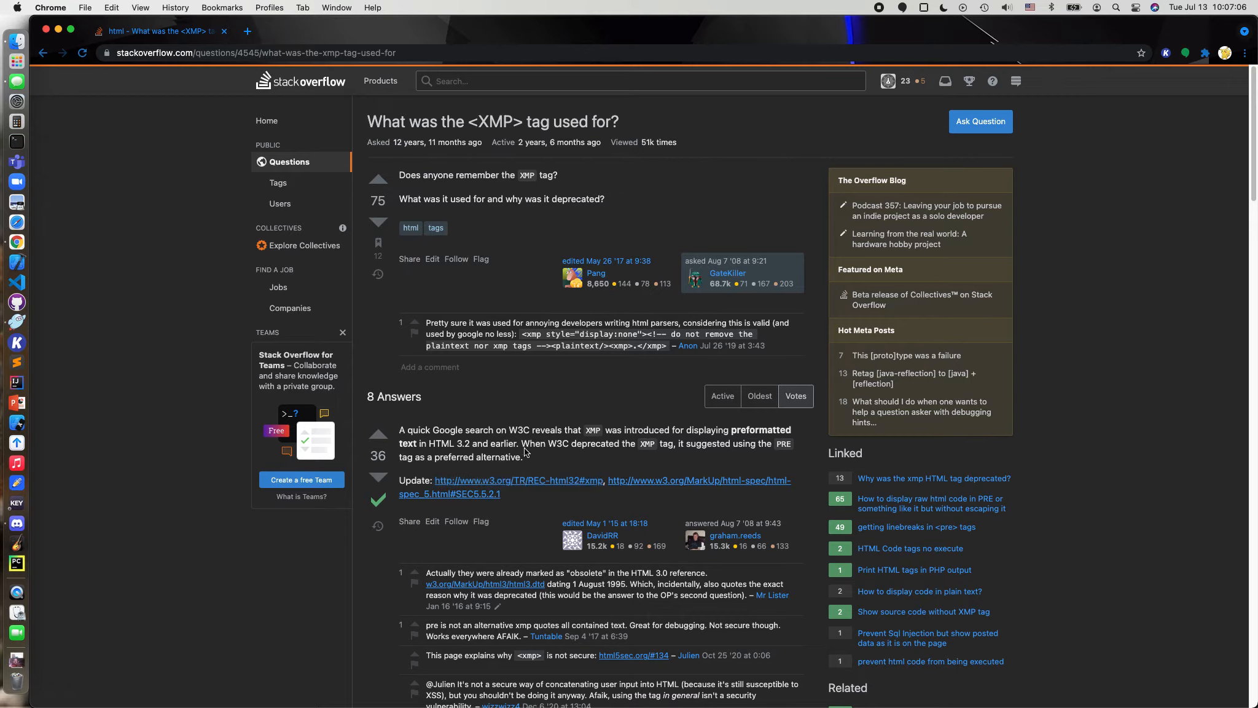
mouse_move(524, 449)
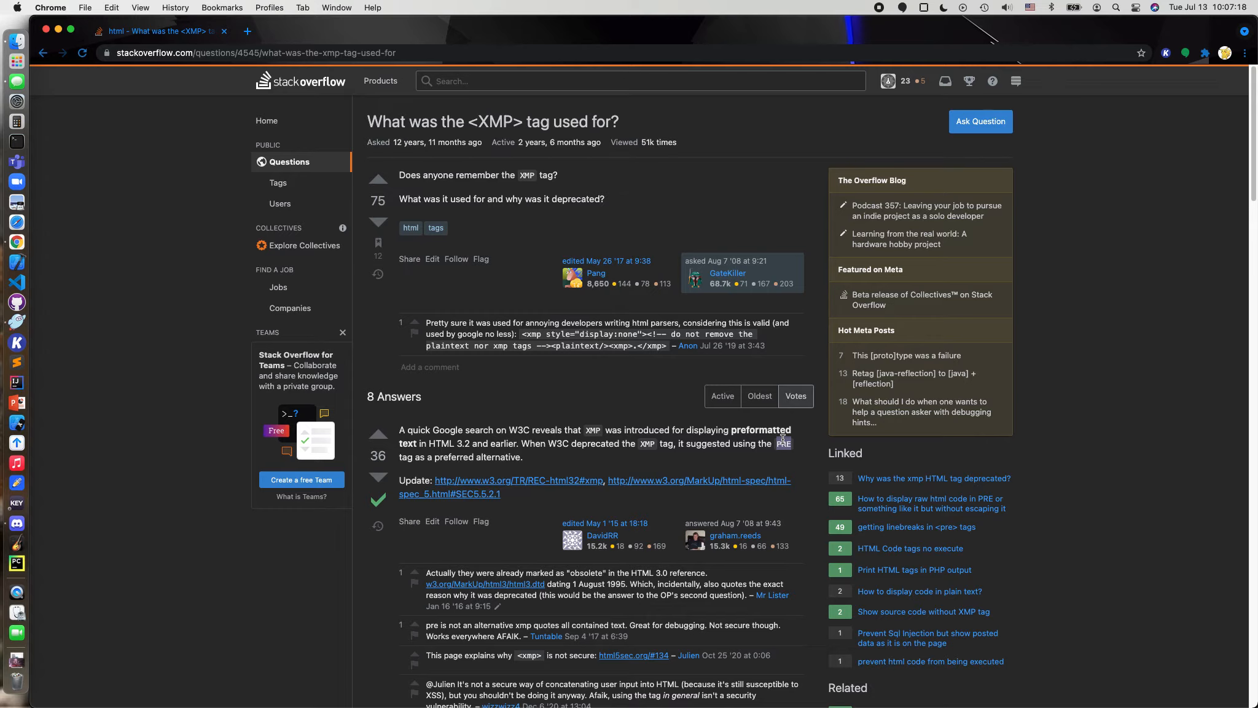
mouse_move(670, 459)
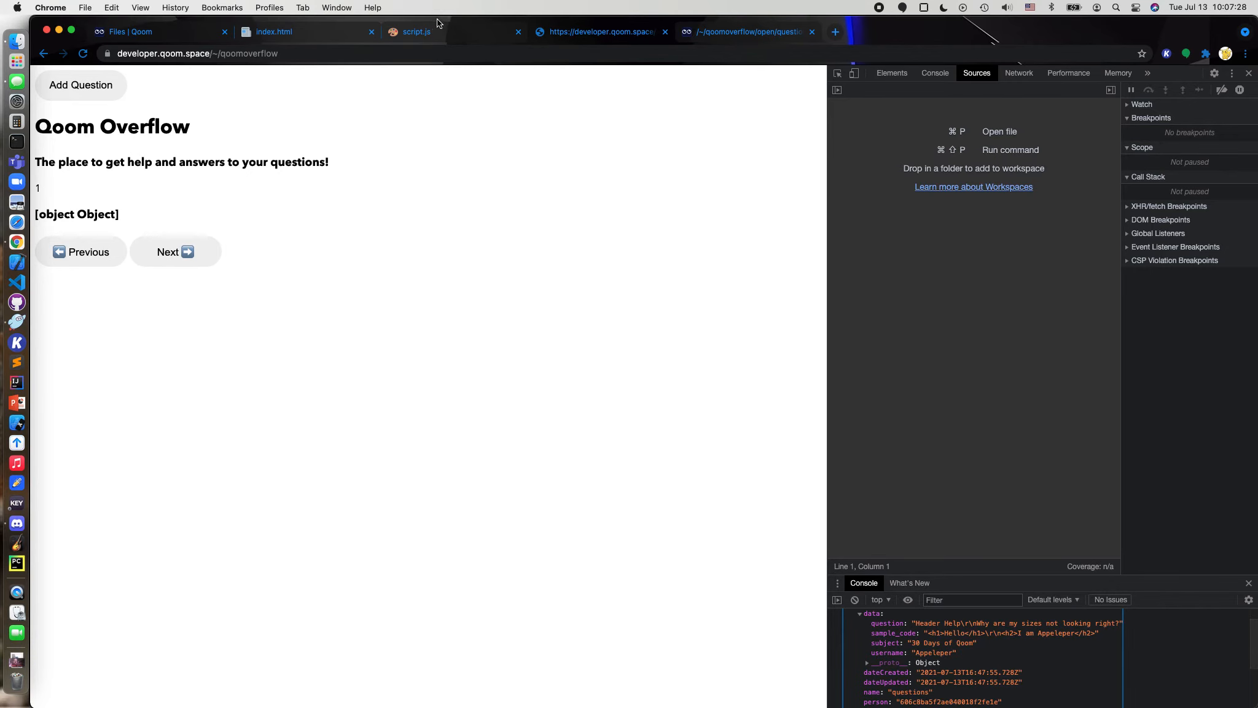
Change xmd to xmp and data.code to data.sample_code in codeText
left_click(416, 31)
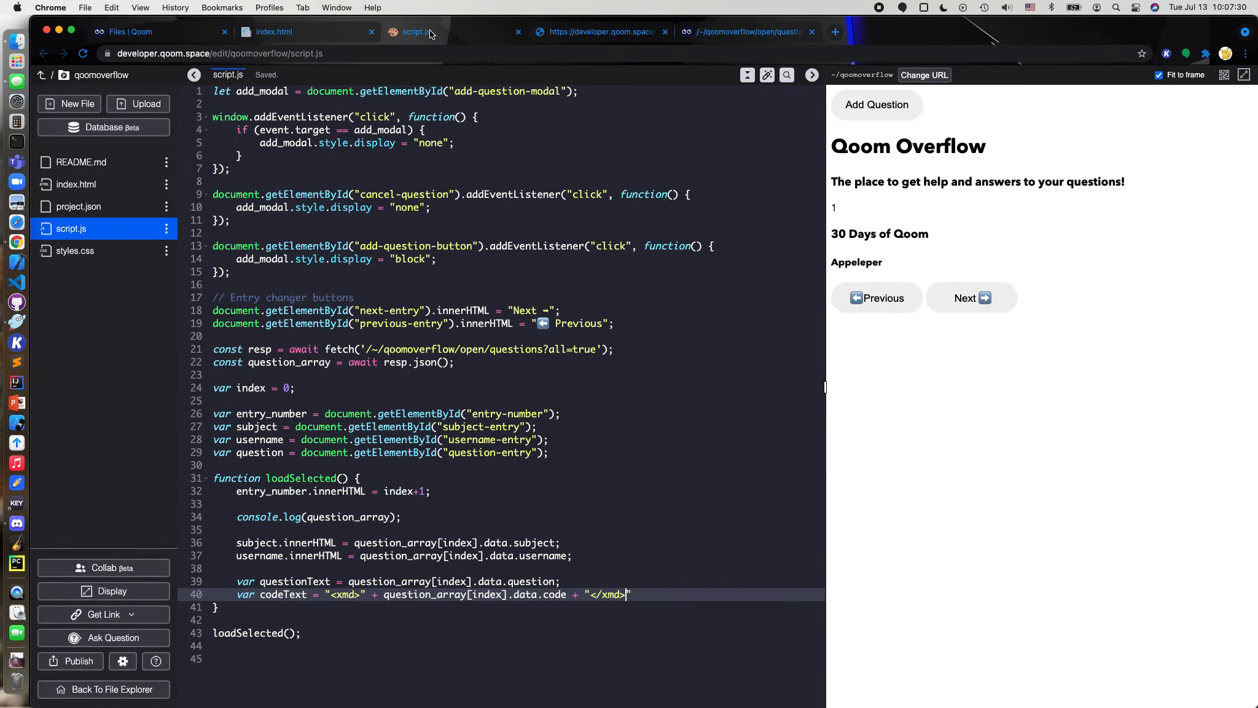
type("p")
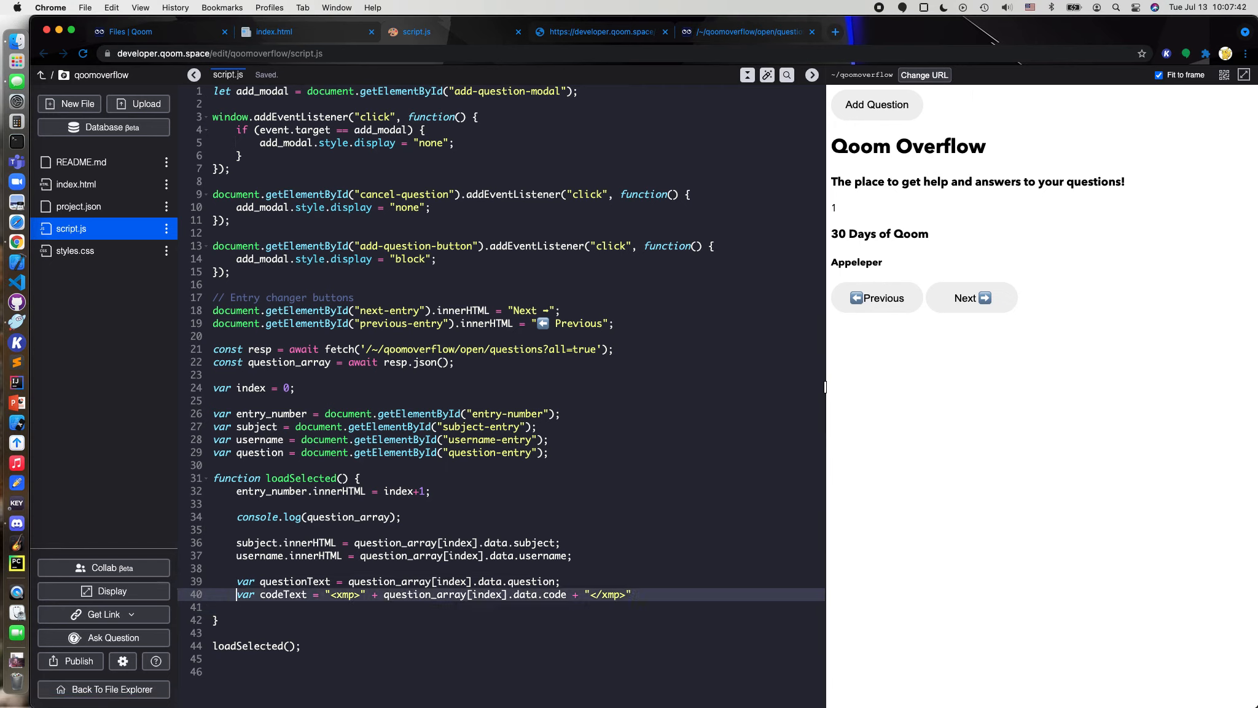
left_click(543, 594)
type("sample_")
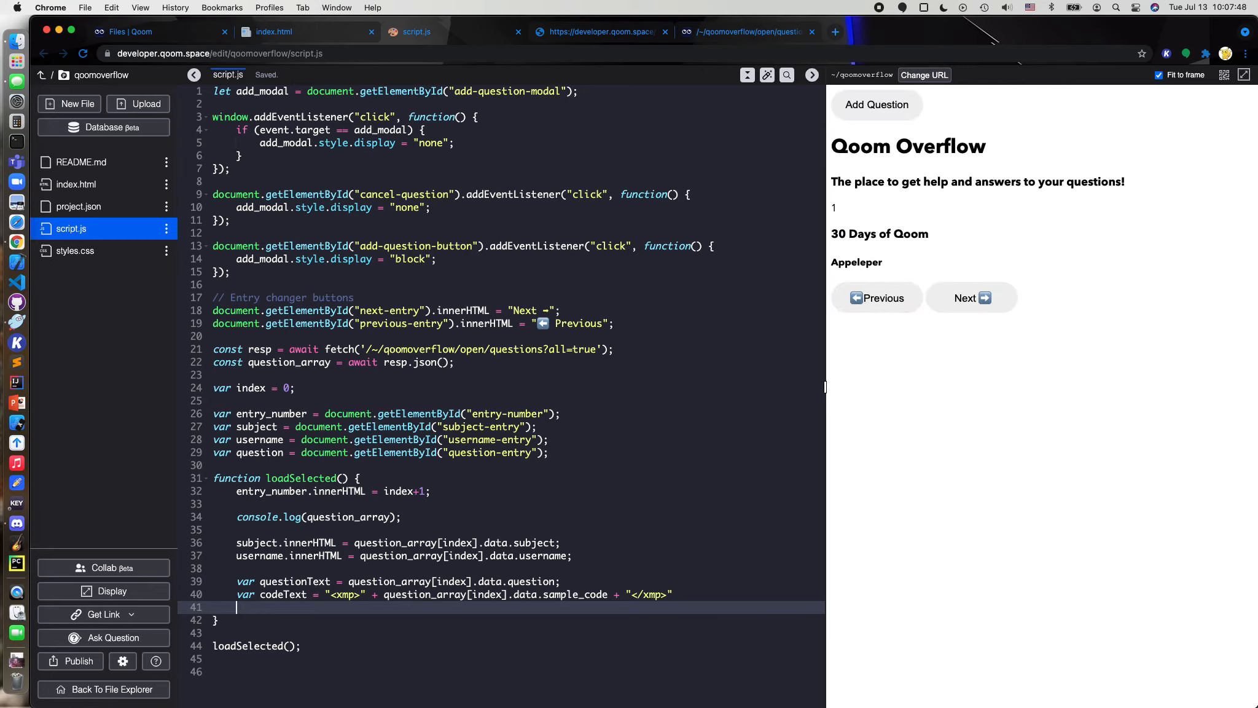
Add question.innerHTML = questionText + "<br>" + codeText to display the question and code
type("questi")
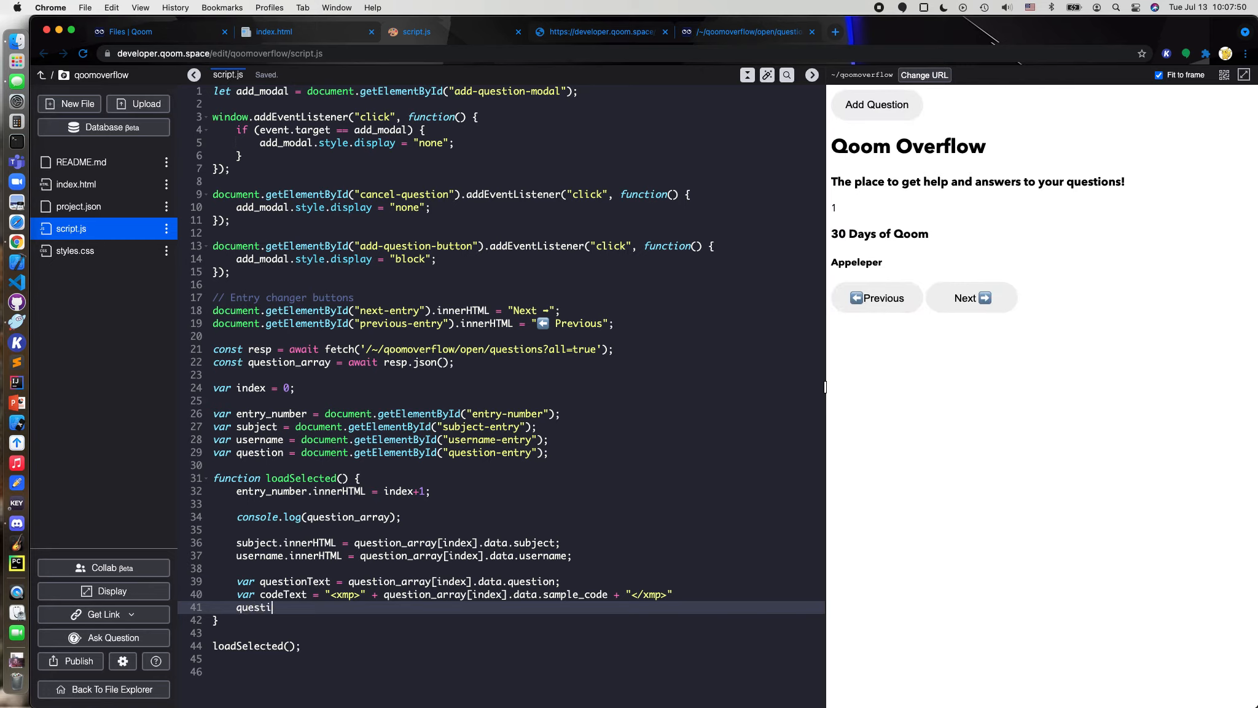
type("on.innerHTML")
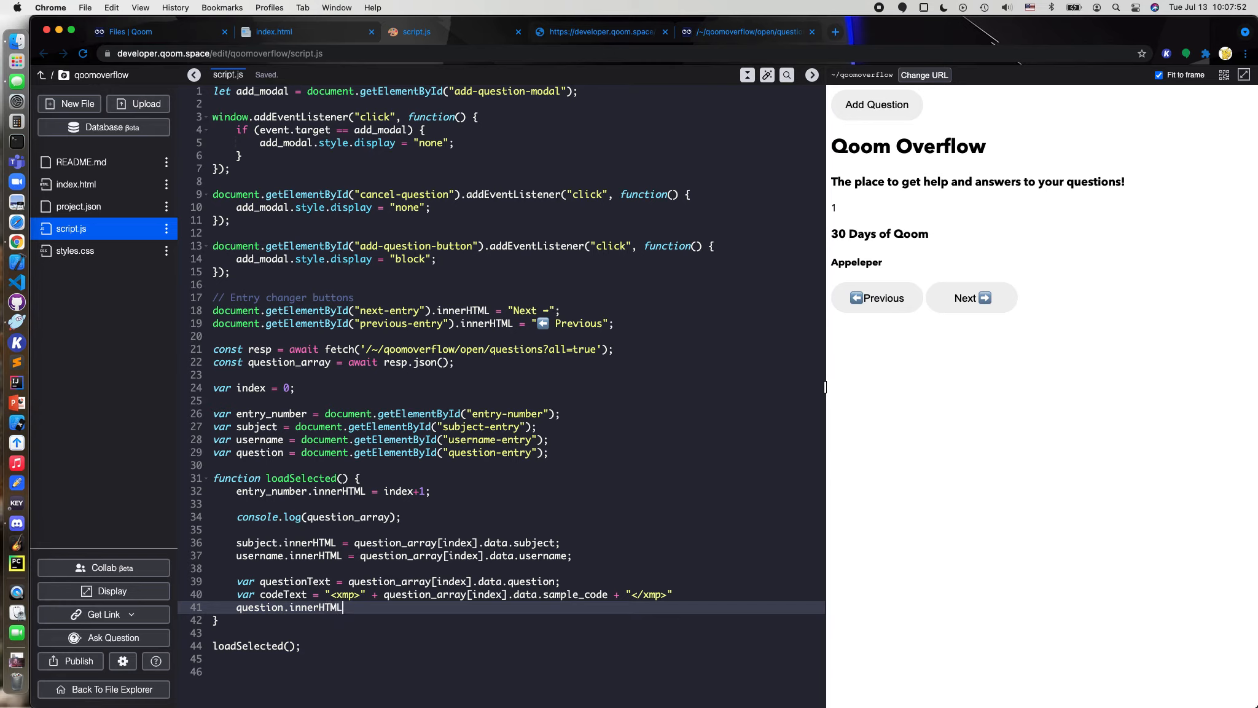
type("= questionText + \"")
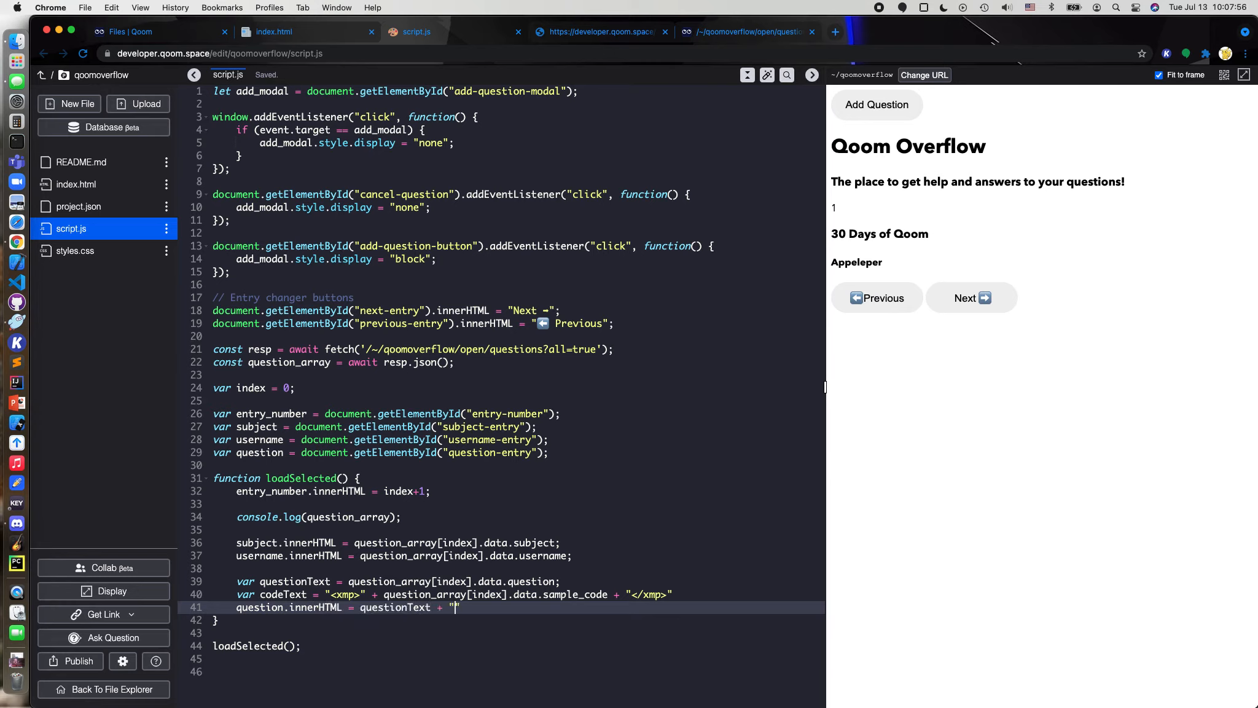
type("<br>")
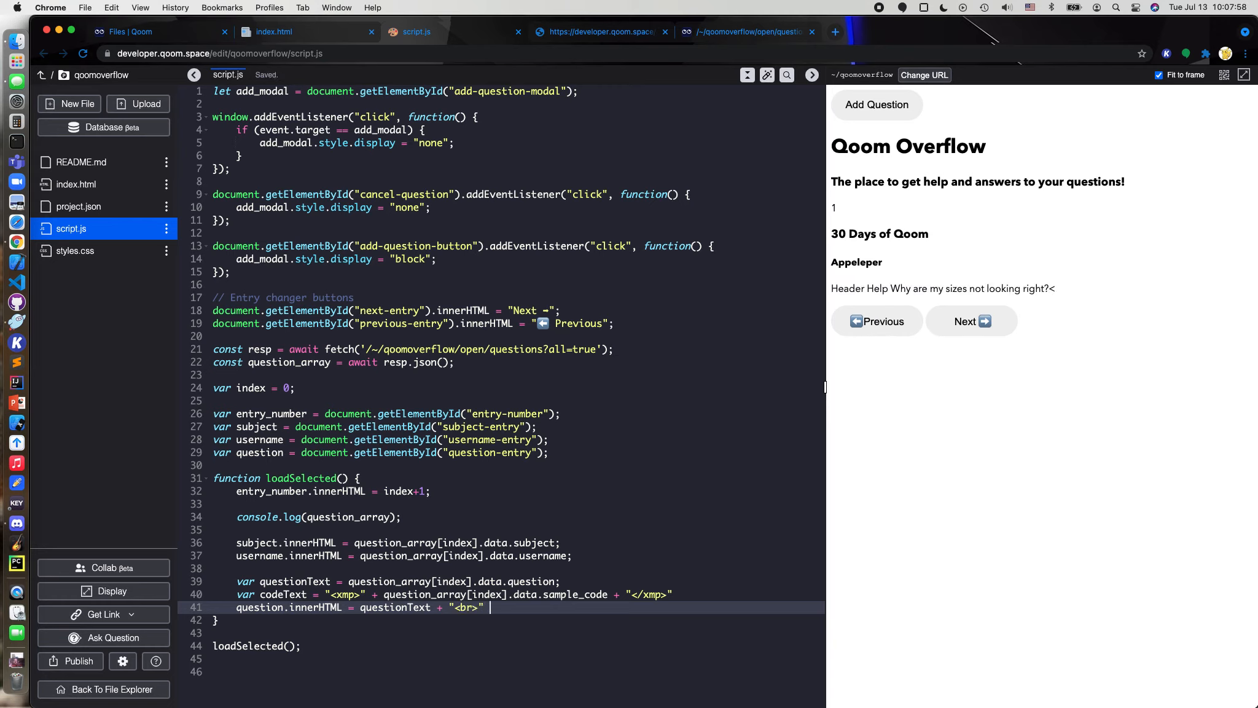
type("o")
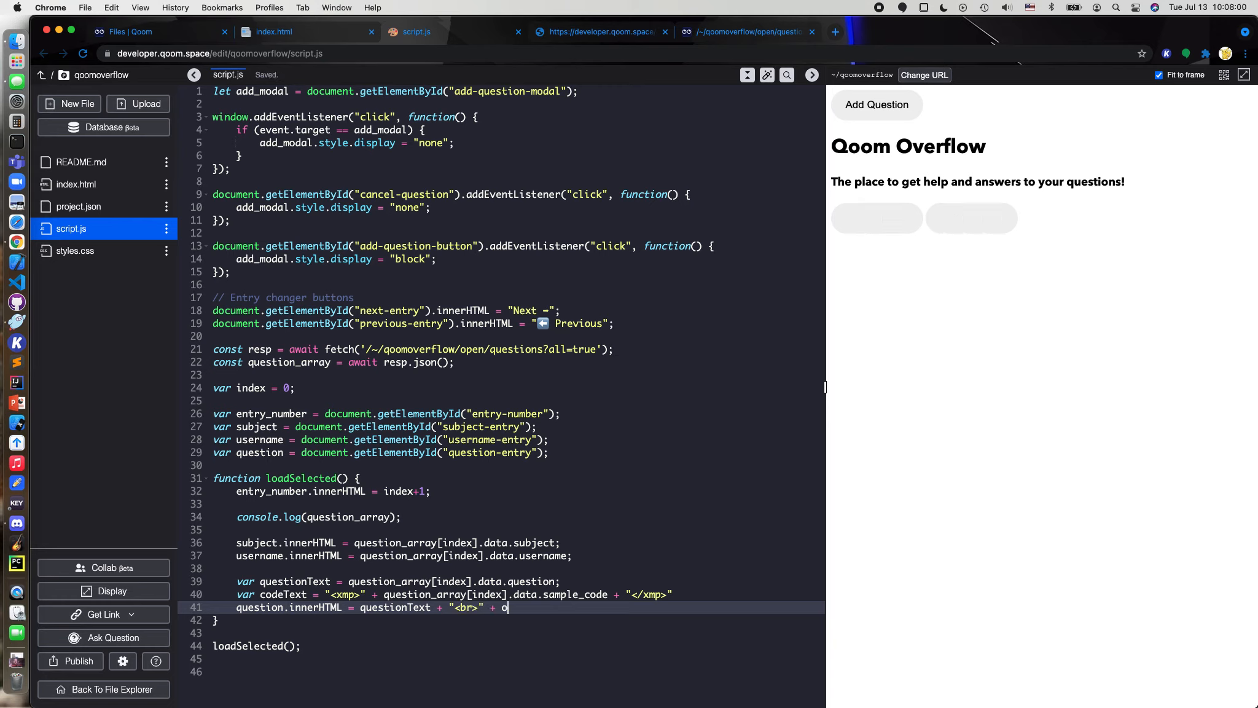
type("cod")
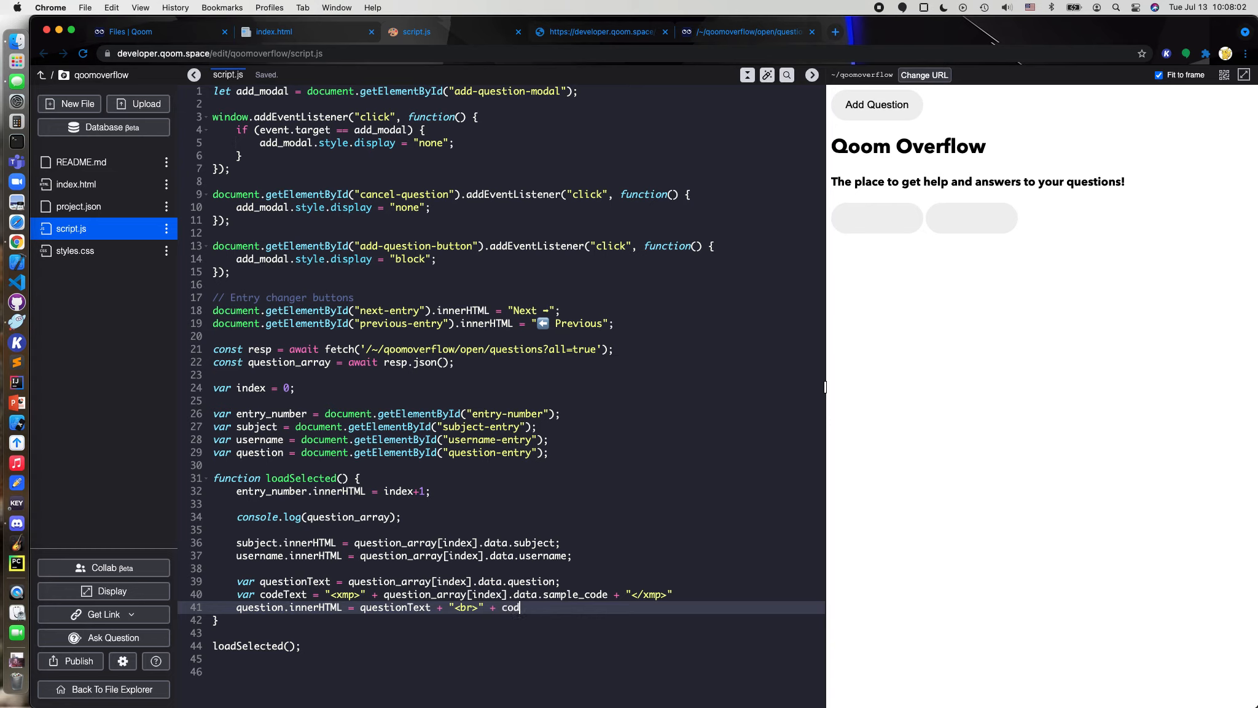
type("eText")
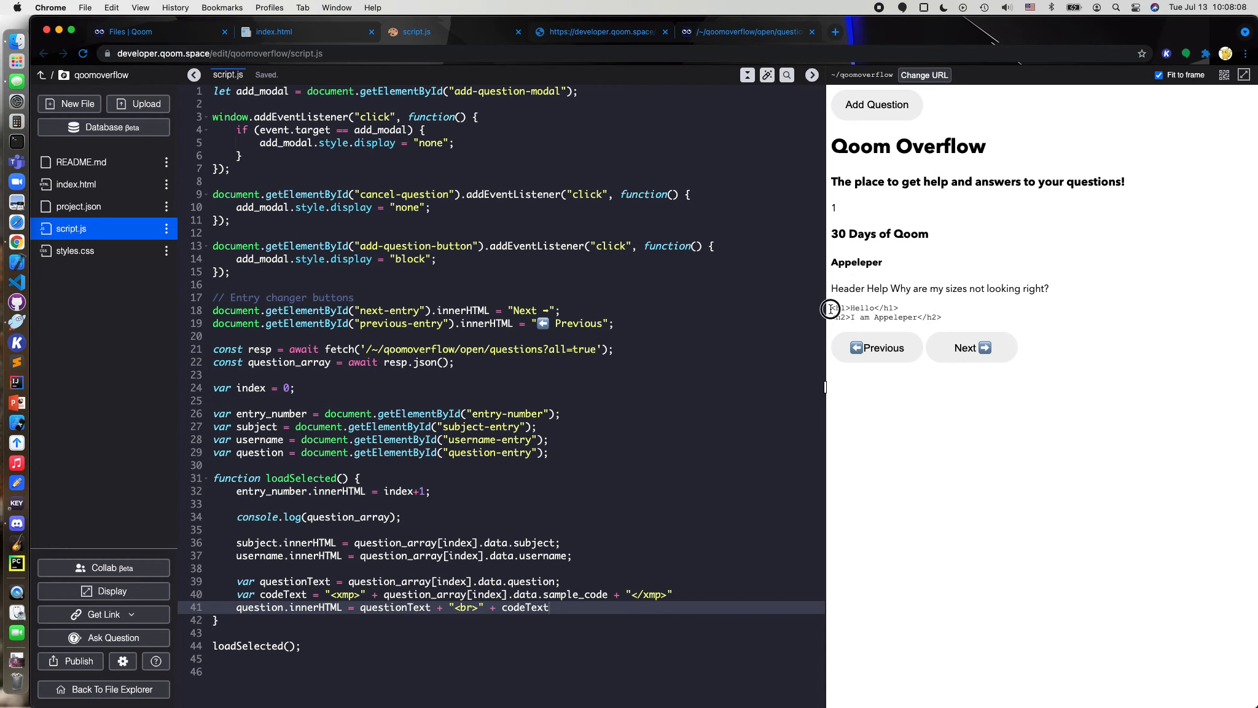
left_click_drag(830, 308, 942, 316)
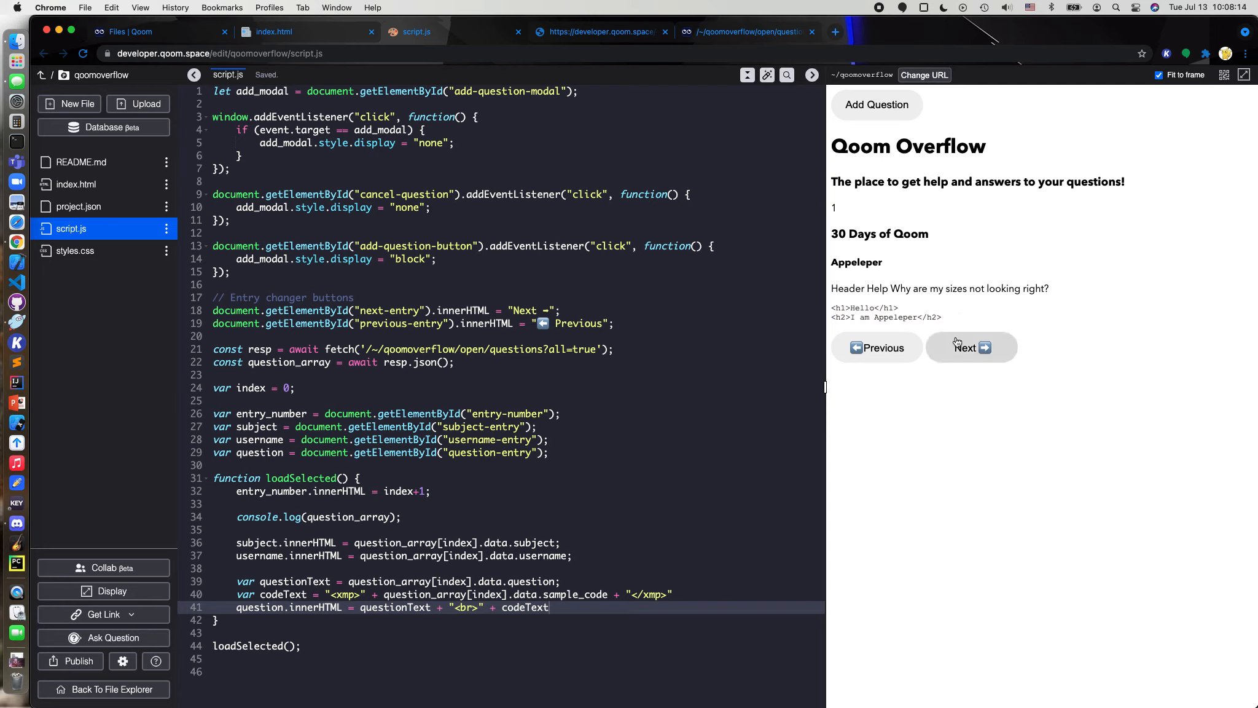
mouse_move(950, 326)
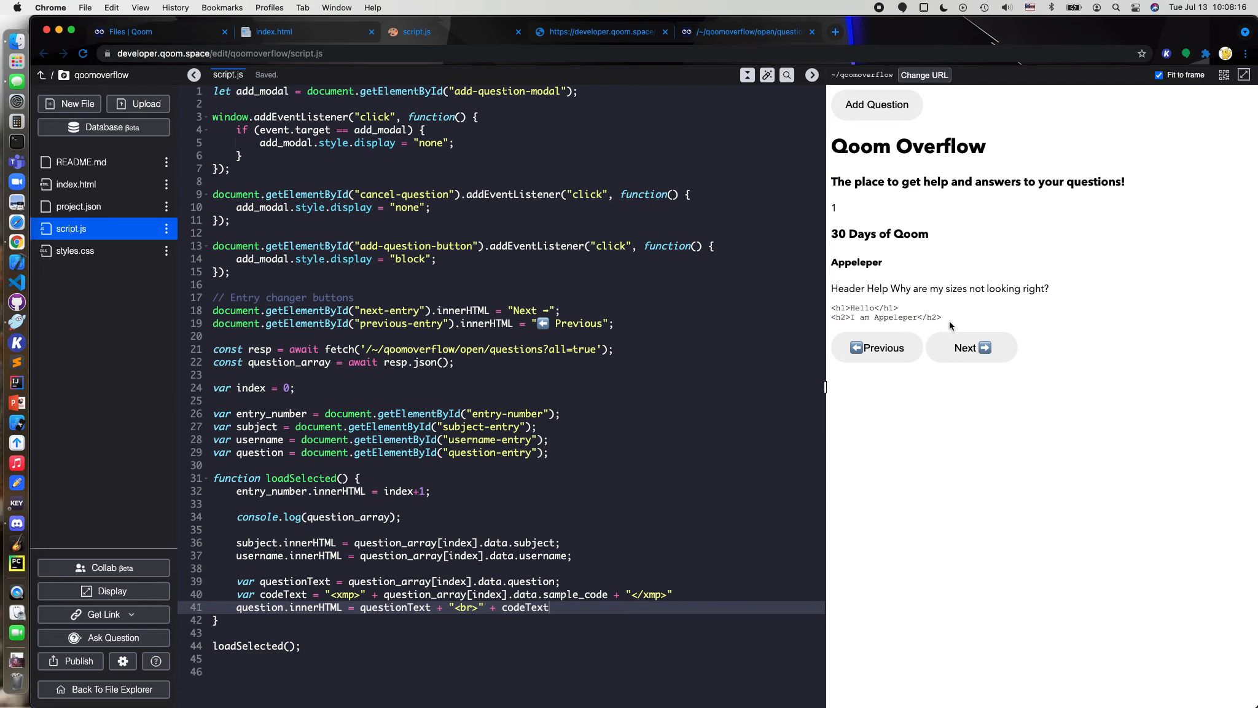
mouse_move(989, 371)
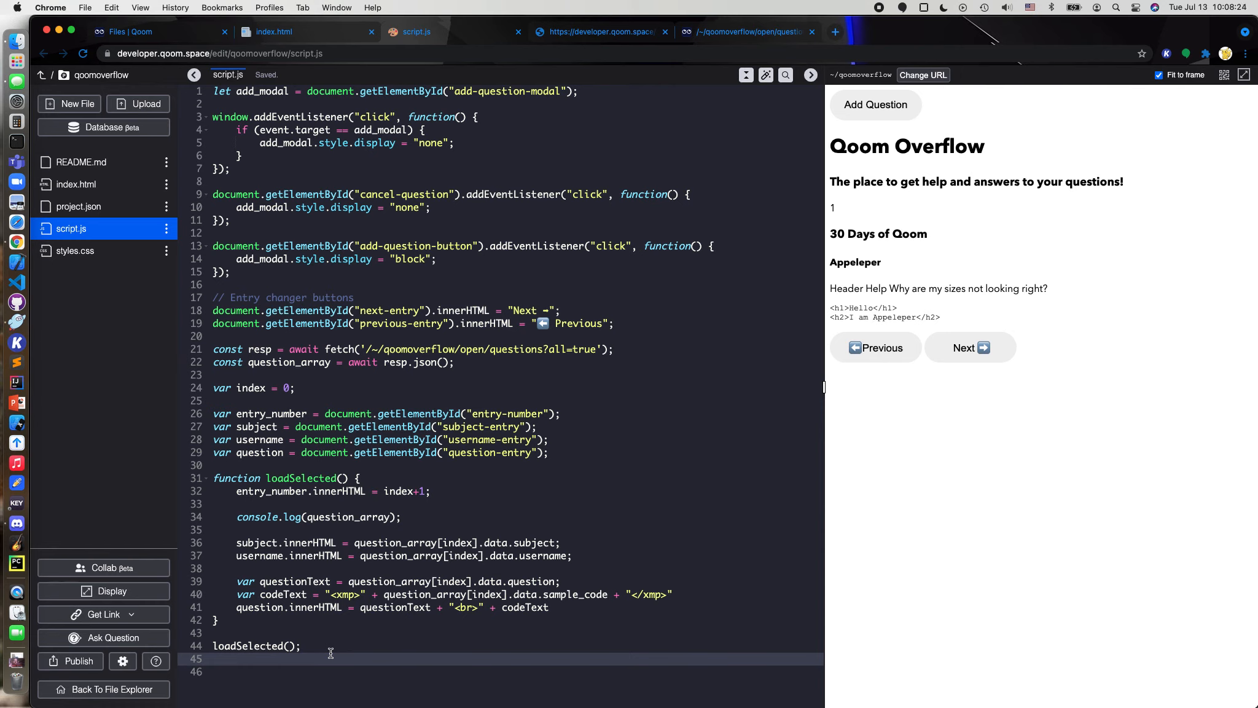
mouse_move(487, 540)
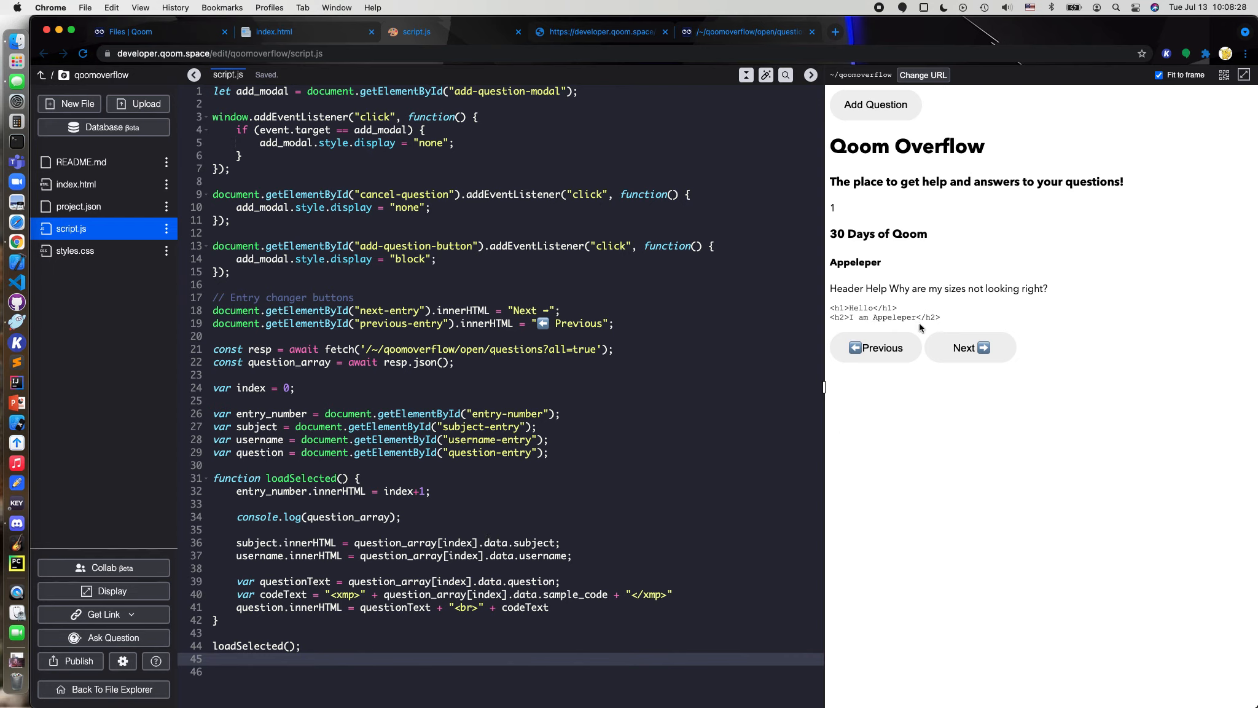
mouse_move(971, 347)
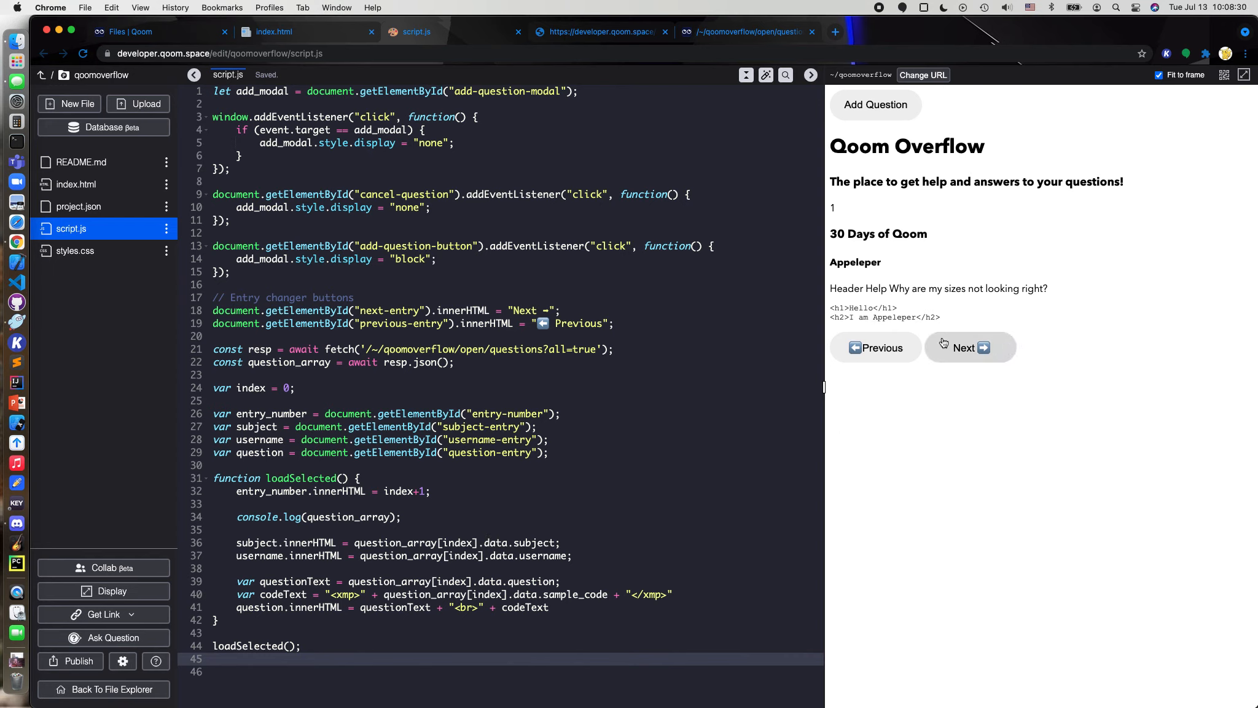